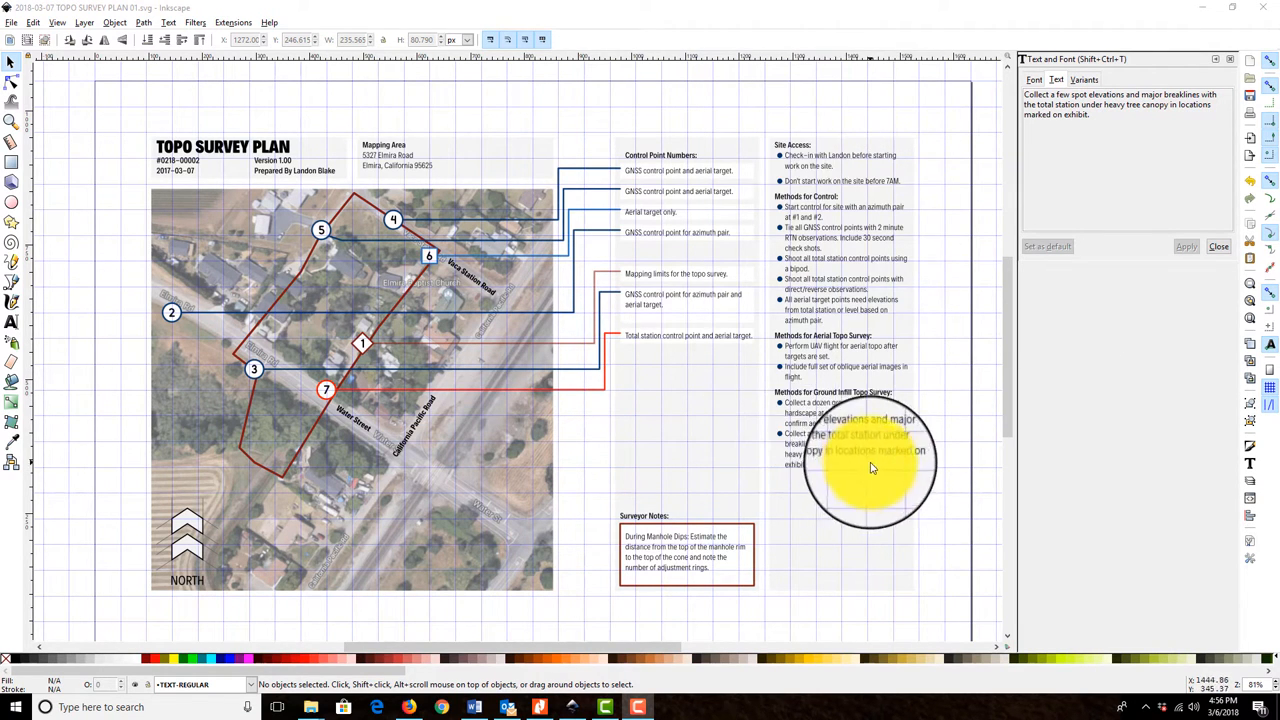
{"action": "mouse_move", "coordinate": [840, 210]}
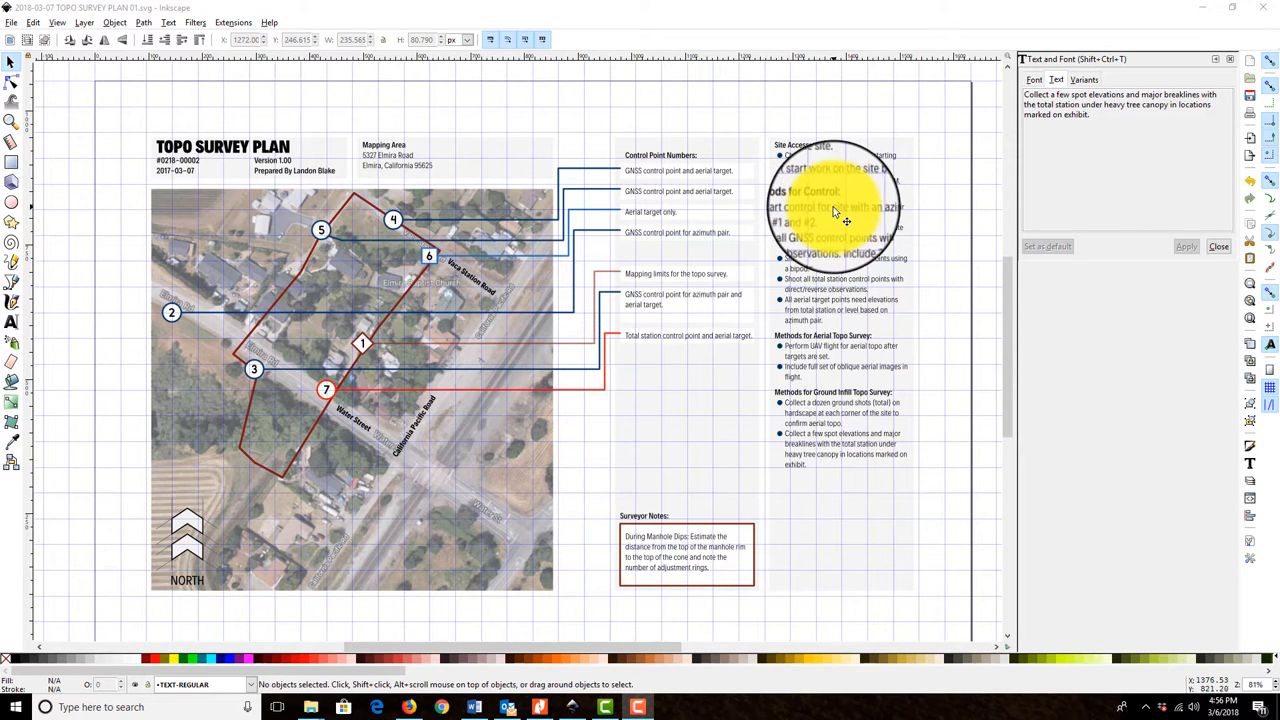
{"action": "mouse_move", "coordinate": [836, 396]}
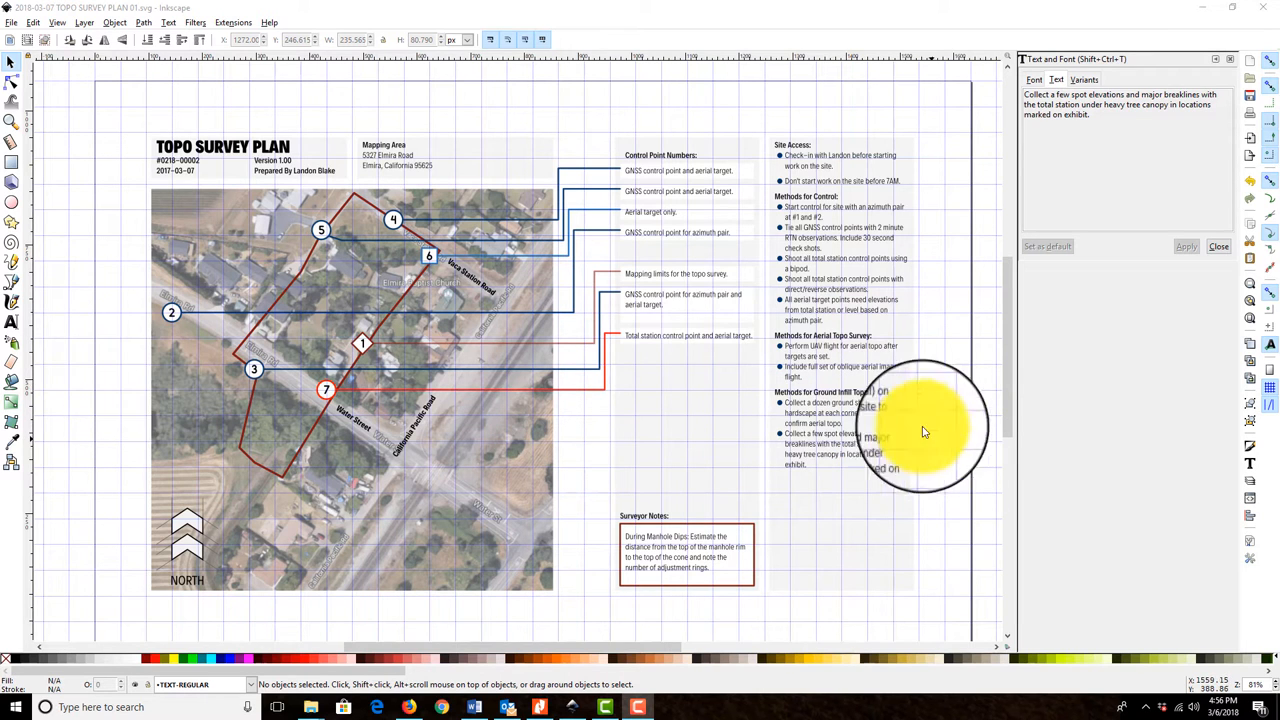
{"action": "mouse_move", "coordinate": [420, 380]}
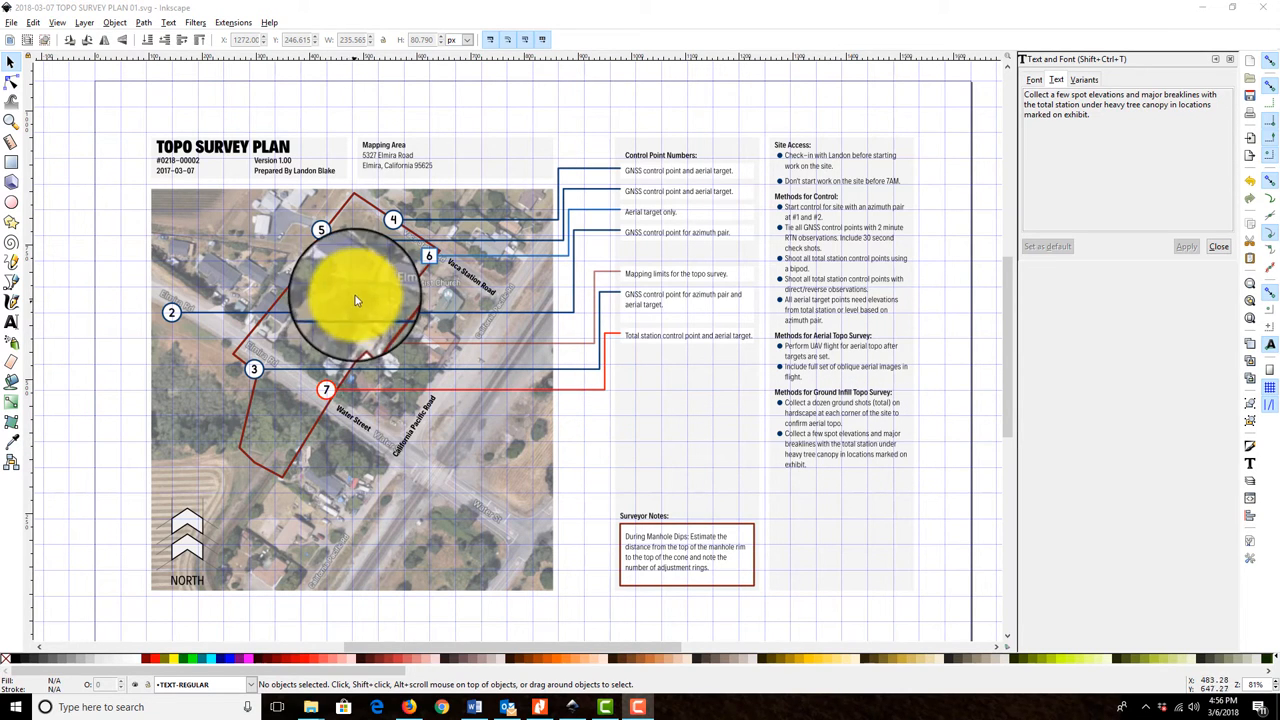
Step: Pan the view onto the aerial photo around marker 1 near Elmira Baptist Church
{"action": "left_click_drag", "start_coordinate": [356, 300], "coordinate": [278, 424]}
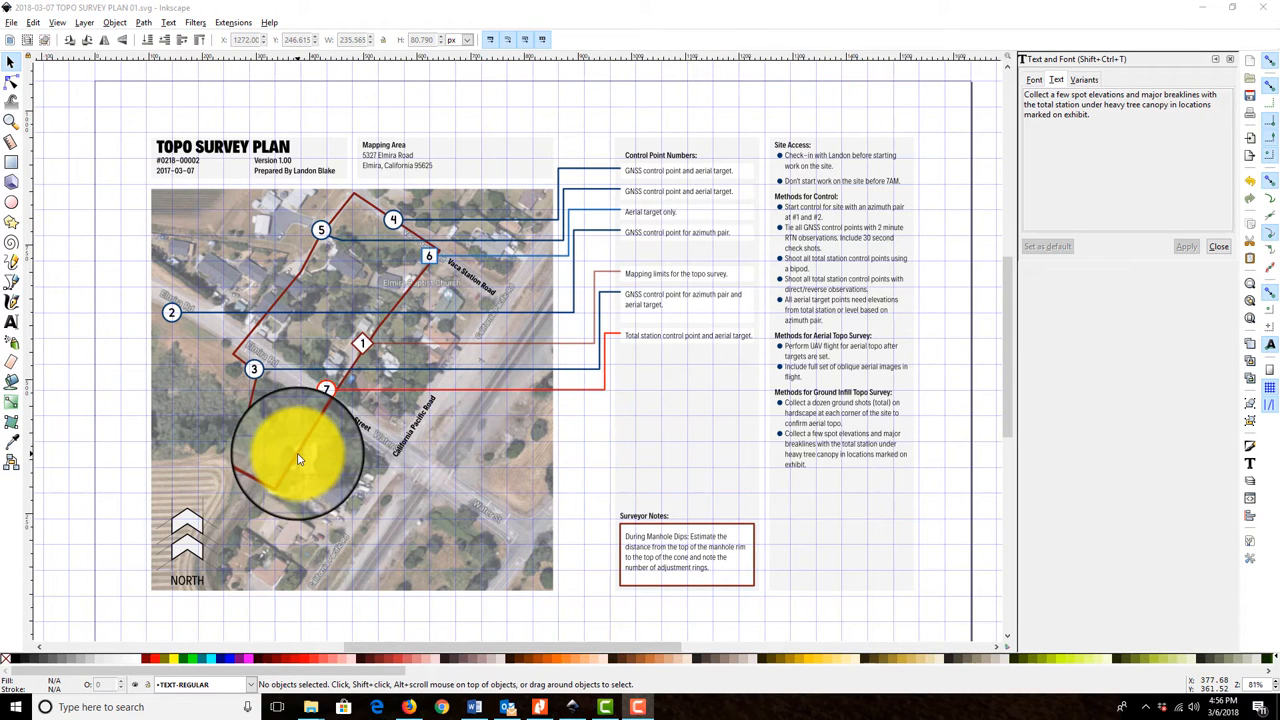
{"action": "left_click_drag", "start_coordinate": [296, 456], "coordinate": [336, 290]}
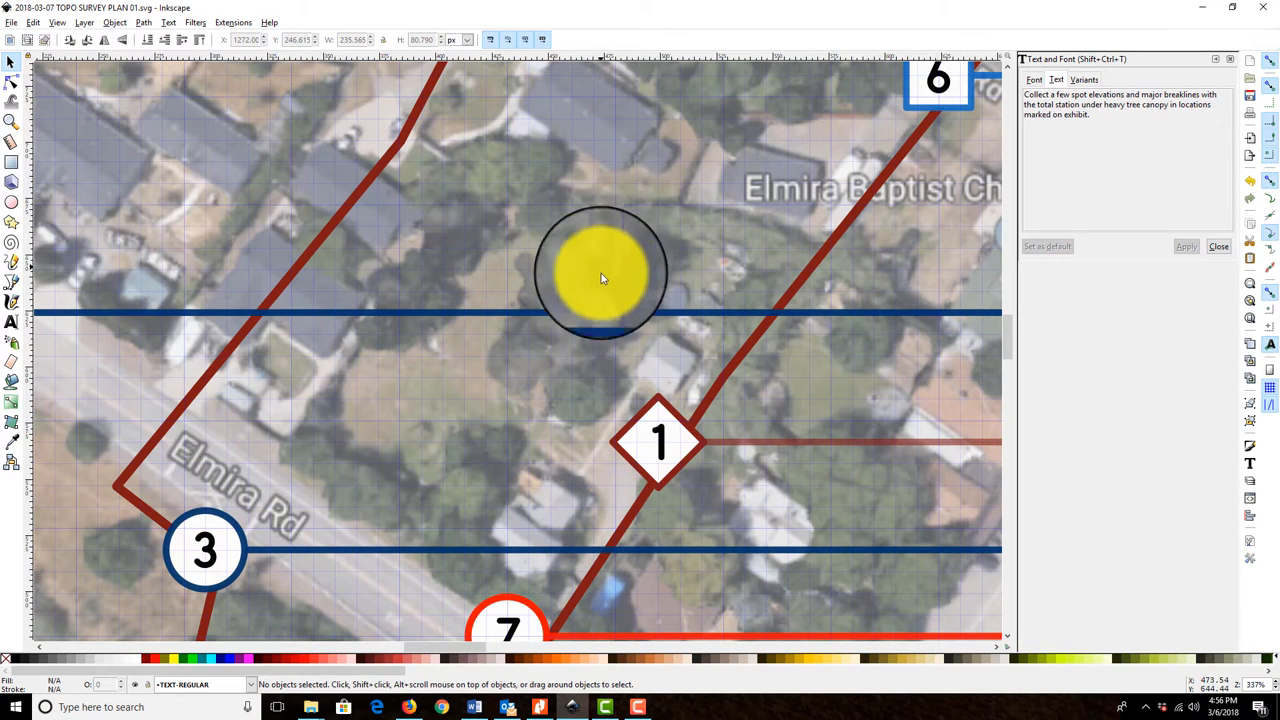
Step: Unlock the marker shapes layer in the Layers list and select marker 1
{"action": "left_click_drag", "start_coordinate": [600, 272], "coordinate": [220, 600]}
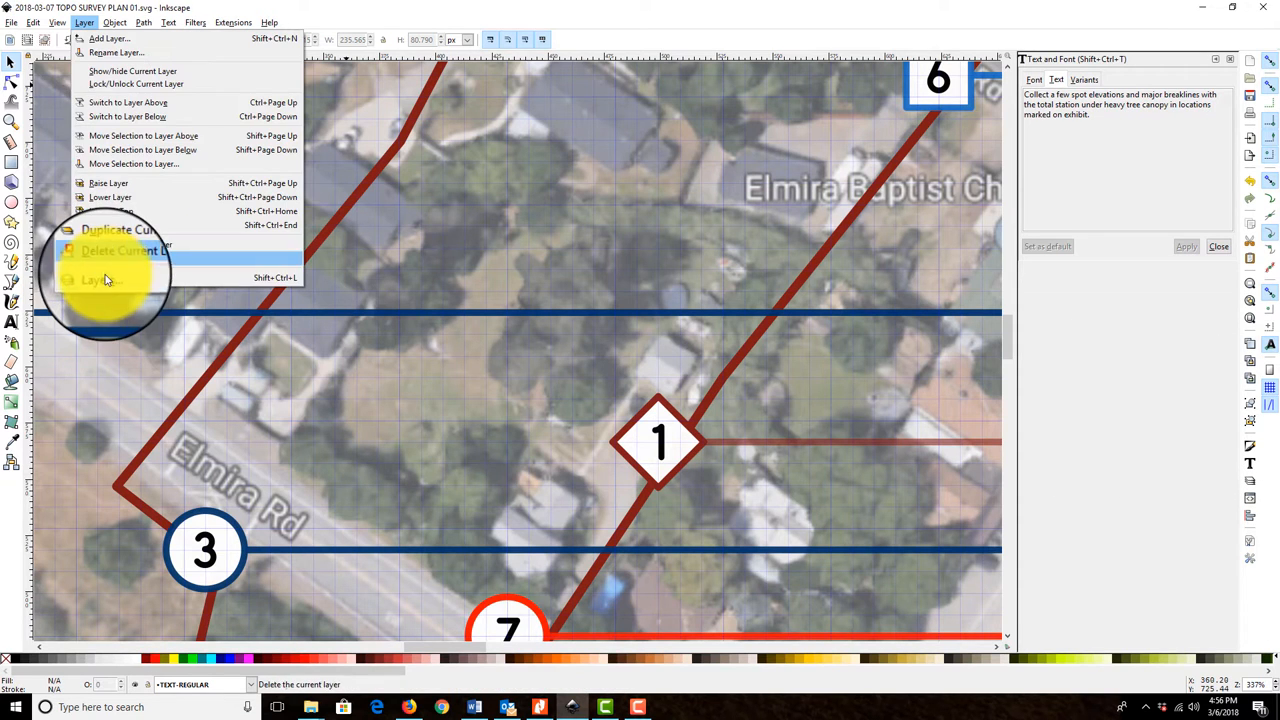
{"action": "left_click", "coordinate": [96, 280]}
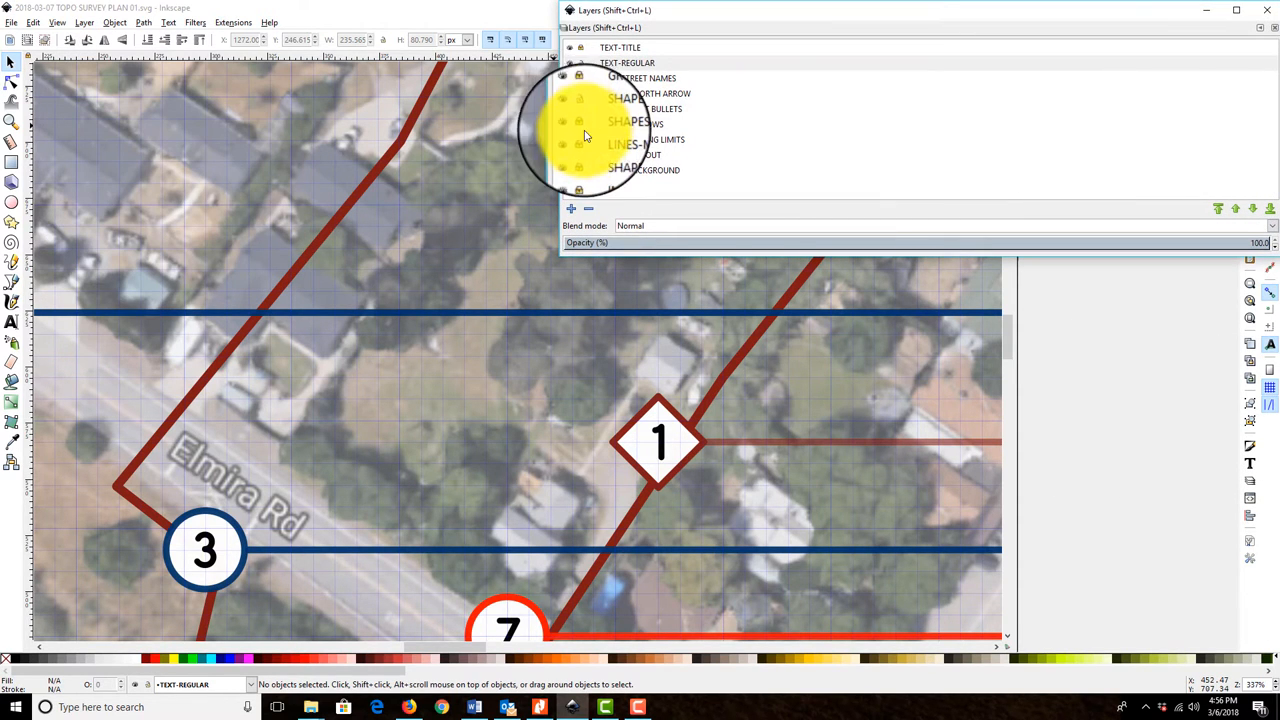
{"action": "left_click", "coordinate": [628, 62]}
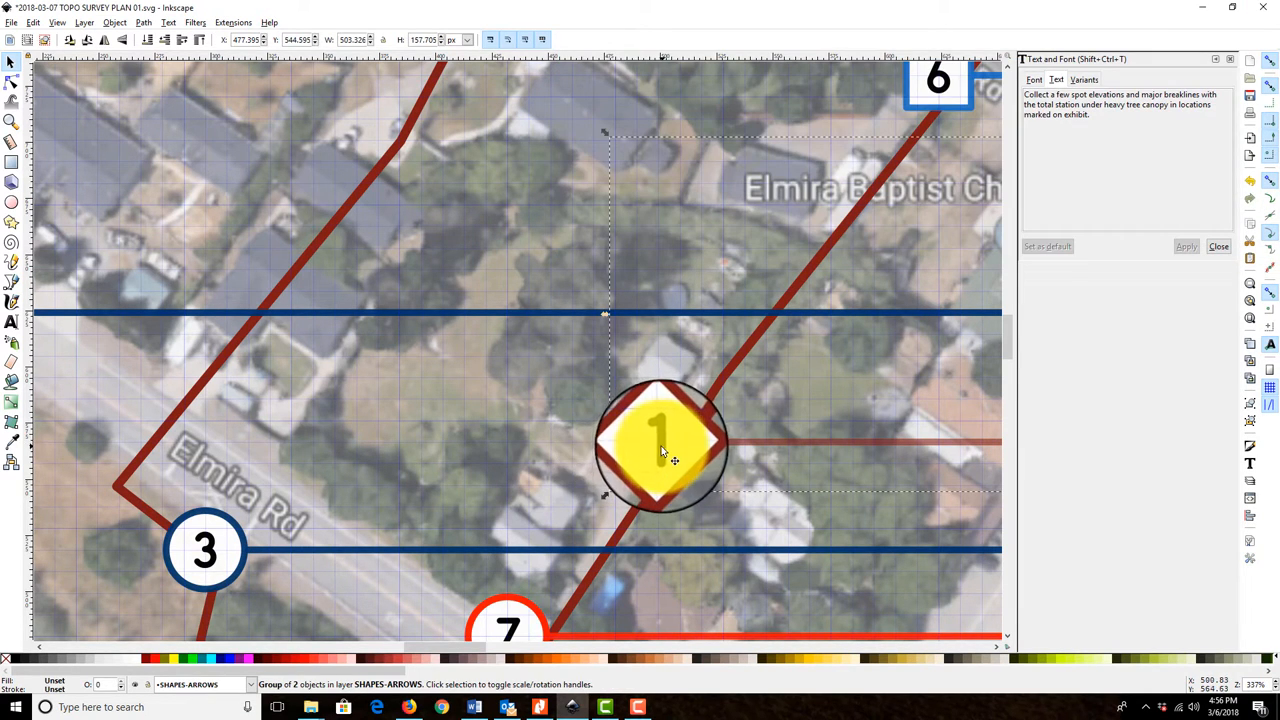
{"action": "left_click", "coordinate": [1248, 424]}
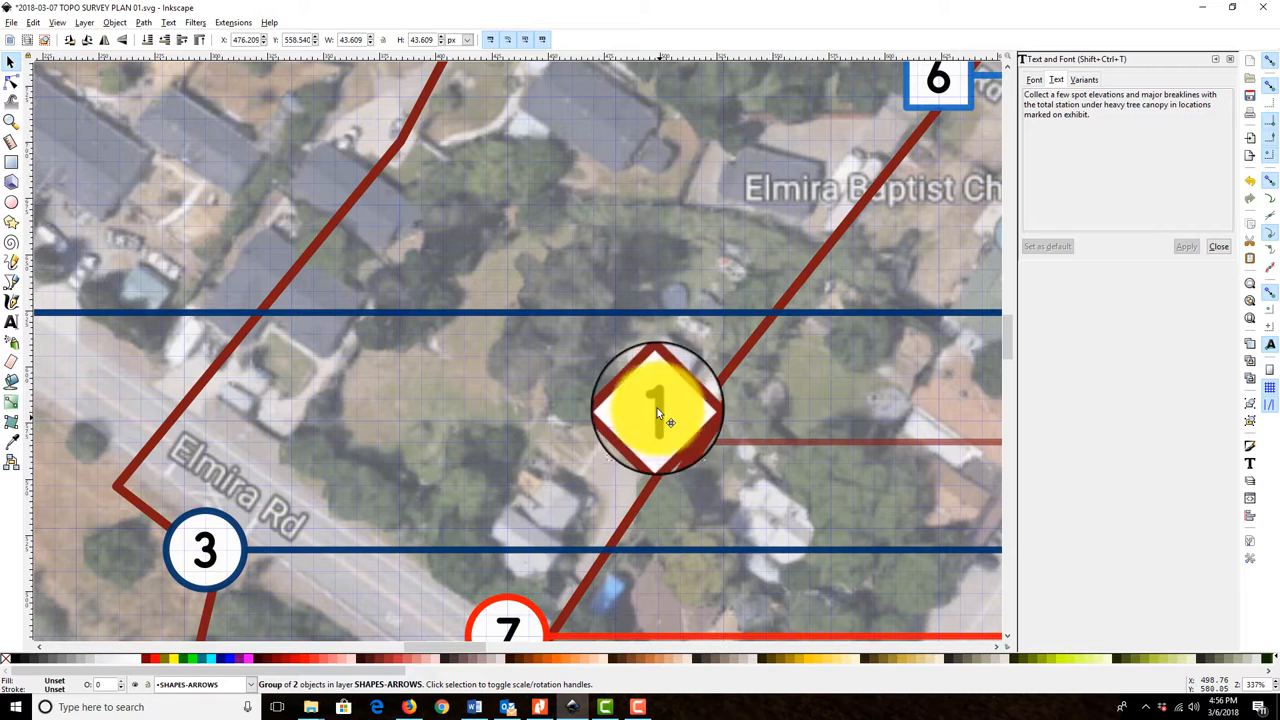
Step: Copy circular marker 7 and paste it in the open field near the church
{"action": "left_click_drag", "start_coordinate": [658, 408], "coordinate": [658, 420]}
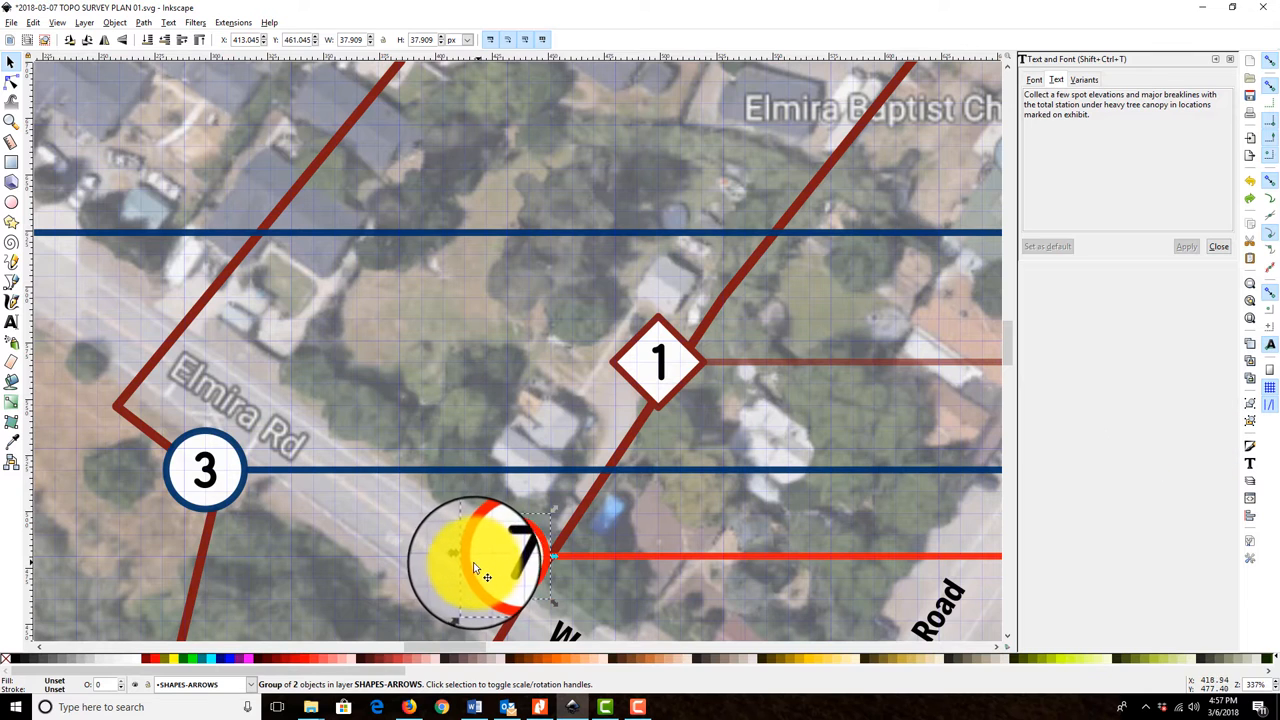
{"action": "left_click", "coordinate": [32, 22]}
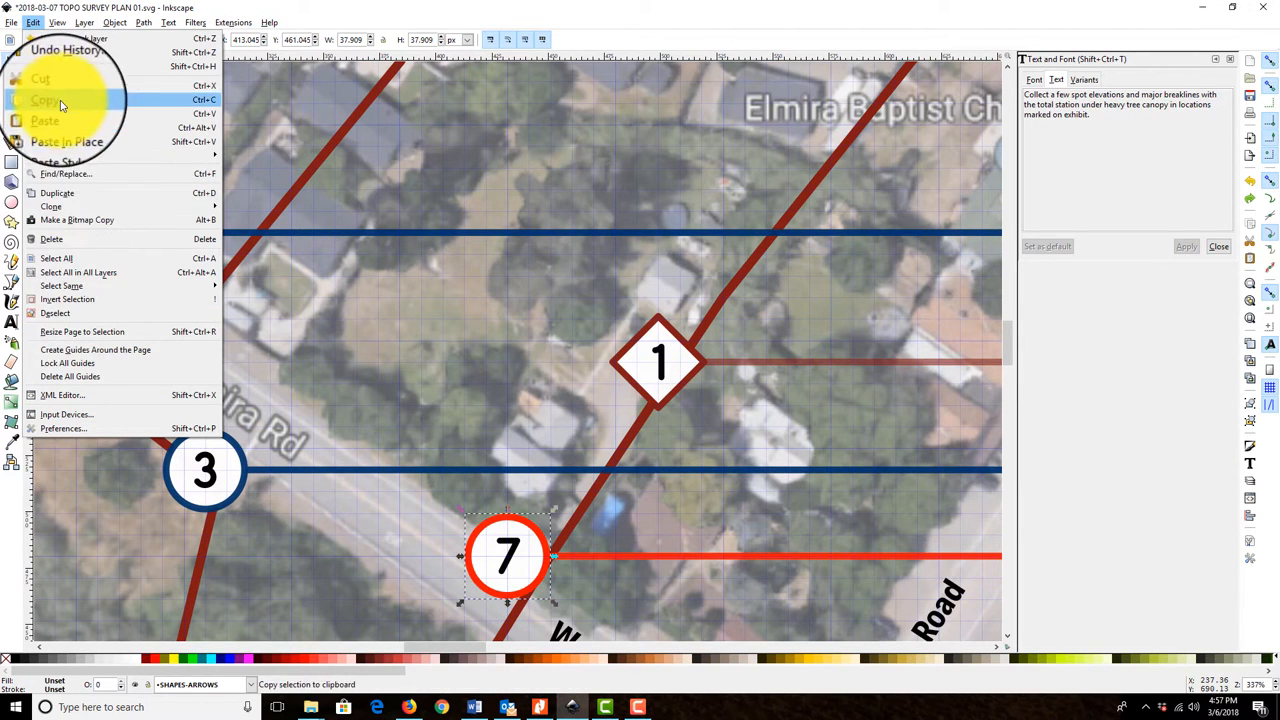
{"action": "mouse_move", "coordinate": [64, 264]}
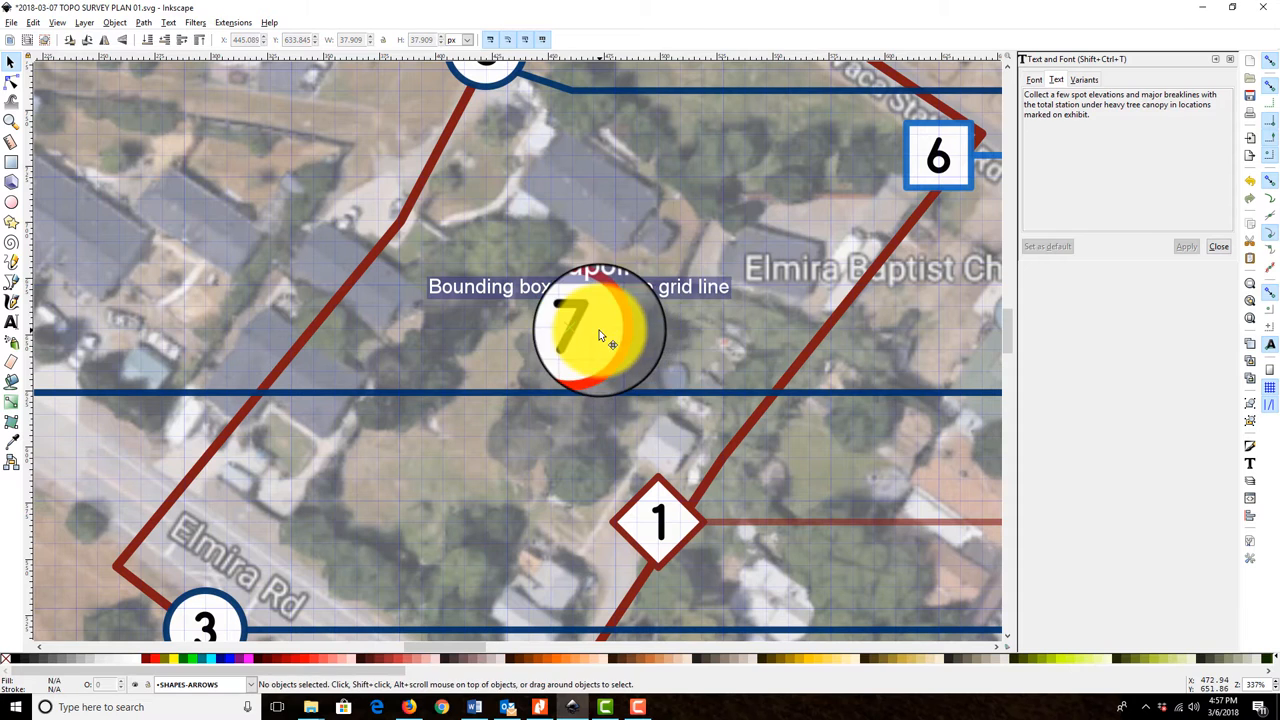
{"action": "left_click", "coordinate": [580, 328]}
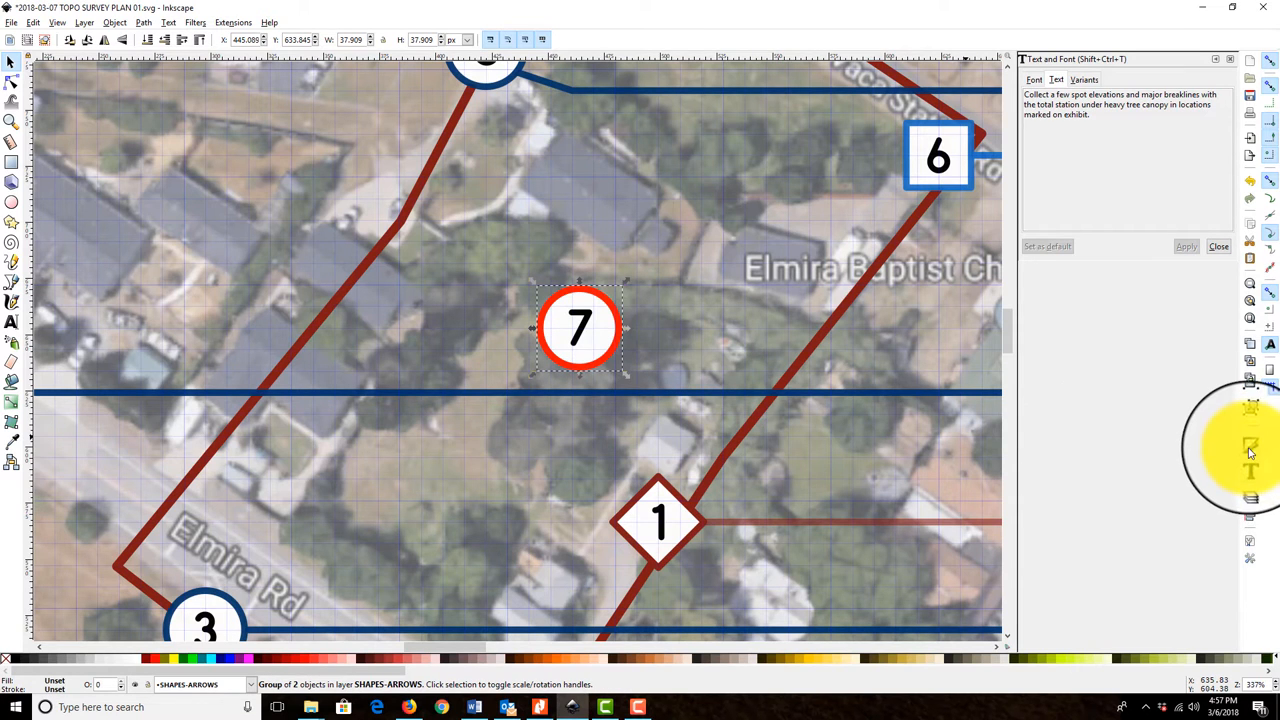
{"action": "mouse_move", "coordinate": [1250, 424]}
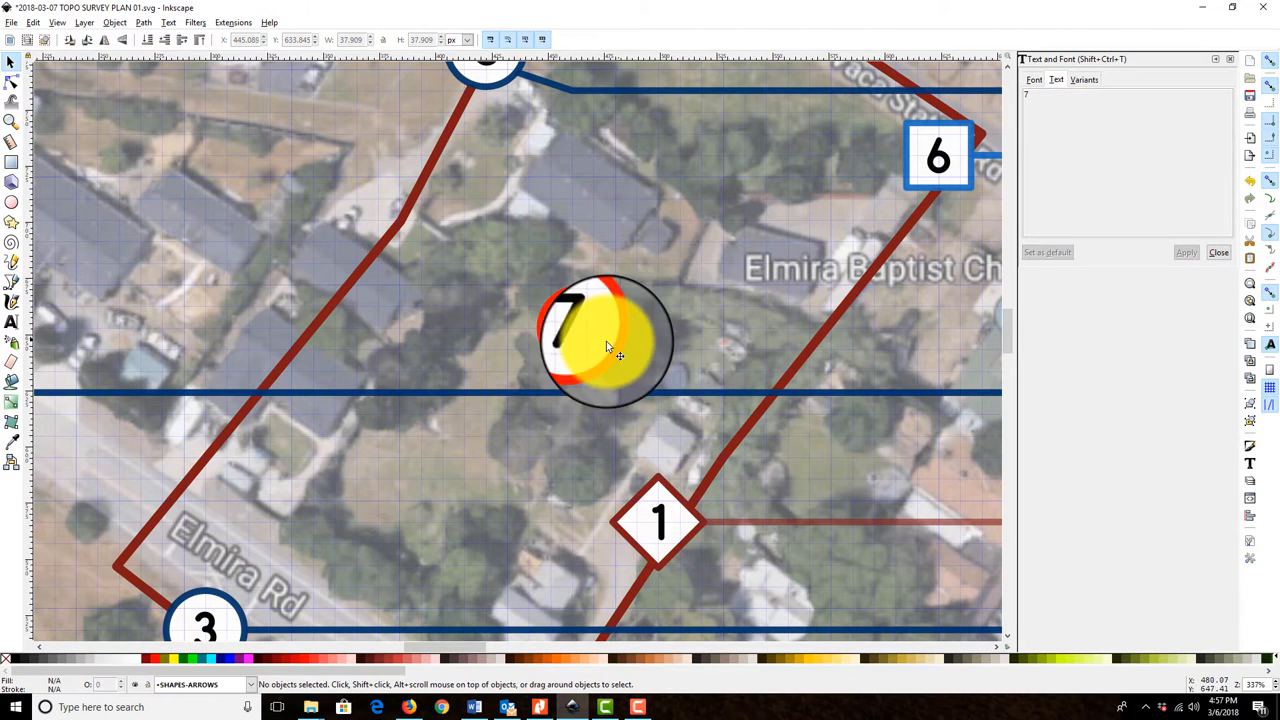
Step: Stretch the copied marker's circle into a wide horizontal ellipse around its number
{"action": "left_click", "coordinate": [600, 344]}
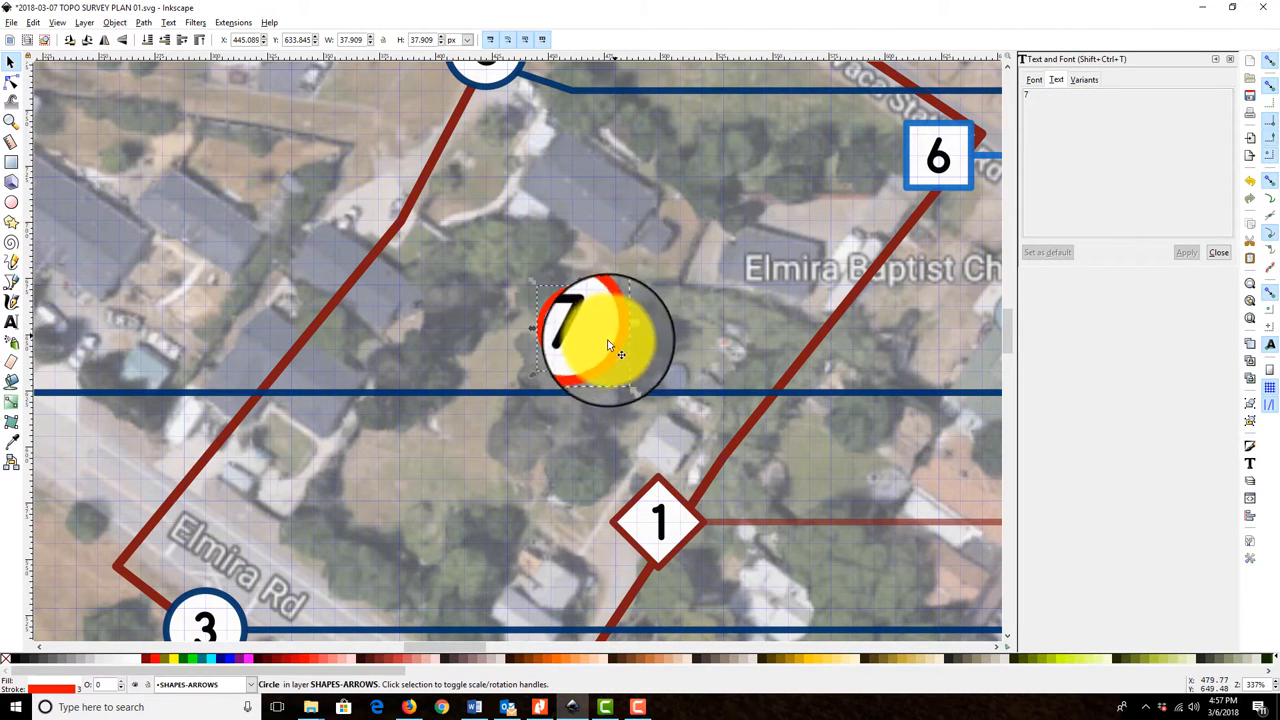
{"action": "left_click_drag", "start_coordinate": [604, 340], "coordinate": [660, 324]}
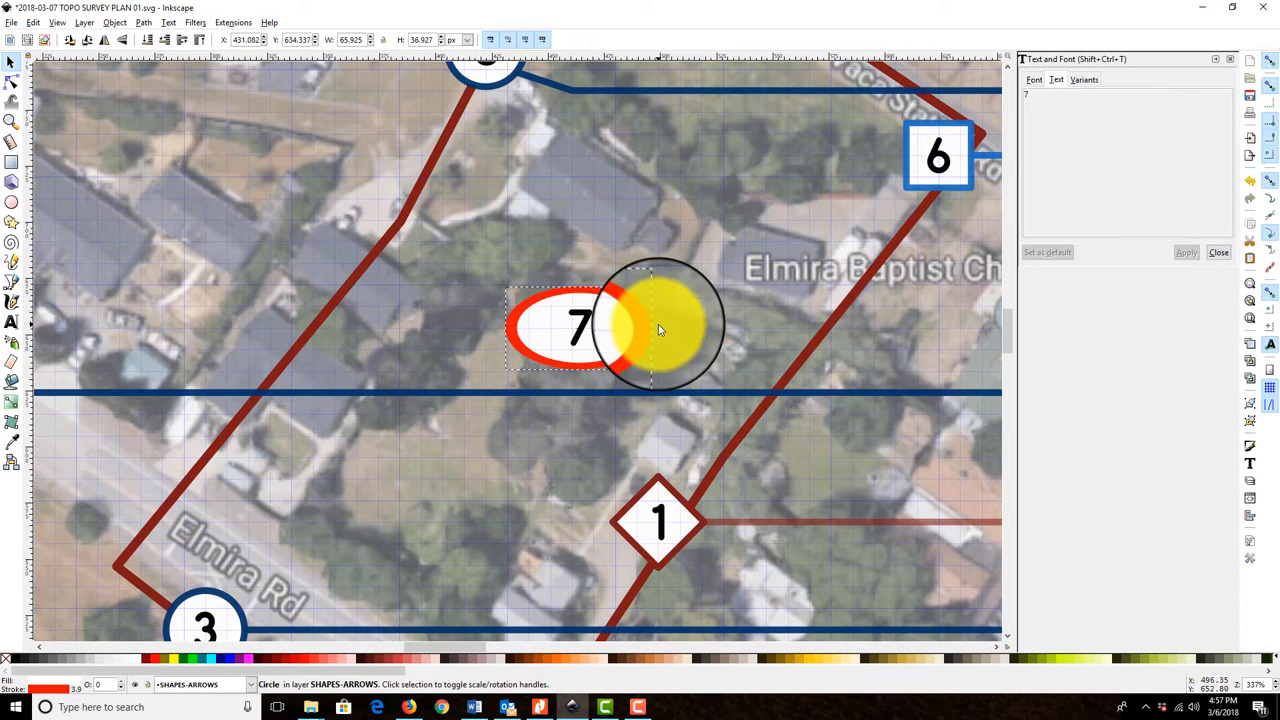
{"action": "left_click_drag", "start_coordinate": [660, 324], "coordinate": [616, 430]}
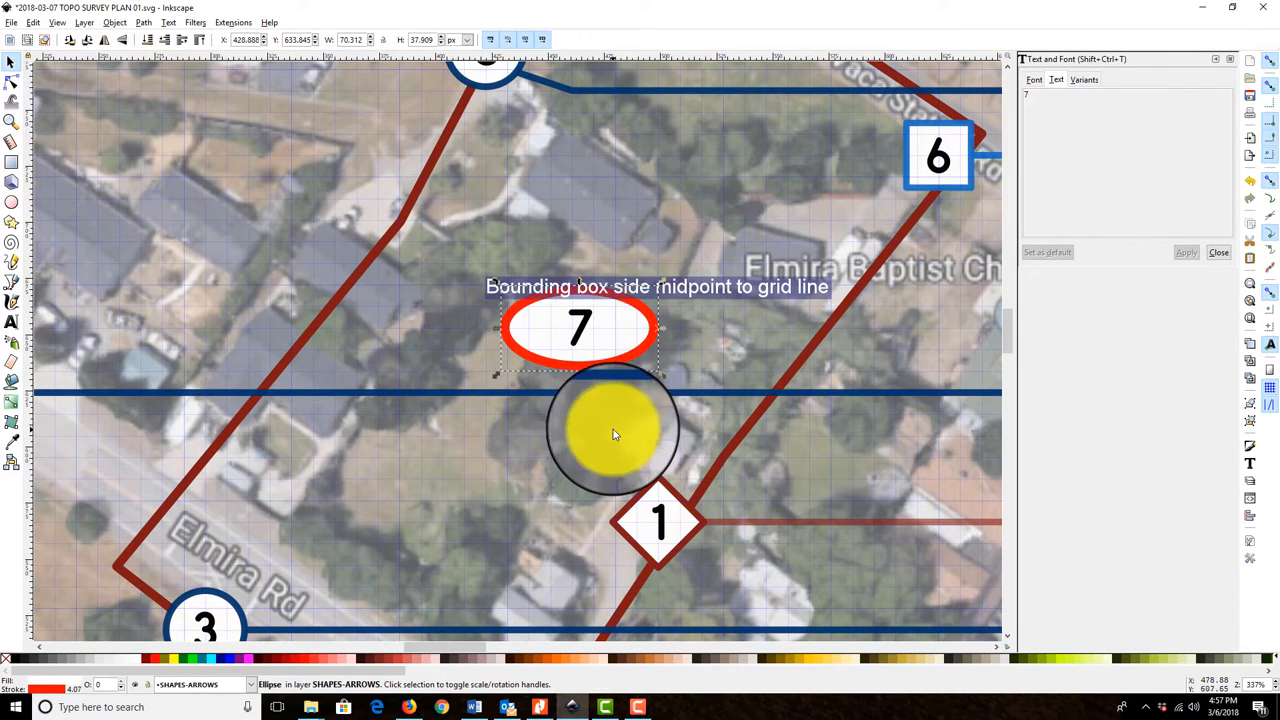
{"action": "left_click_drag", "start_coordinate": [616, 430], "coordinate": [650, 336]}
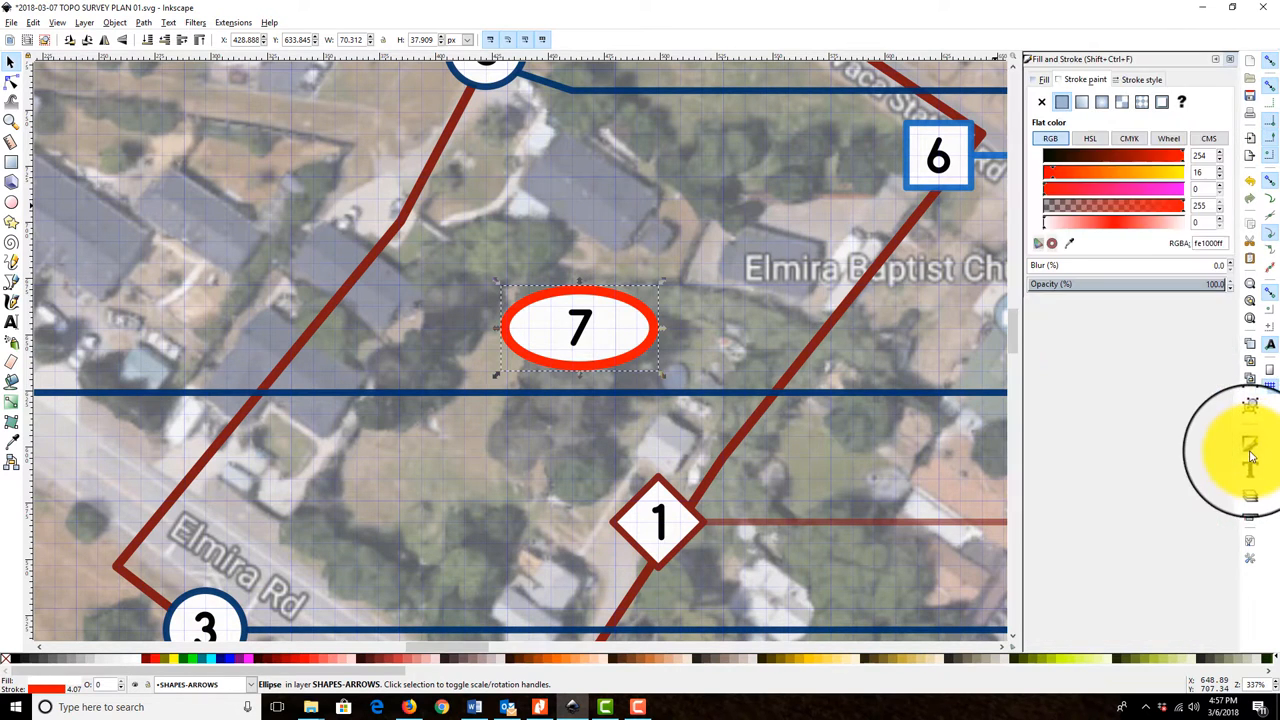
{"action": "left_click", "coordinate": [1140, 80]}
{"action": "type", "text": "8"}
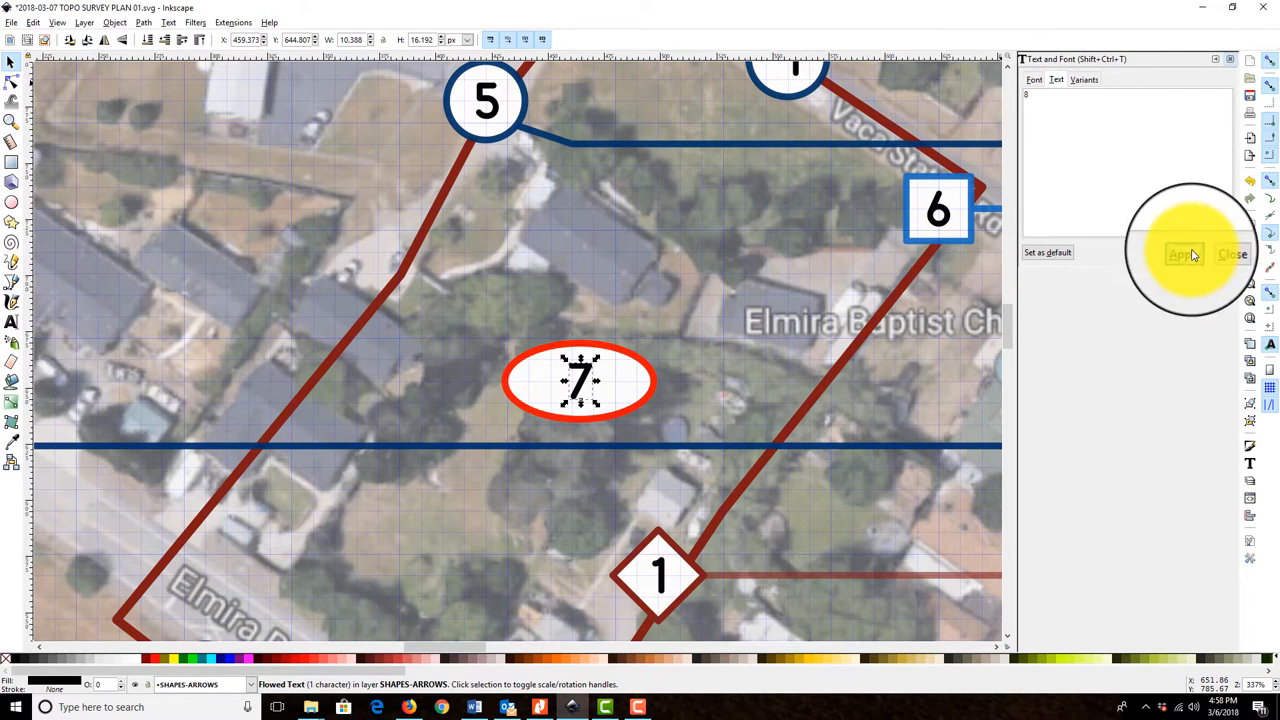
Step: Apply the new label so the oval marker reads 8 instead of 7, then deselect
{"action": "left_click", "coordinate": [1184, 252]}
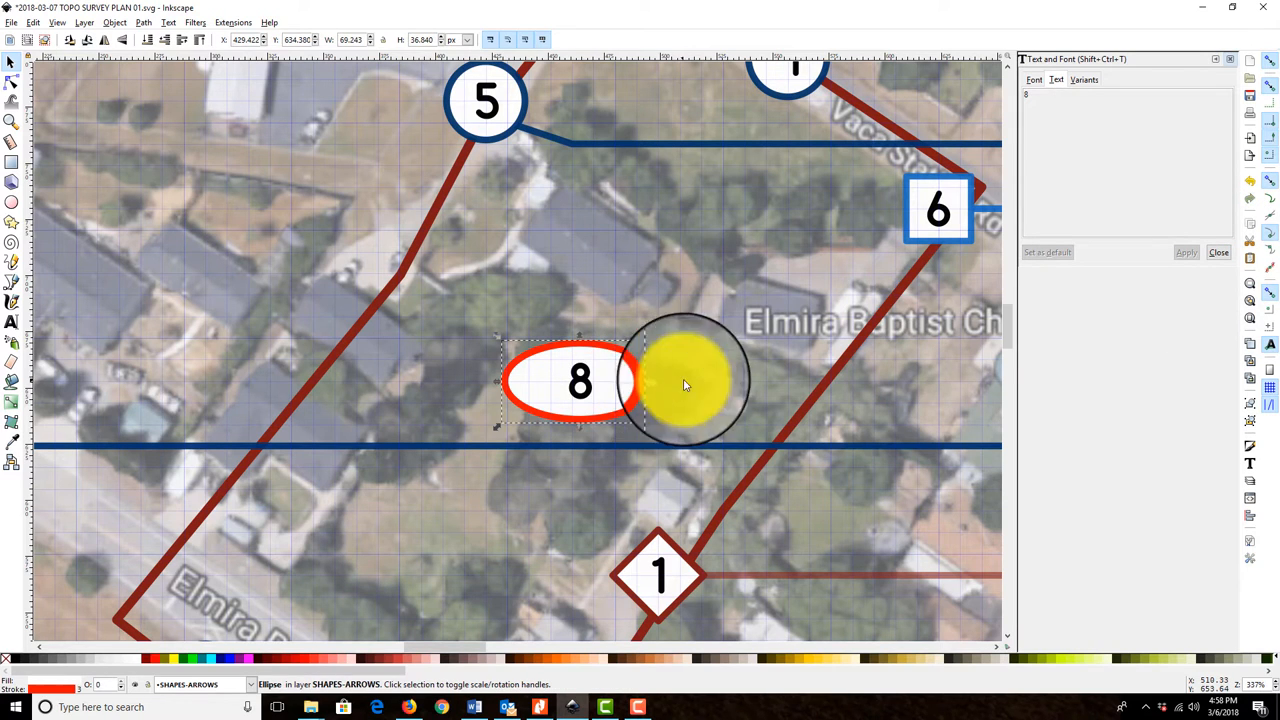
{"action": "key", "text": "Delete"}
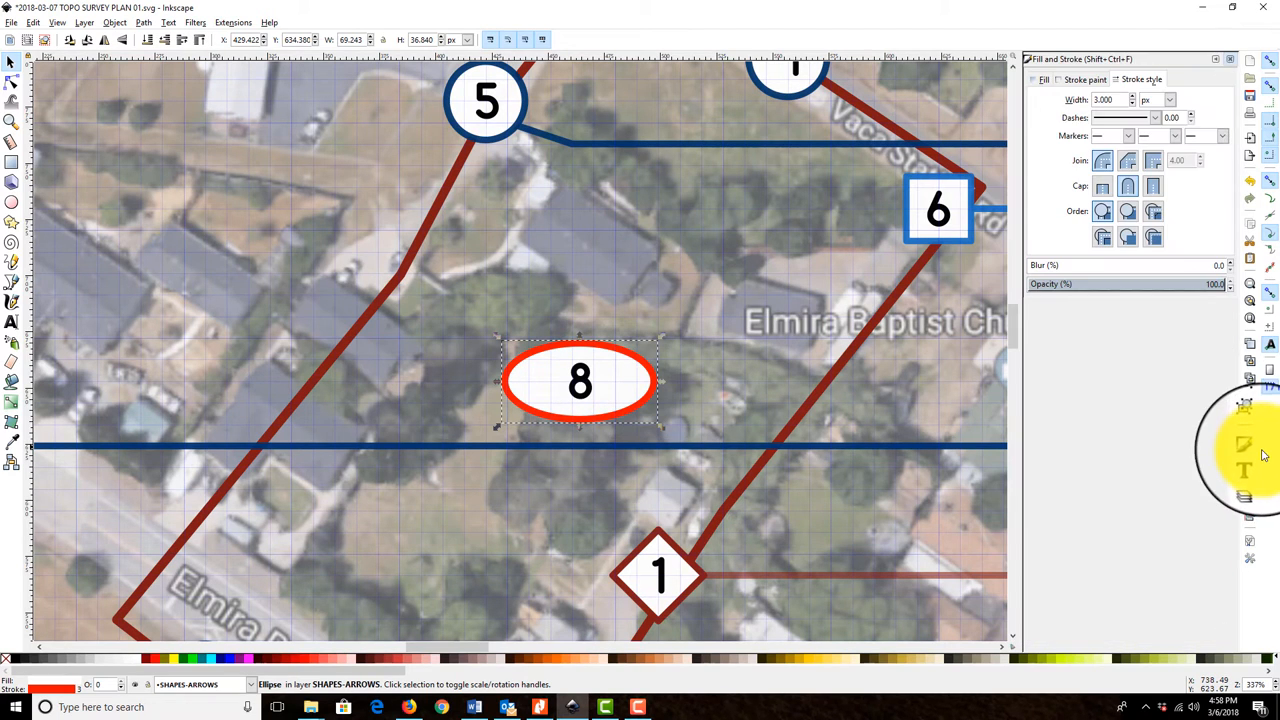
{"action": "left_click", "coordinate": [1044, 80]}
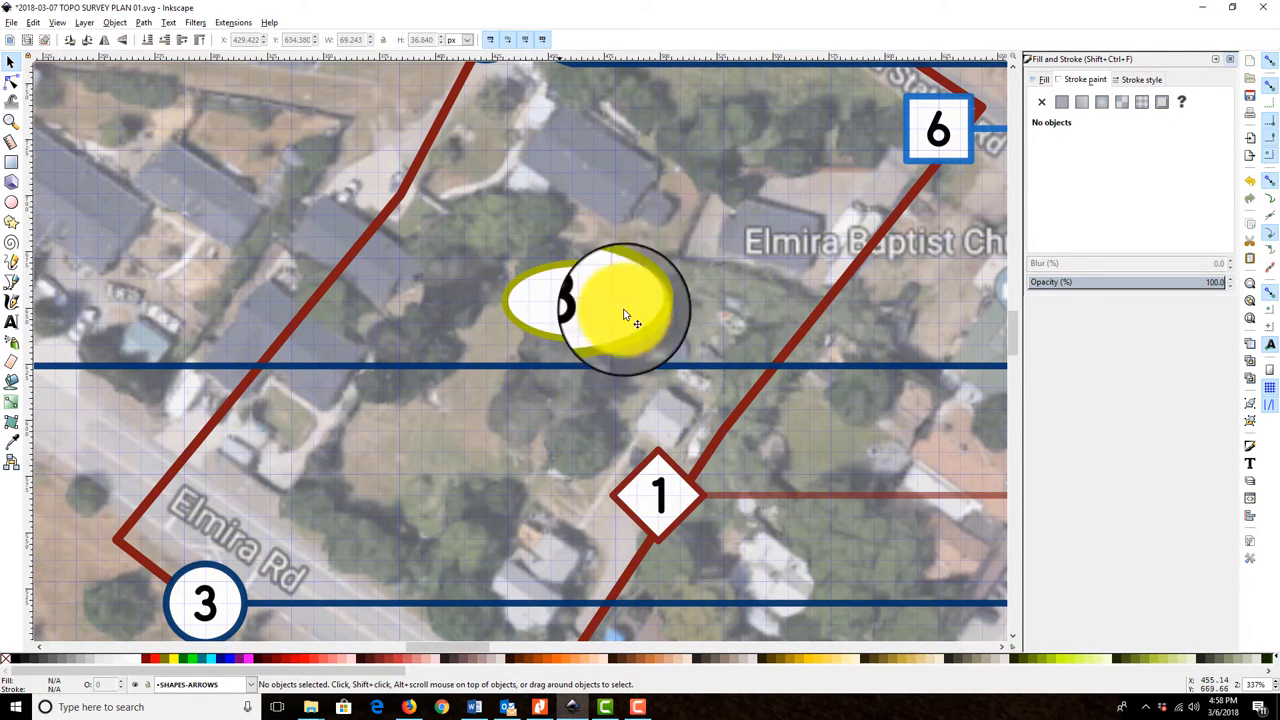
Step: Move the 8 marker with its label down to its final spot toward Elmira Rd
{"action": "left_click_drag", "start_coordinate": [620, 310], "coordinate": [464, 236]}
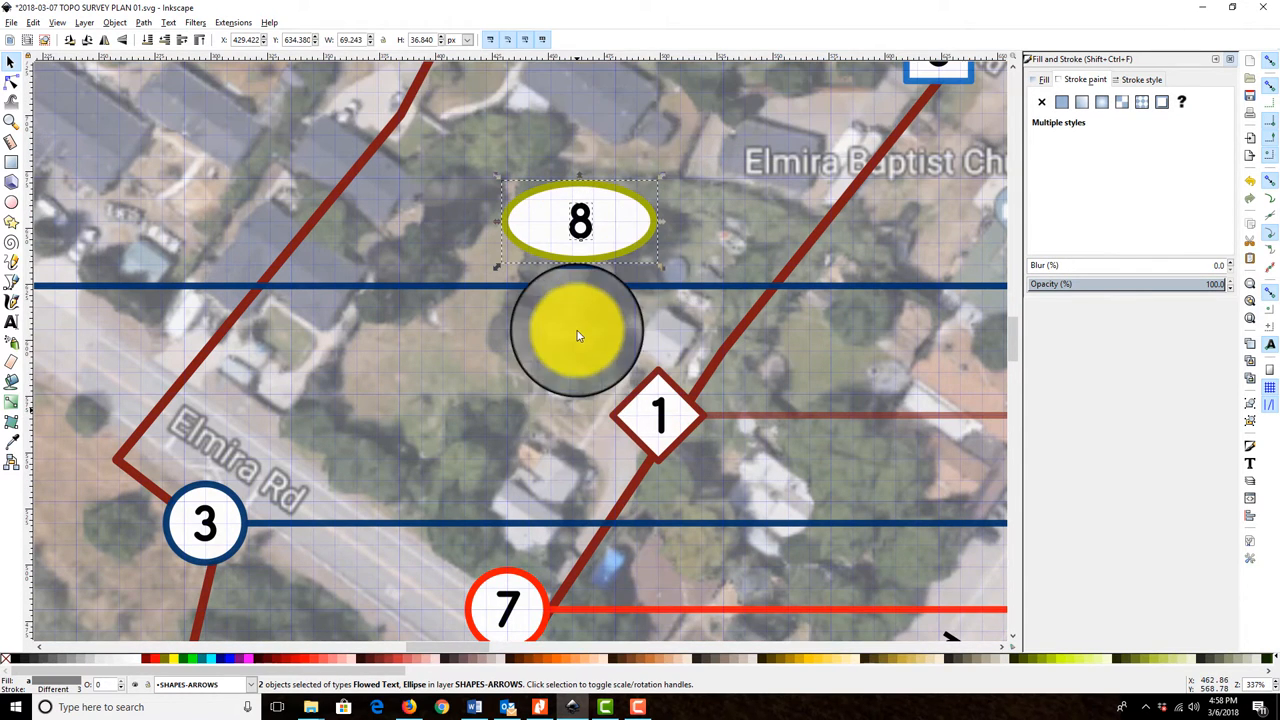
{"action": "left_click_drag", "start_coordinate": [576, 336], "coordinate": [600, 292]}
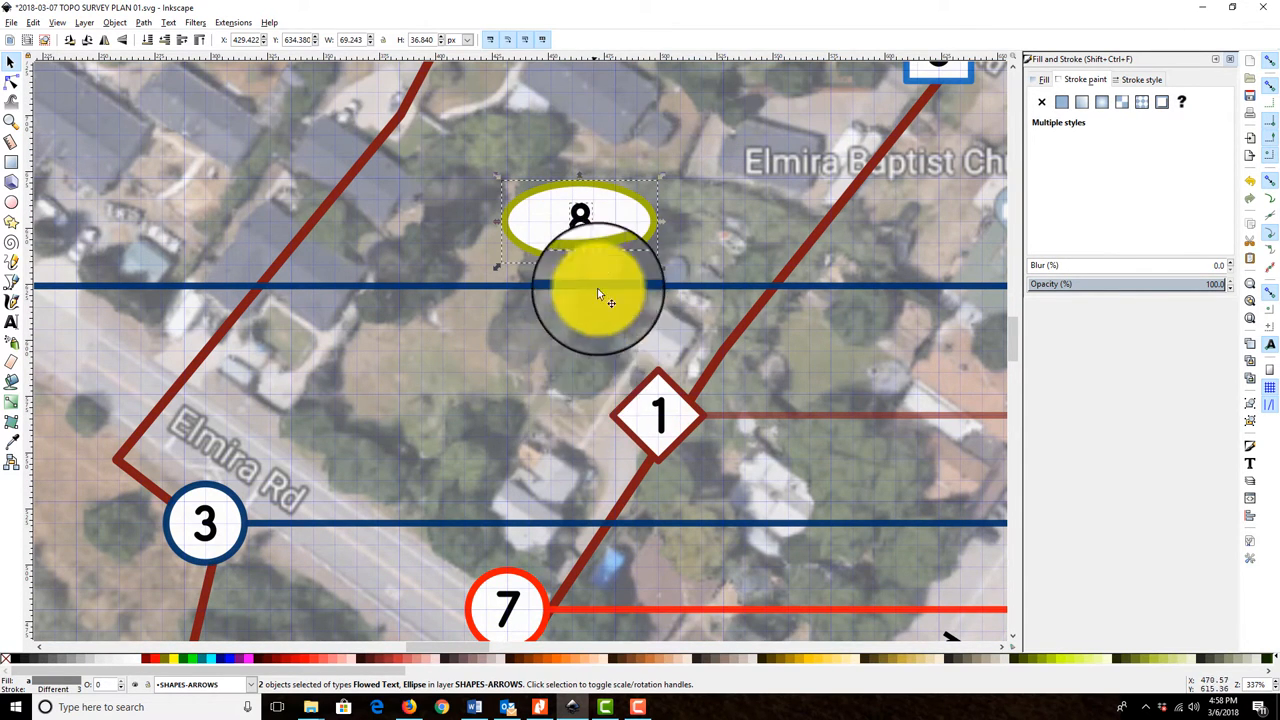
{"action": "scroll", "scroll_direction": "down", "scroll_amount": 3}
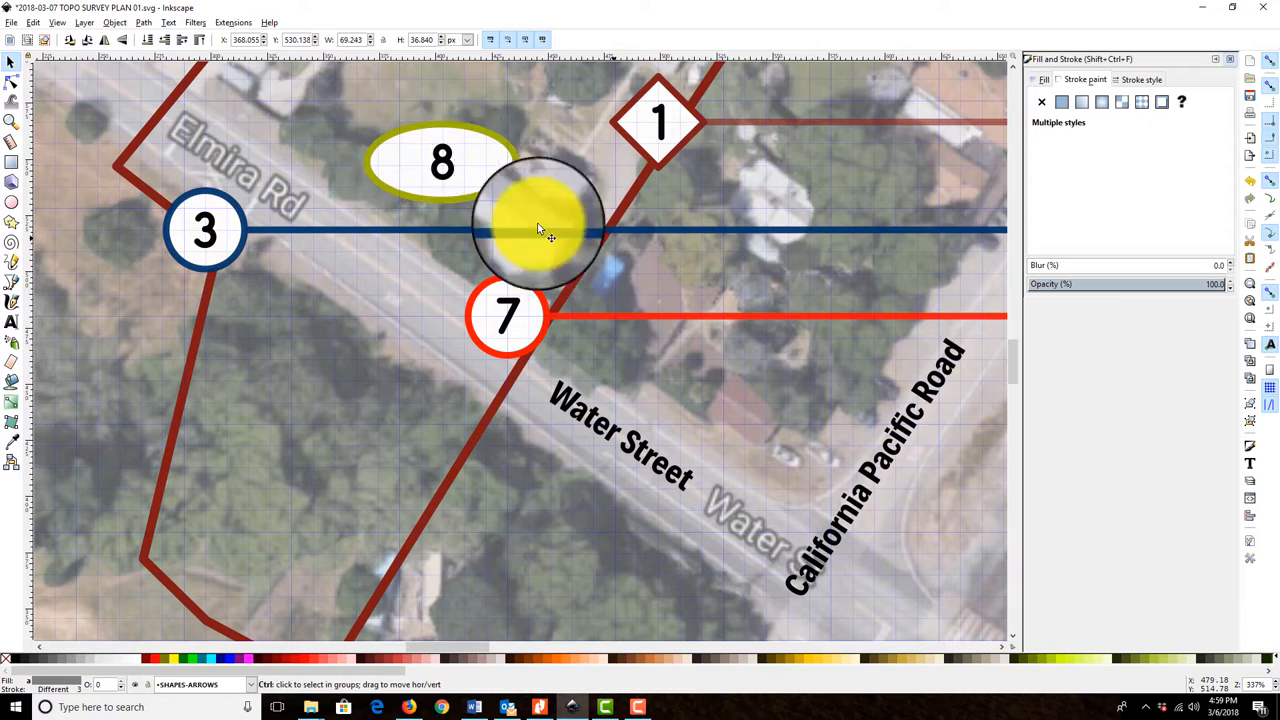
{"action": "left_click_drag", "start_coordinate": [540, 224], "coordinate": [516, 480]}
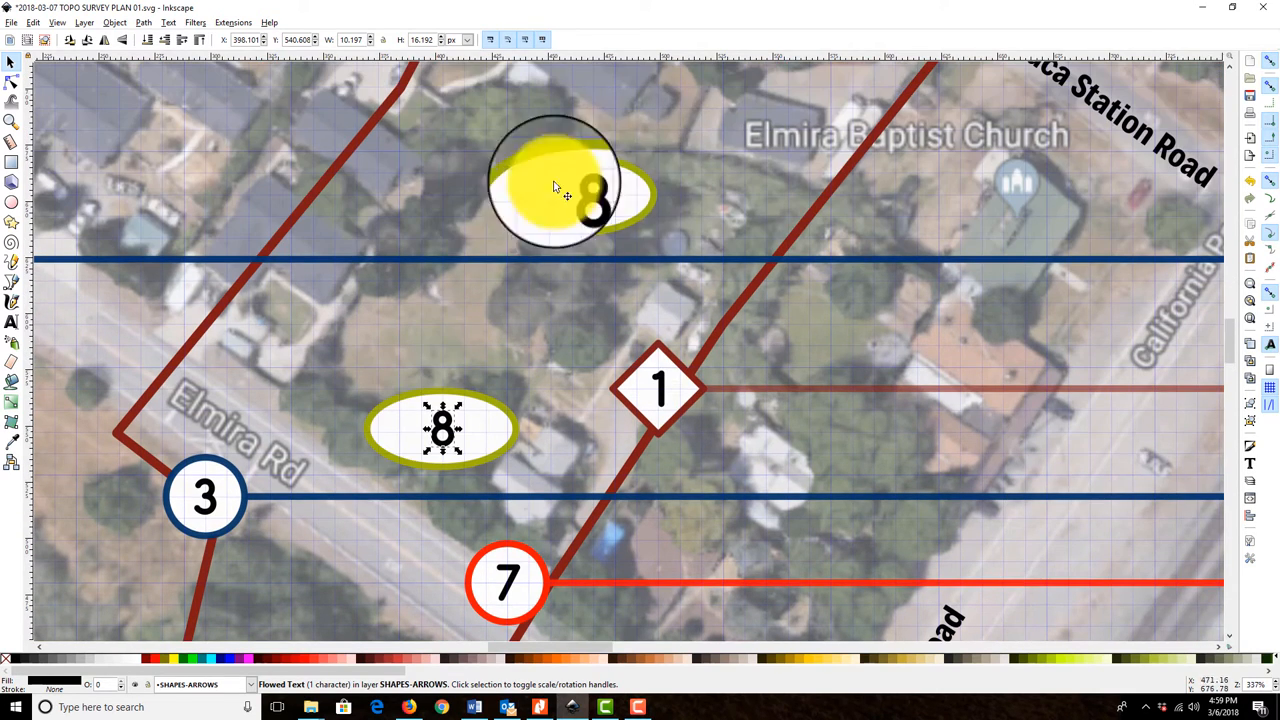
Step: Relabel the next copied oval marker as 9 and deselect it
{"action": "scroll", "scroll_direction": "down", "scroll_amount": 3}
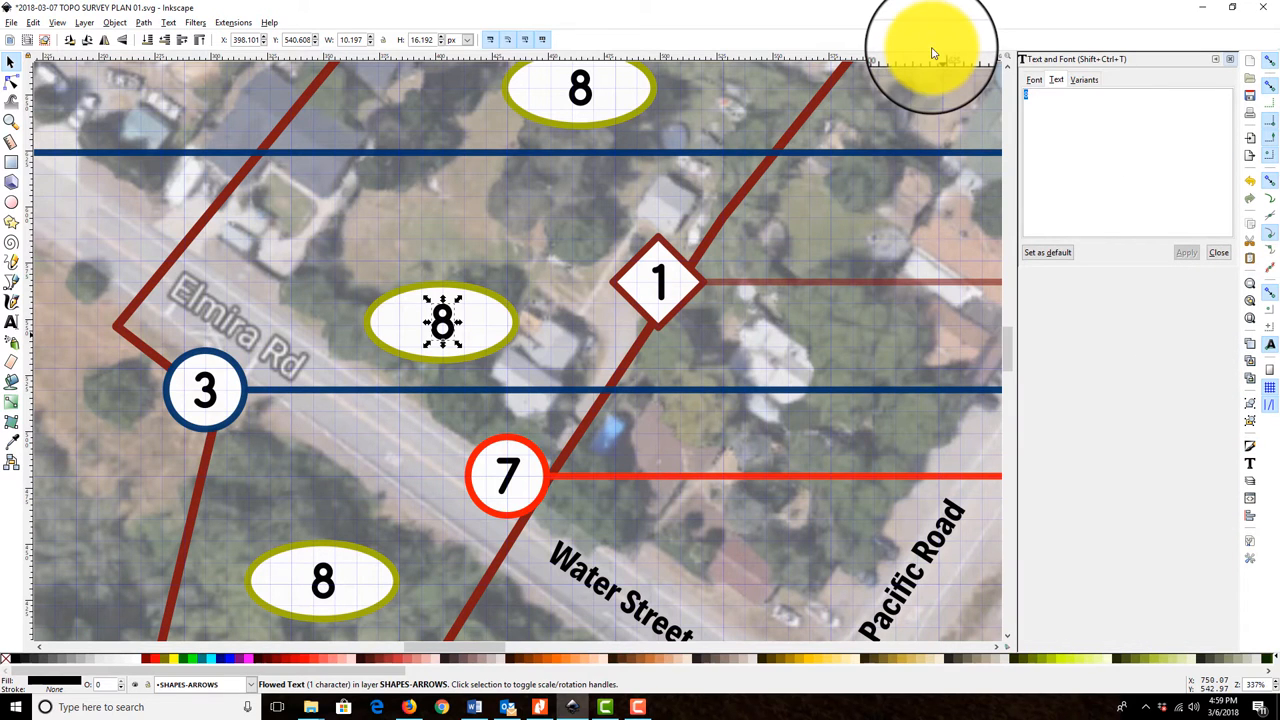
{"action": "type", "text": "9"}
{"action": "left_click", "coordinate": [324, 580]}
{"action": "type", "text": "10"}
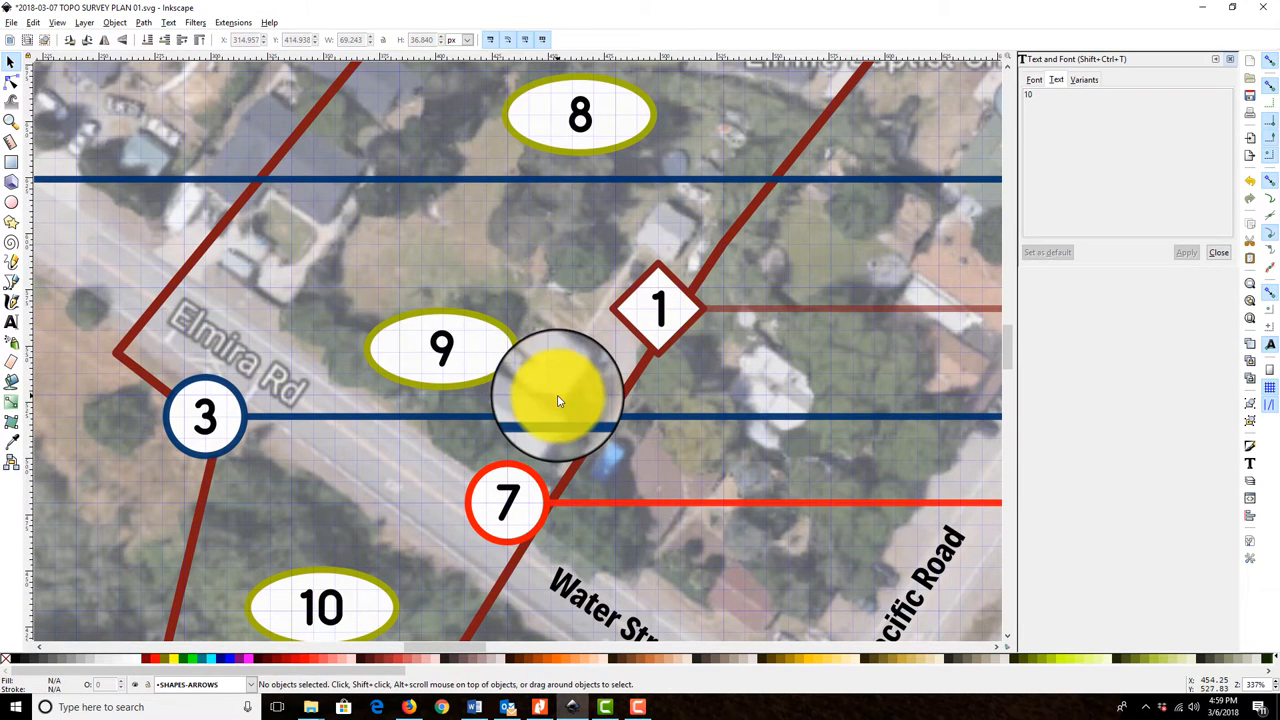
{"action": "left_click", "coordinate": [440, 348]}
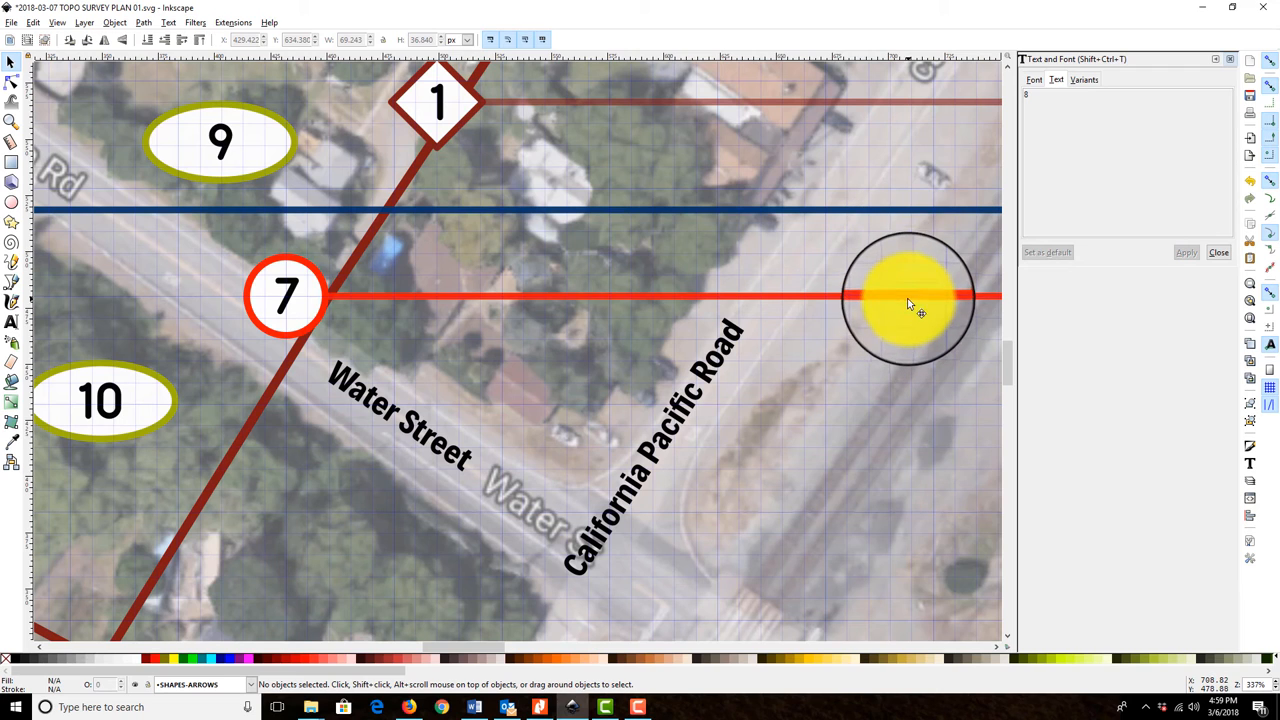
Step: Reshape the copied red leader line onto a lower route to the legend and colour it olive
{"action": "left_click_drag", "start_coordinate": [908, 300], "coordinate": [564, 300]}
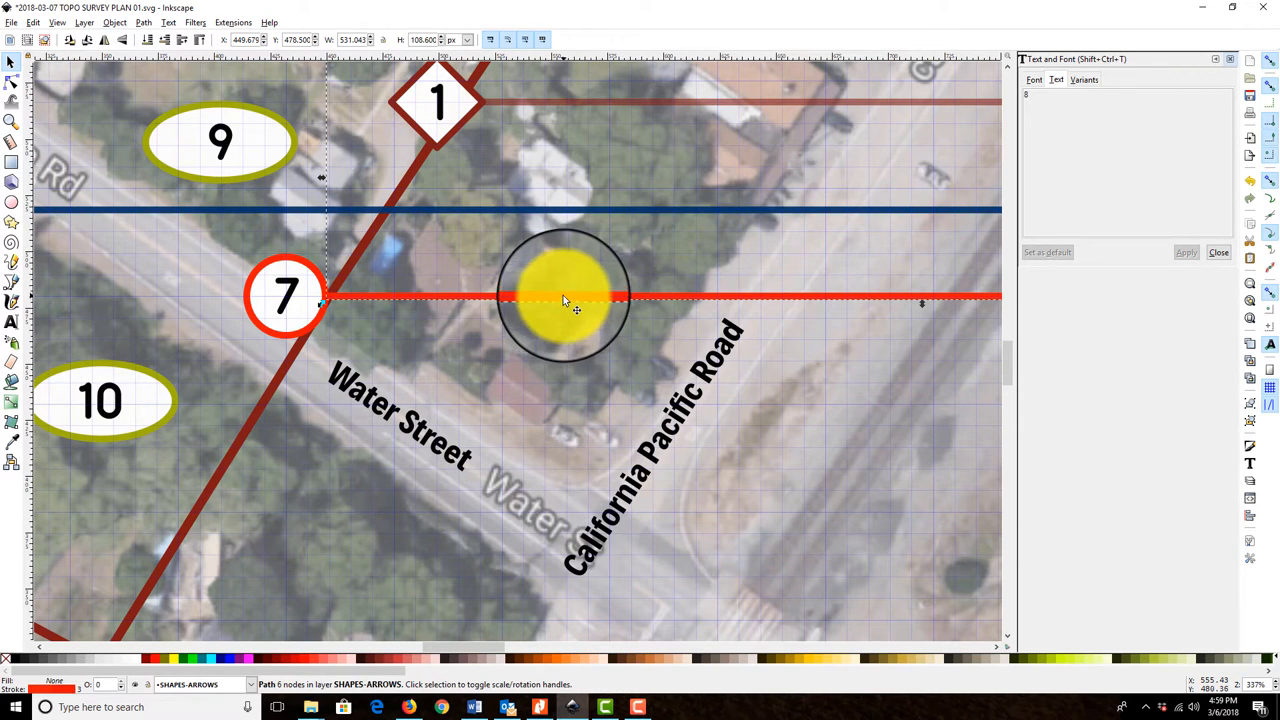
{"action": "left_click_drag", "start_coordinate": [564, 296], "coordinate": [420, 404]}
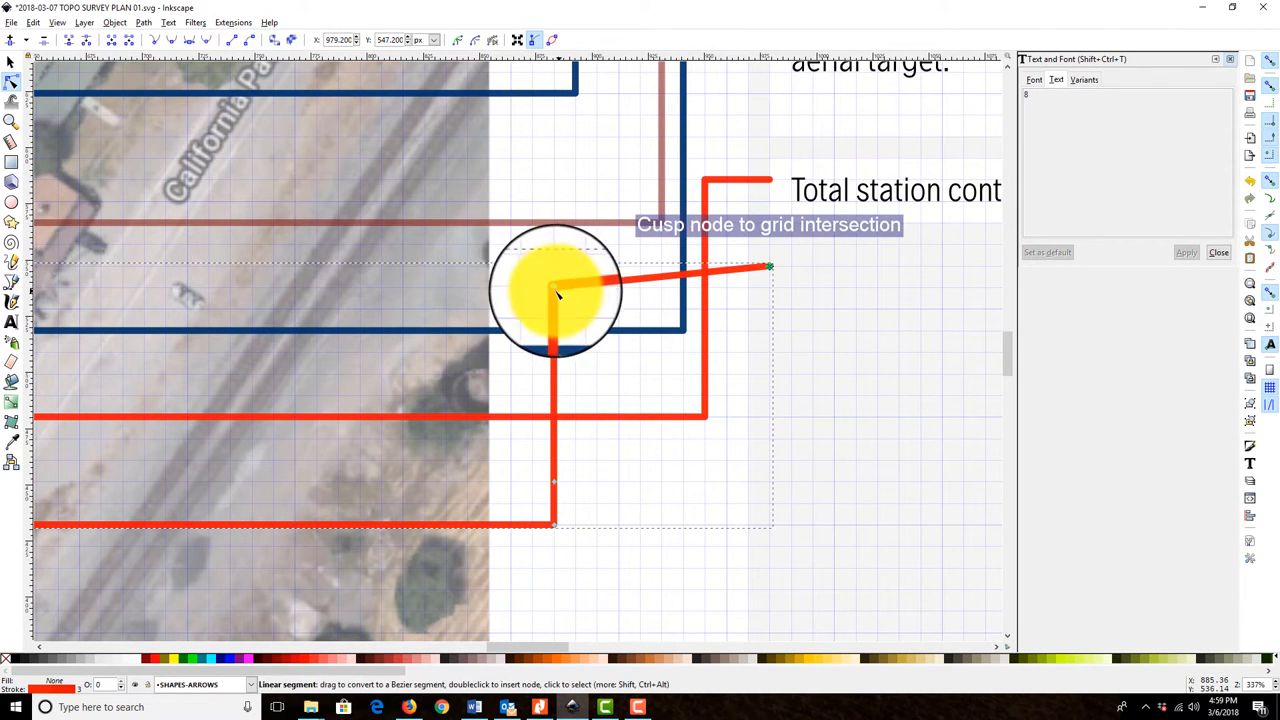
{"action": "left_click_drag", "start_coordinate": [556, 290], "coordinate": [556, 480]}
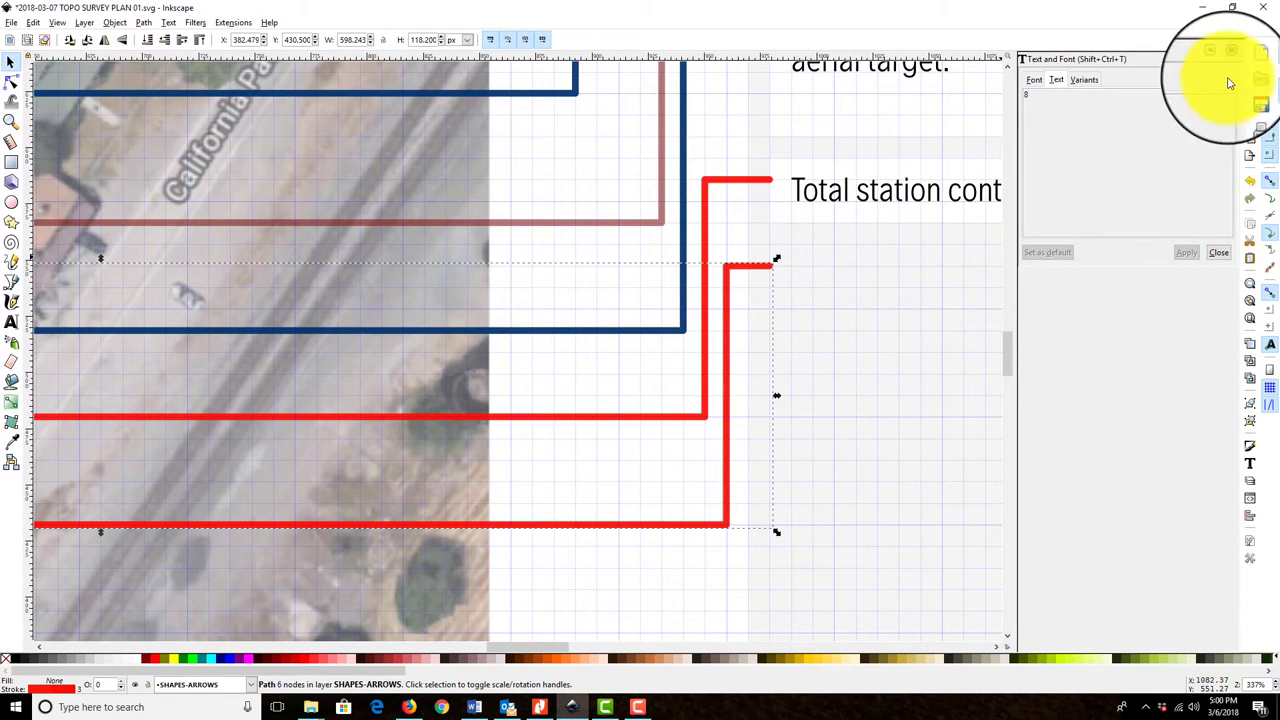
{"action": "mouse_move", "coordinate": [1258, 448]}
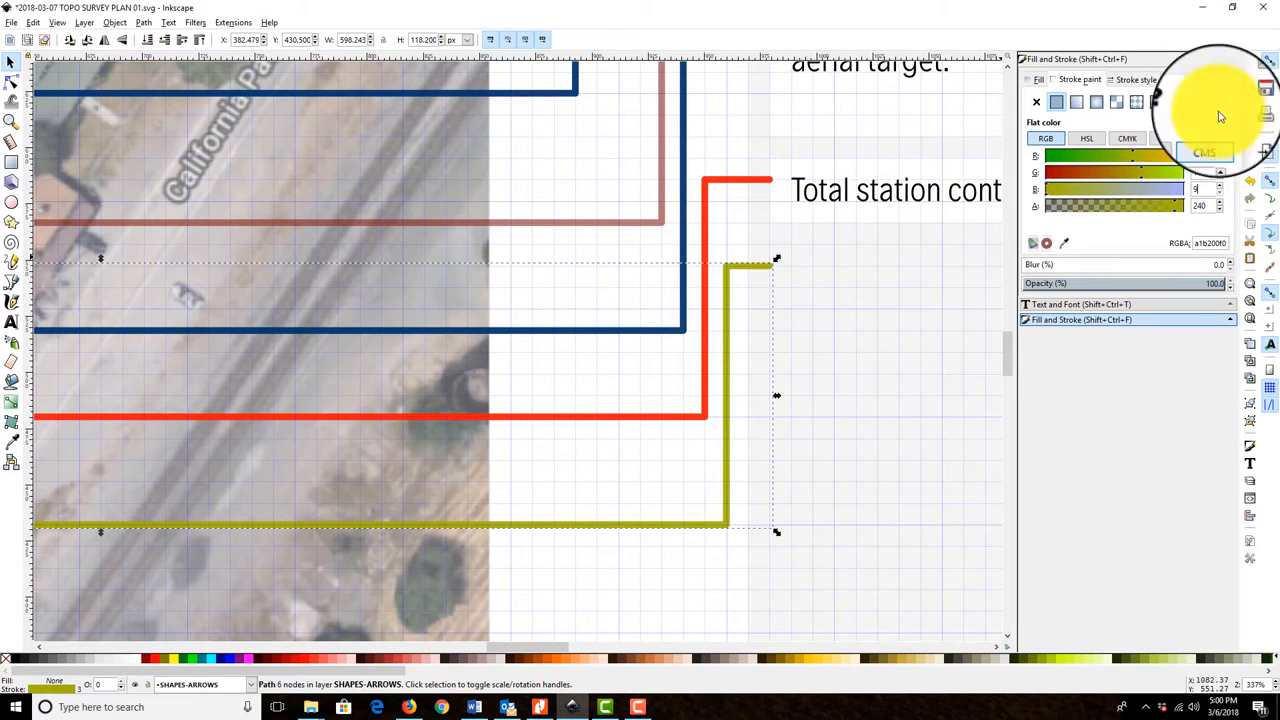
{"action": "left_click", "coordinate": [640, 104]}
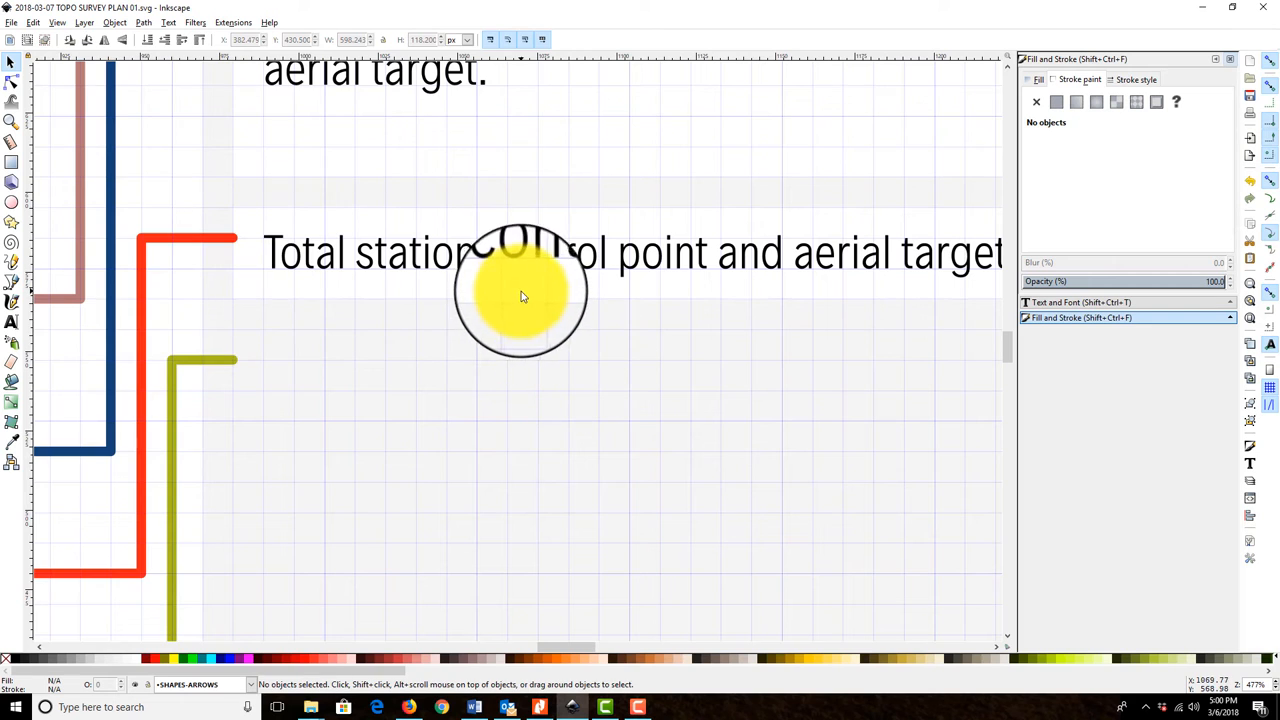
Step: Unlock the text layer and place a copy of the legend text beside the olive line
{"action": "left_click", "coordinate": [84, 22]}
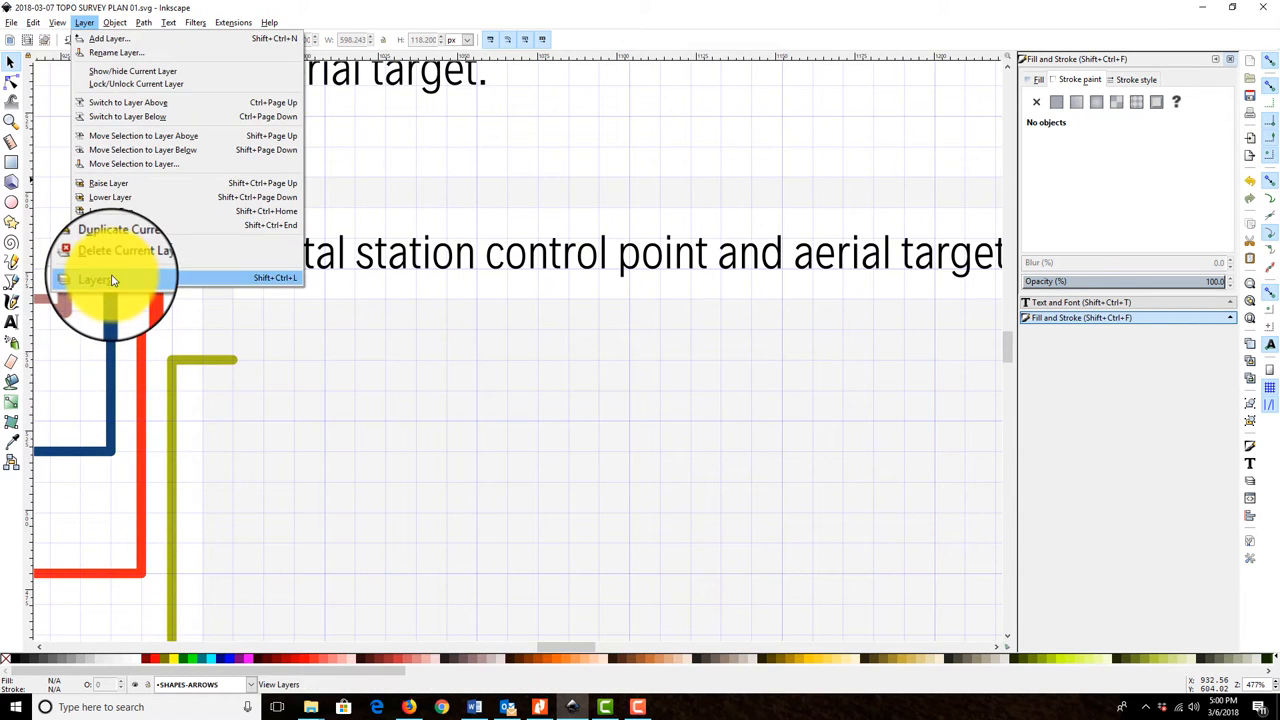
{"action": "left_click", "coordinate": [96, 280]}
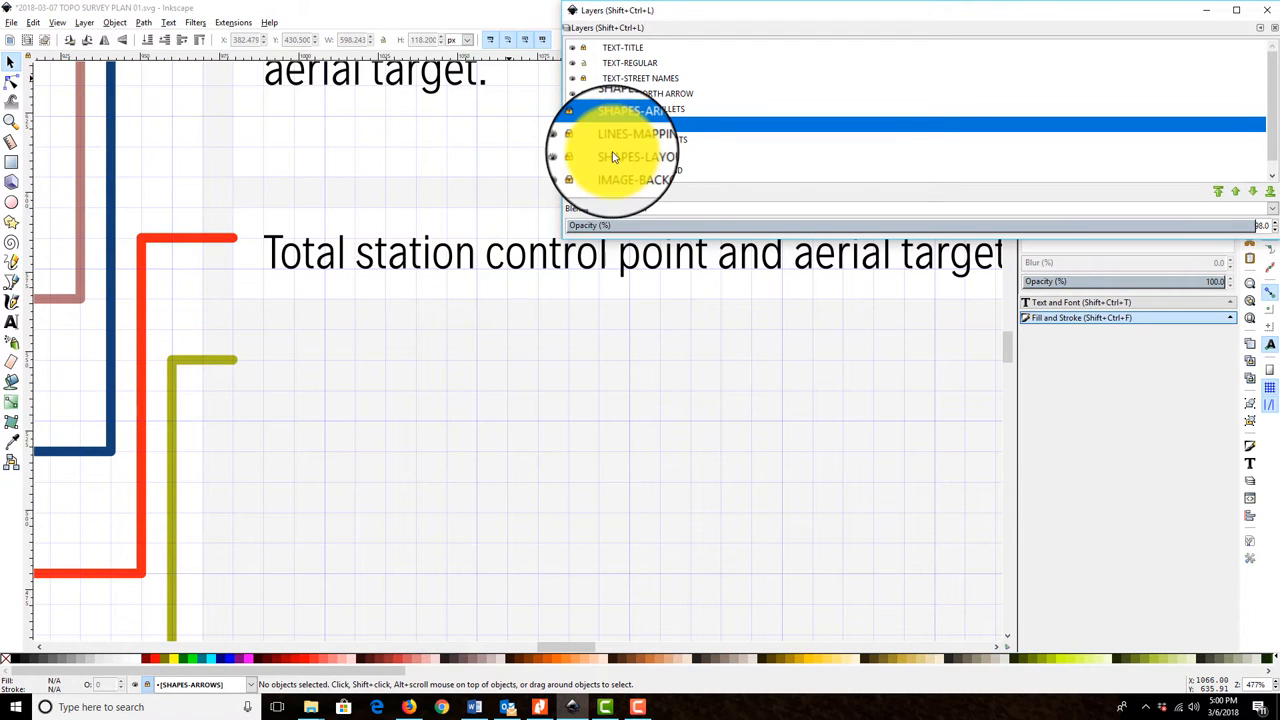
{"action": "mouse_move", "coordinate": [1136, 60]}
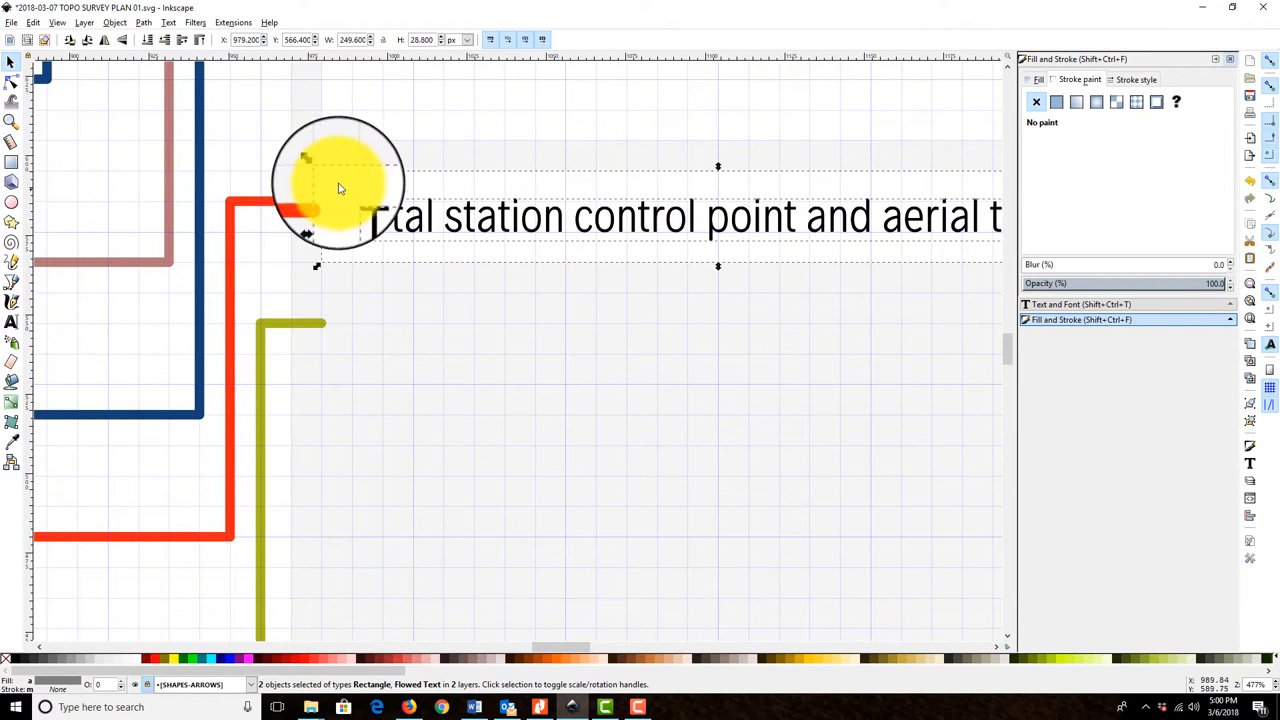
{"action": "left_click_drag", "start_coordinate": [340, 184], "coordinate": [276, 280]}
{"action": "type", "text": "Location of ground infill under tree"}
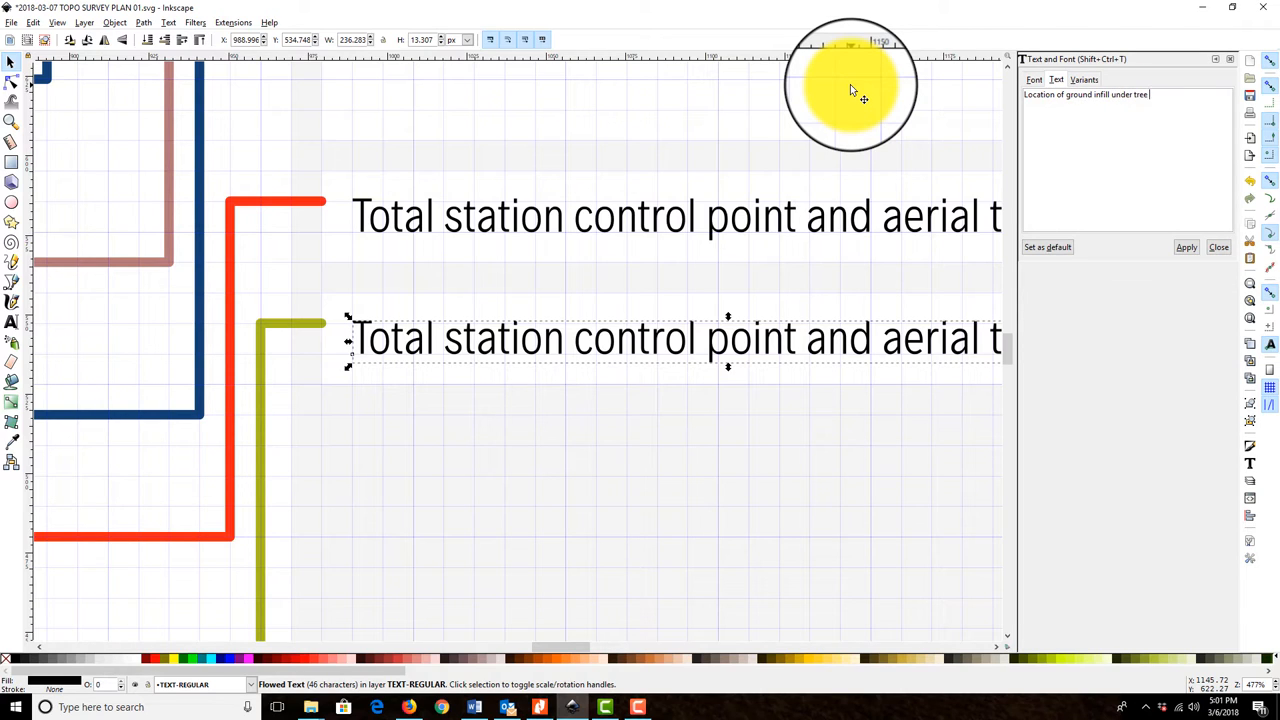
Step: Reword the copy to 'Location of ground infill under tree canopy.' and apply it
{"action": "type", "text": "canop"}
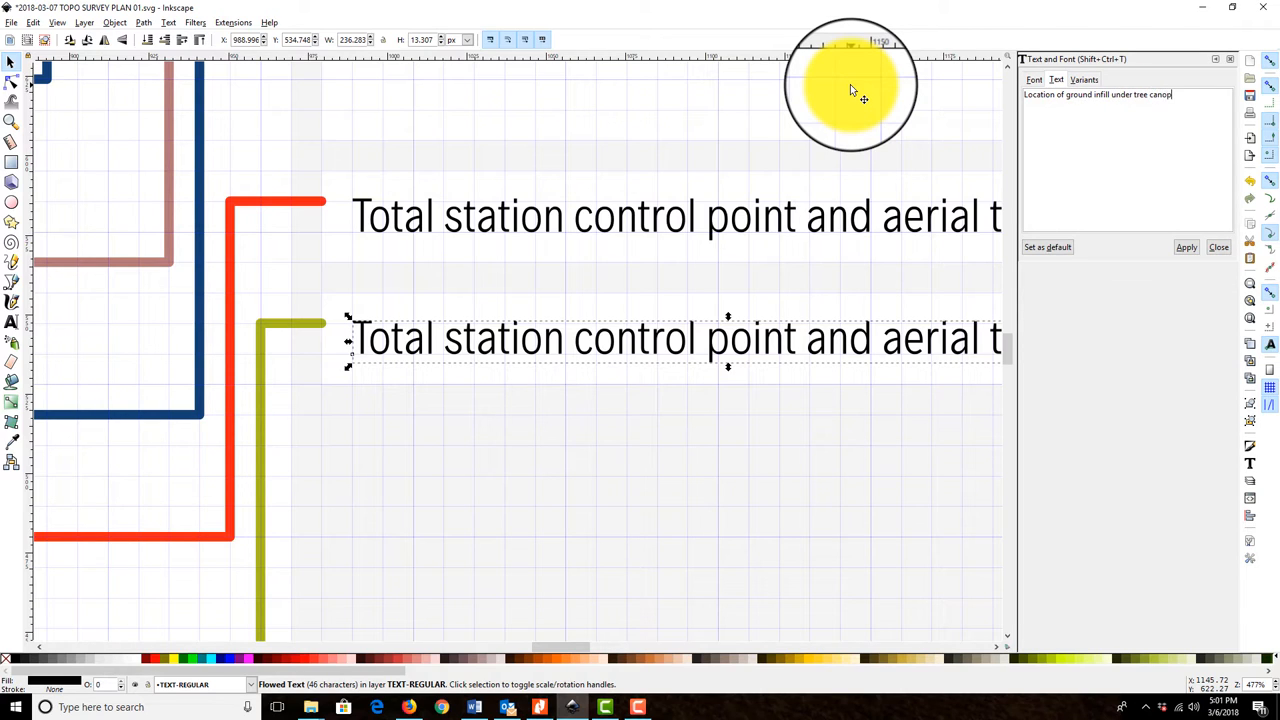
{"action": "left_click", "coordinate": [1186, 248]}
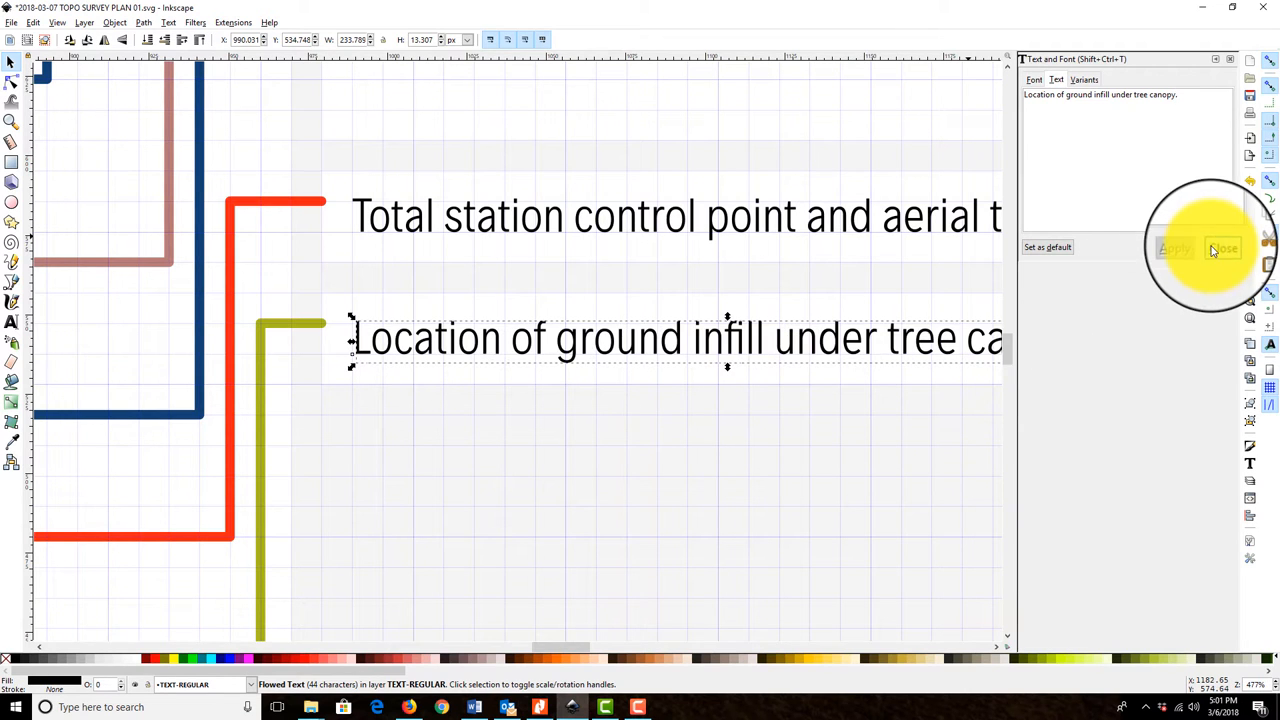
{"action": "left_click", "coordinate": [1224, 248]}
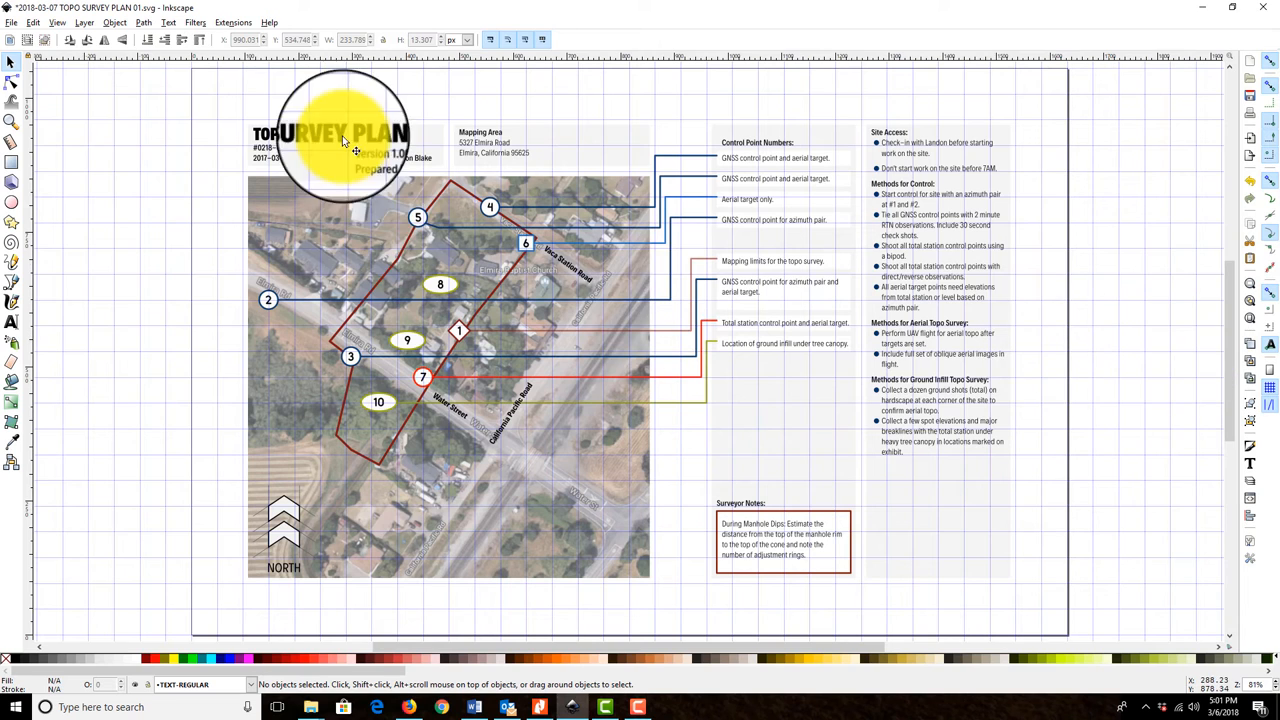
Step: Edit the Surveyor Notes to survey the creek/drainage ditch flowline at ground infill #10
{"action": "left_click", "coordinate": [12, 22]}
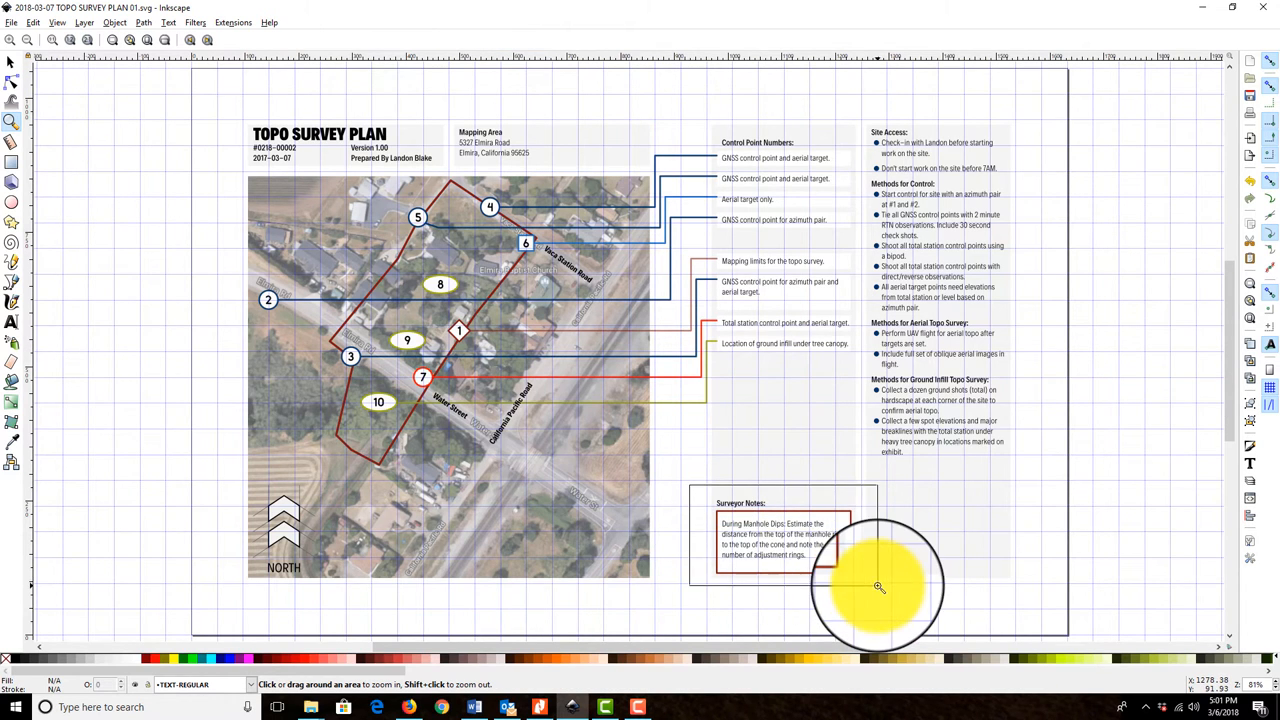
{"action": "left_click", "coordinate": [878, 586]}
{"action": "type", "text": "ground infill location #"}
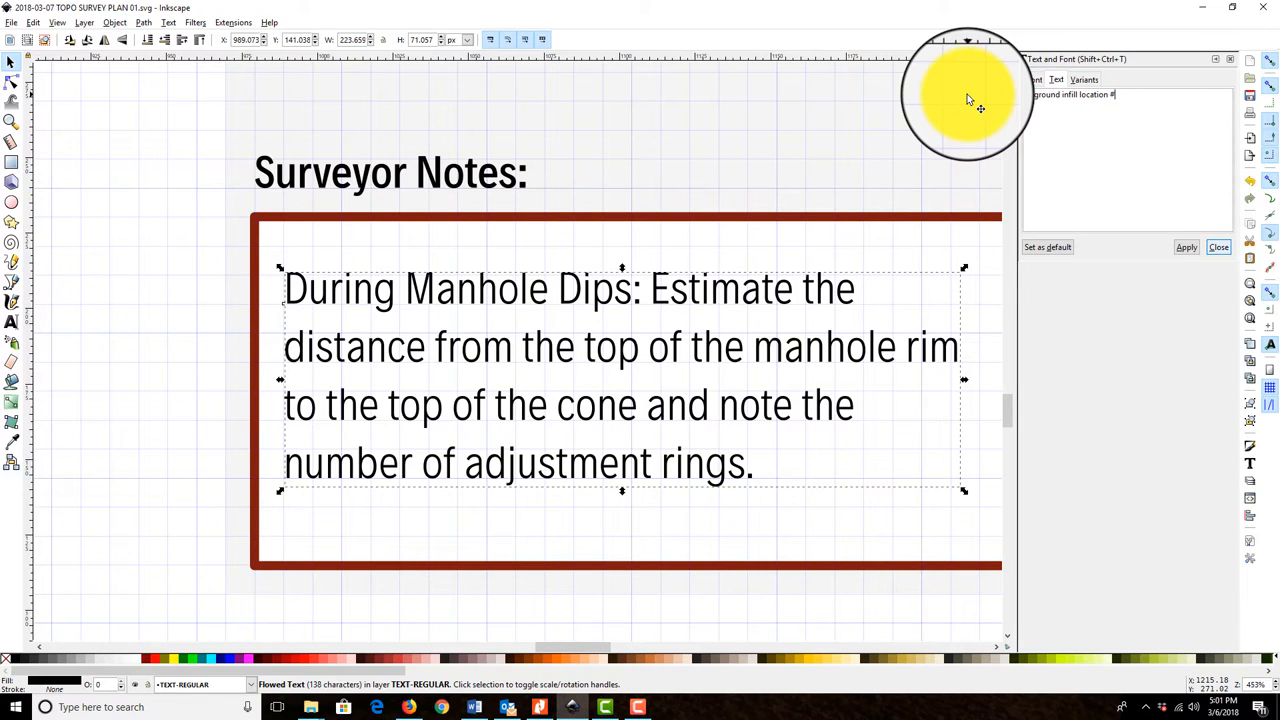
{"action": "type", "text": "10, make sure you survey the"}
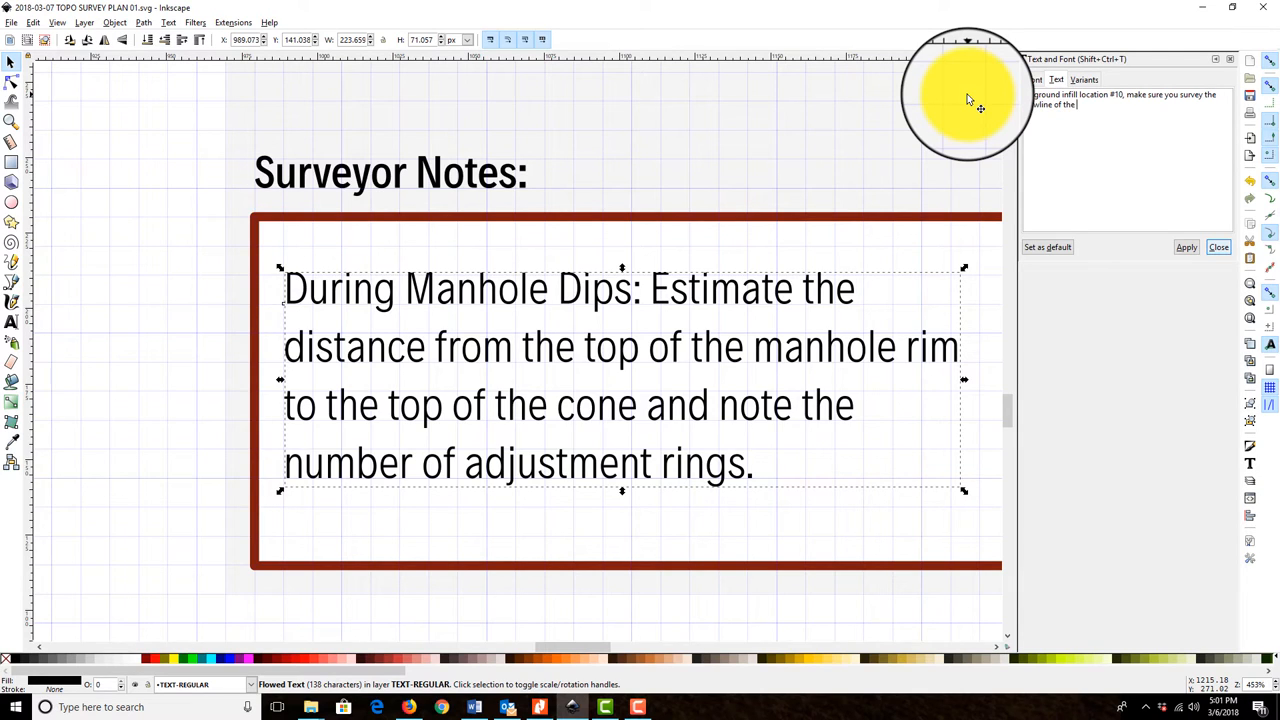
{"action": "type", "text": "creek"}
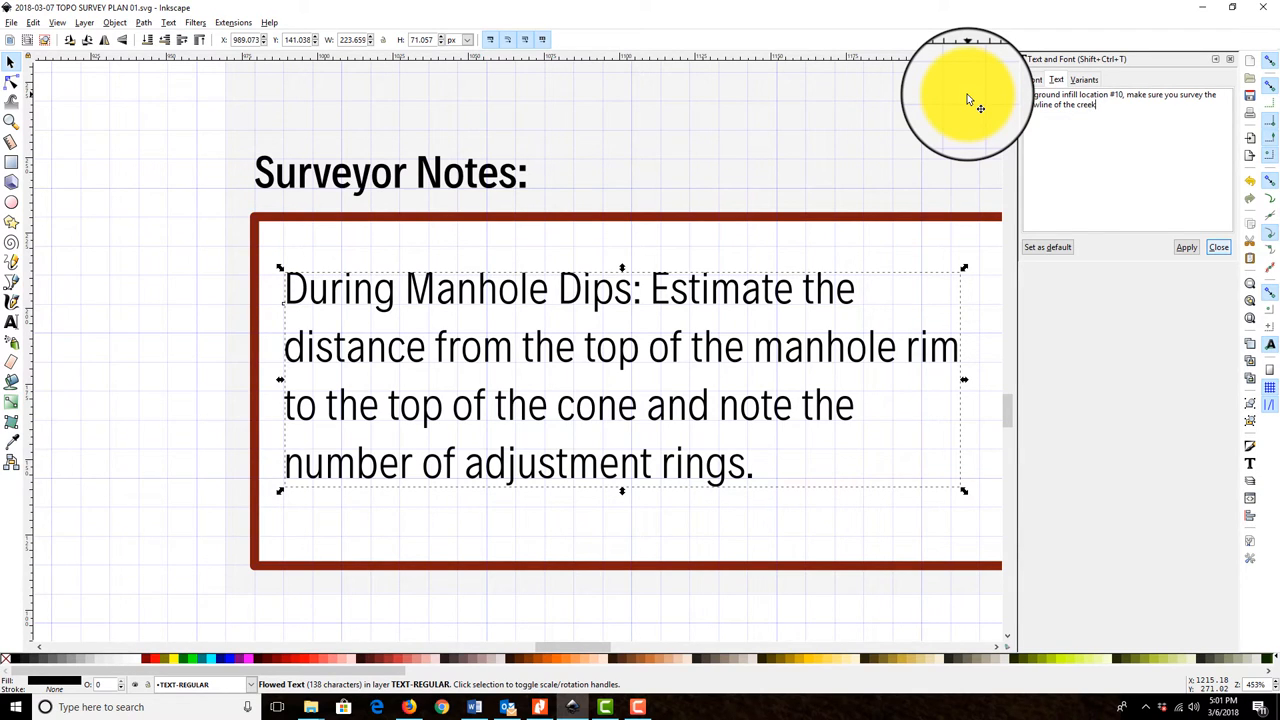
{"action": "type", "text": "/drainage ditch."}
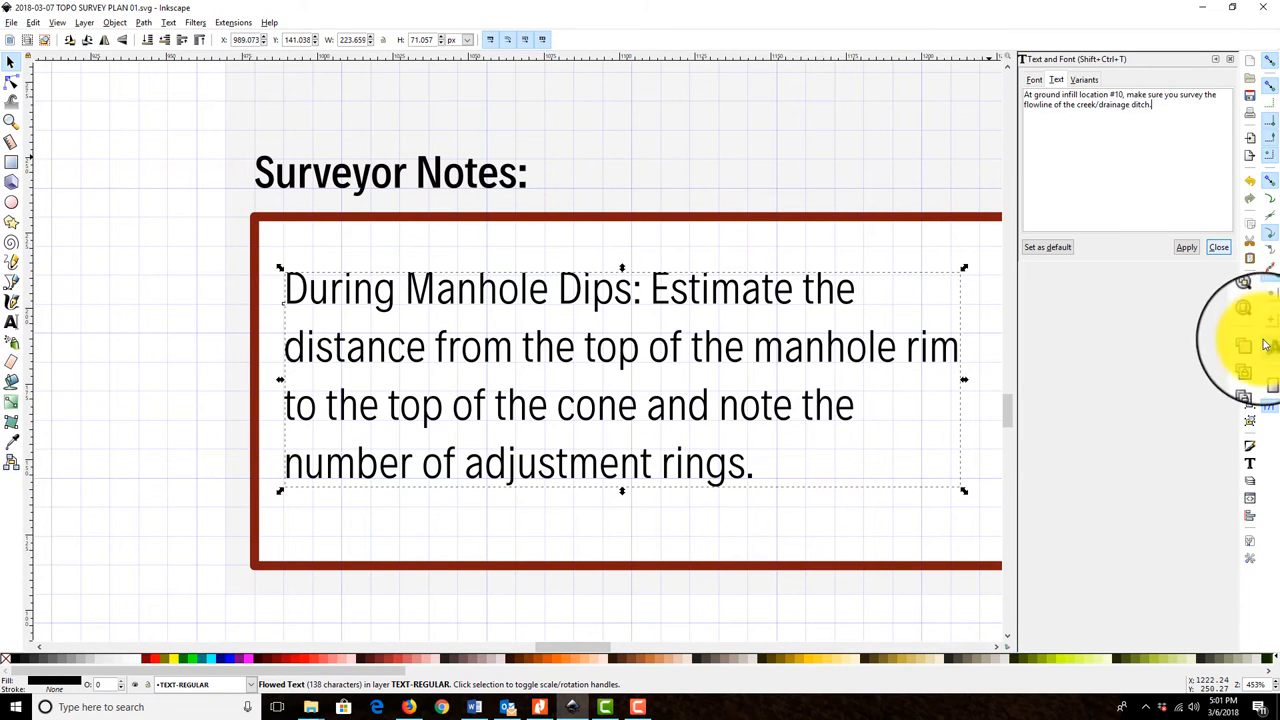
{"action": "left_click", "coordinate": [1186, 248]}
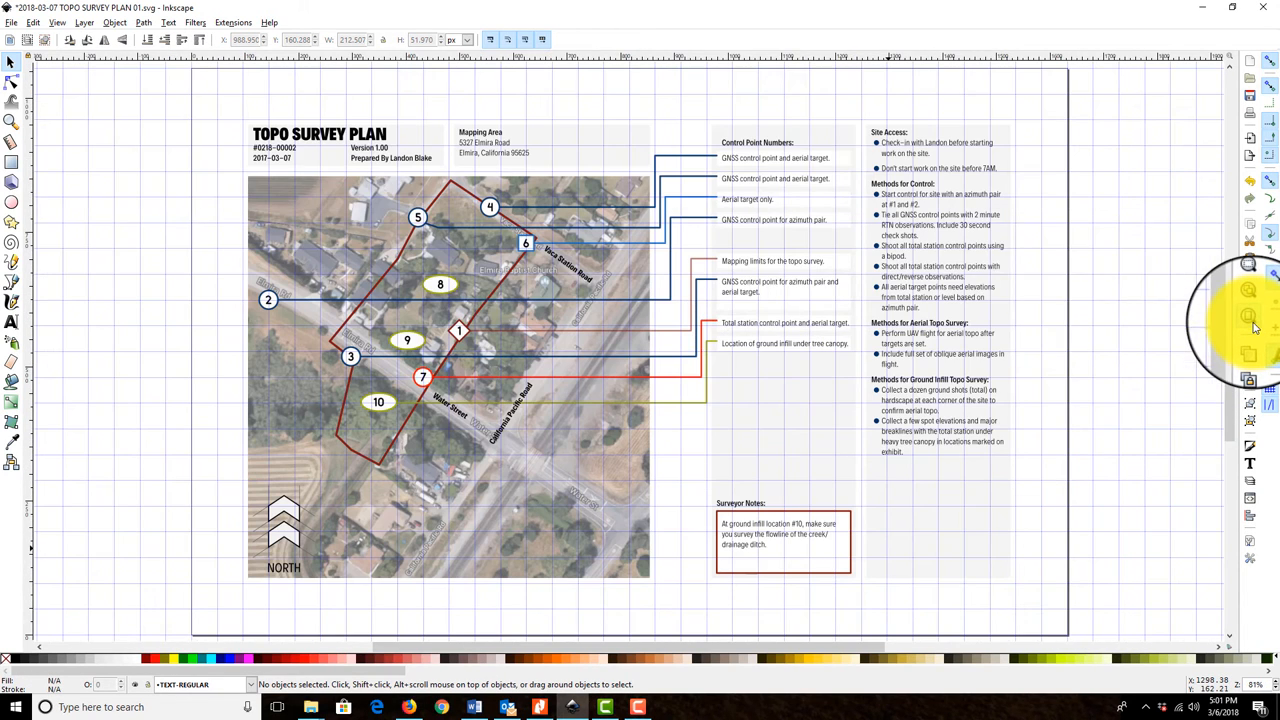
Step: Save the drawing, start a PDF copy export, then cancel the PDF options dialog
{"action": "left_click", "coordinate": [12, 22]}
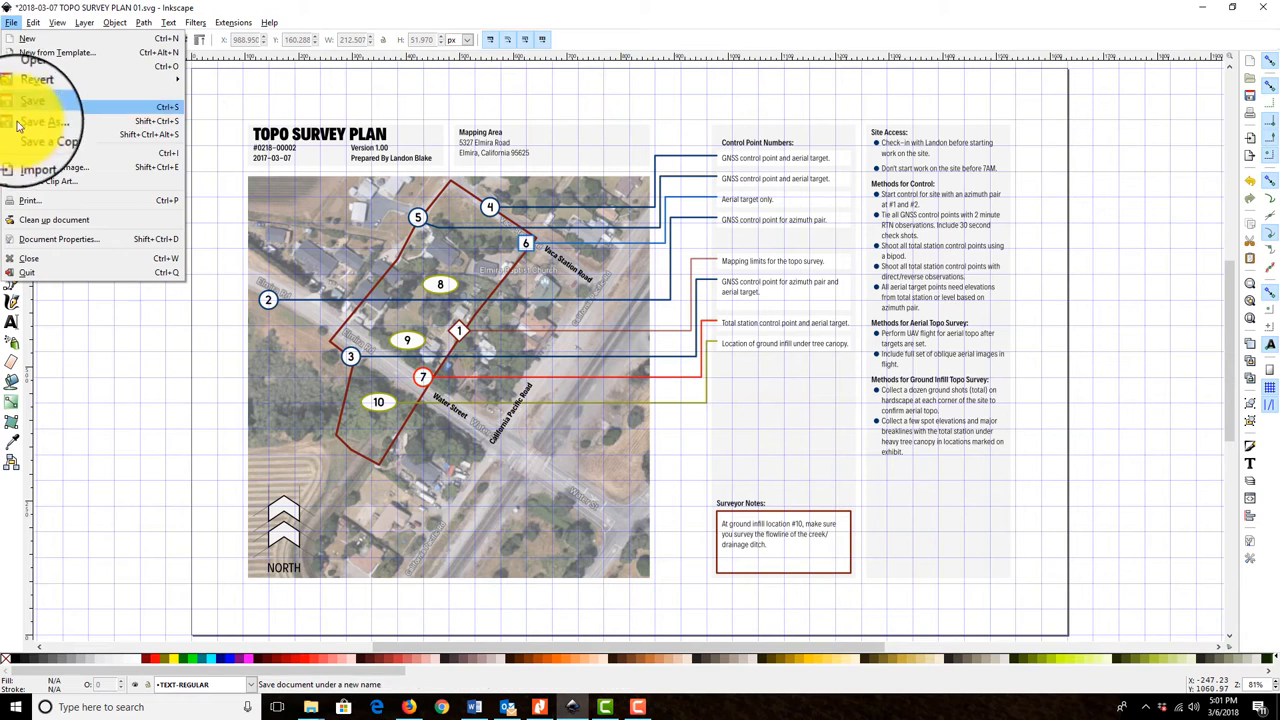
{"action": "left_click", "coordinate": [28, 108]}
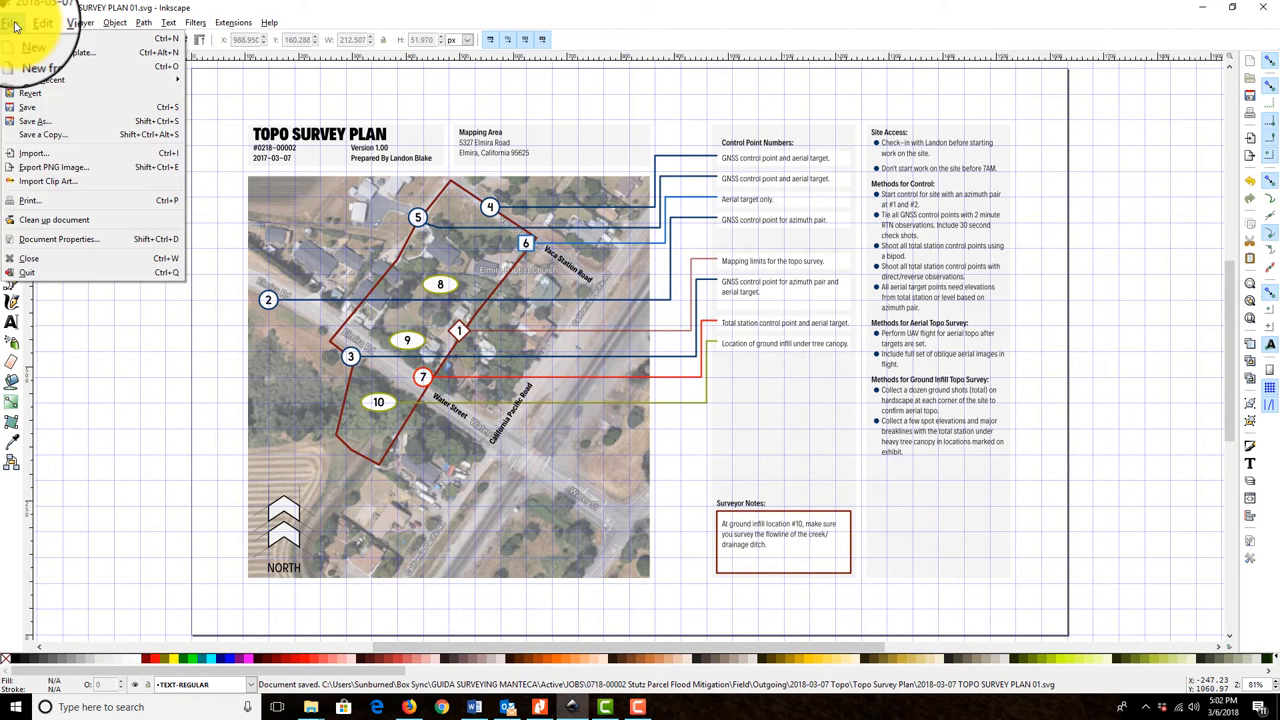
{"action": "left_click", "coordinate": [34, 122]}
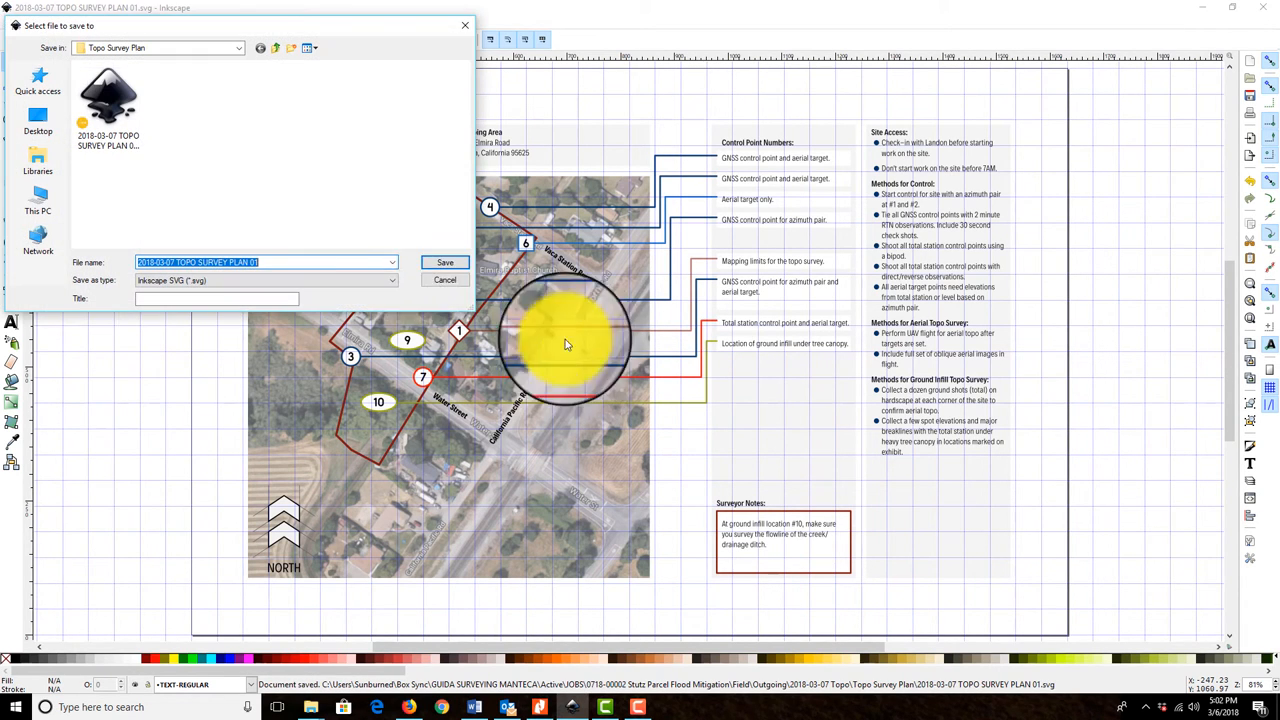
{"action": "left_click", "coordinate": [264, 280]}
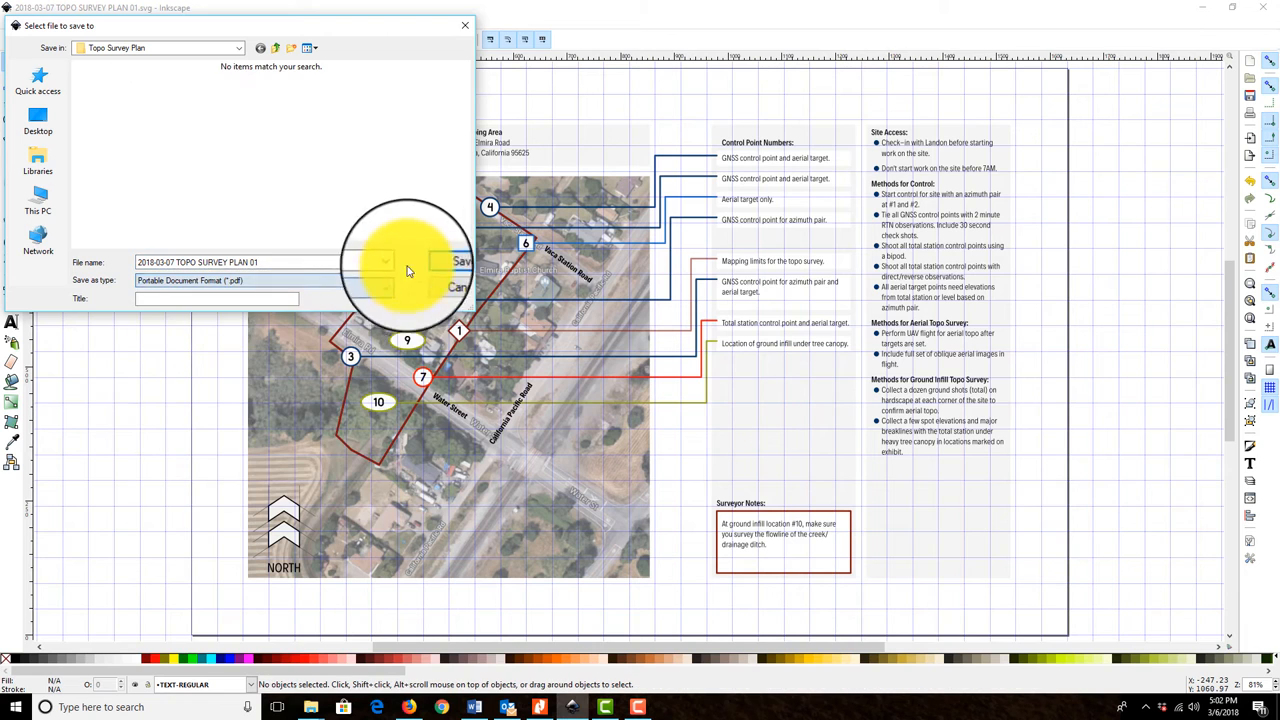
{"action": "left_click", "coordinate": [460, 260]}
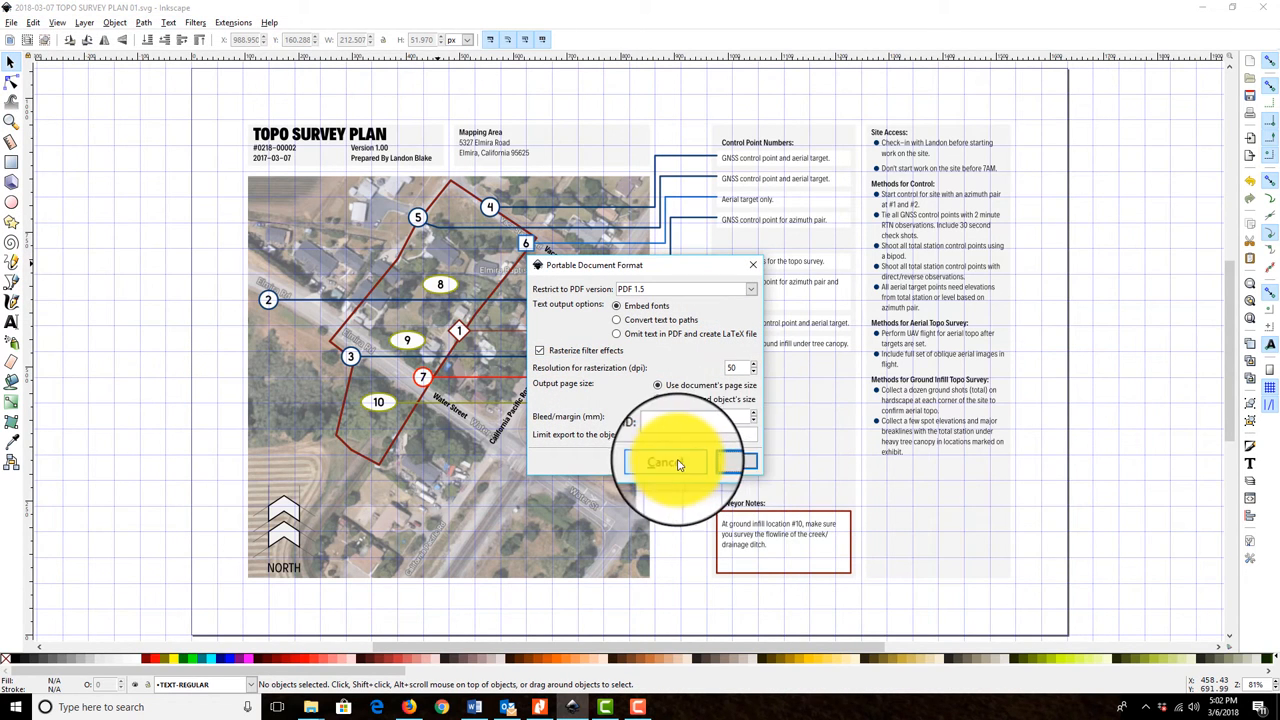
{"action": "left_click", "coordinate": [664, 462]}
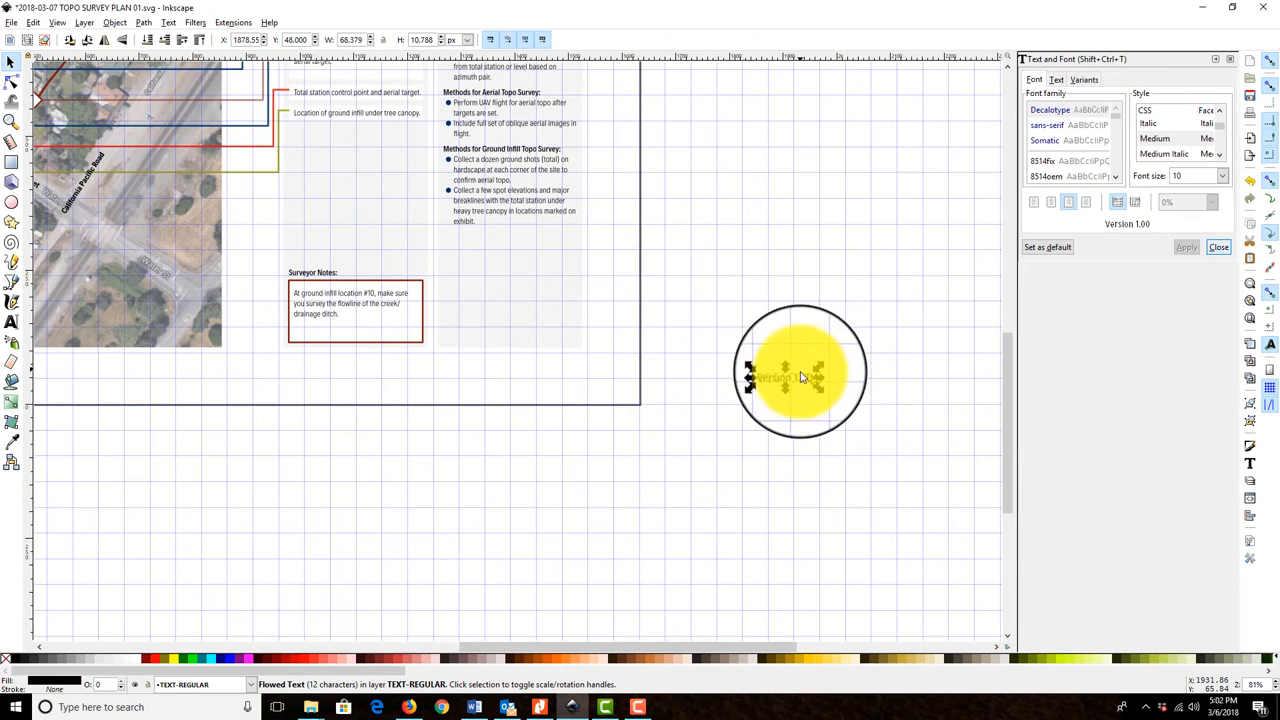
Step: Place the copied text in the lower-right corner and change it to 'Page 1 of 2'
{"action": "left_click_drag", "start_coordinate": [800, 376], "coordinate": [562, 378]}
{"action": "type", "text": "Page"}
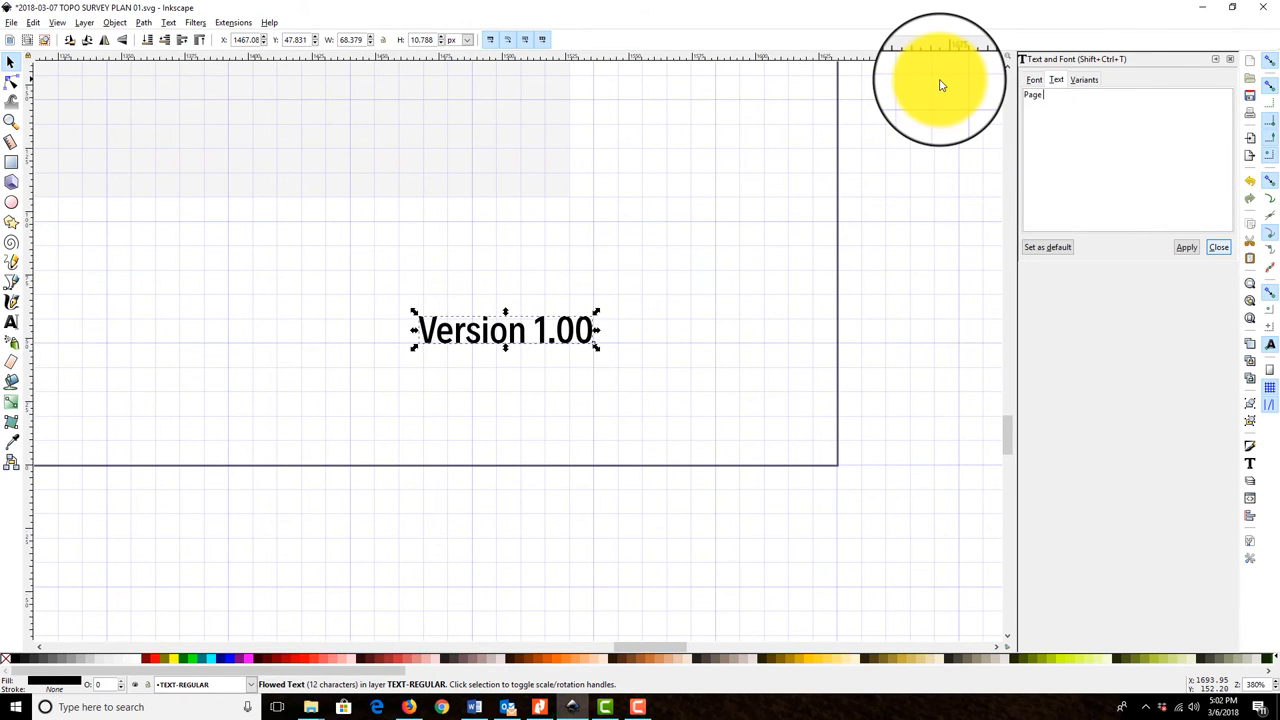
{"action": "type", "text": "1 of 2"}
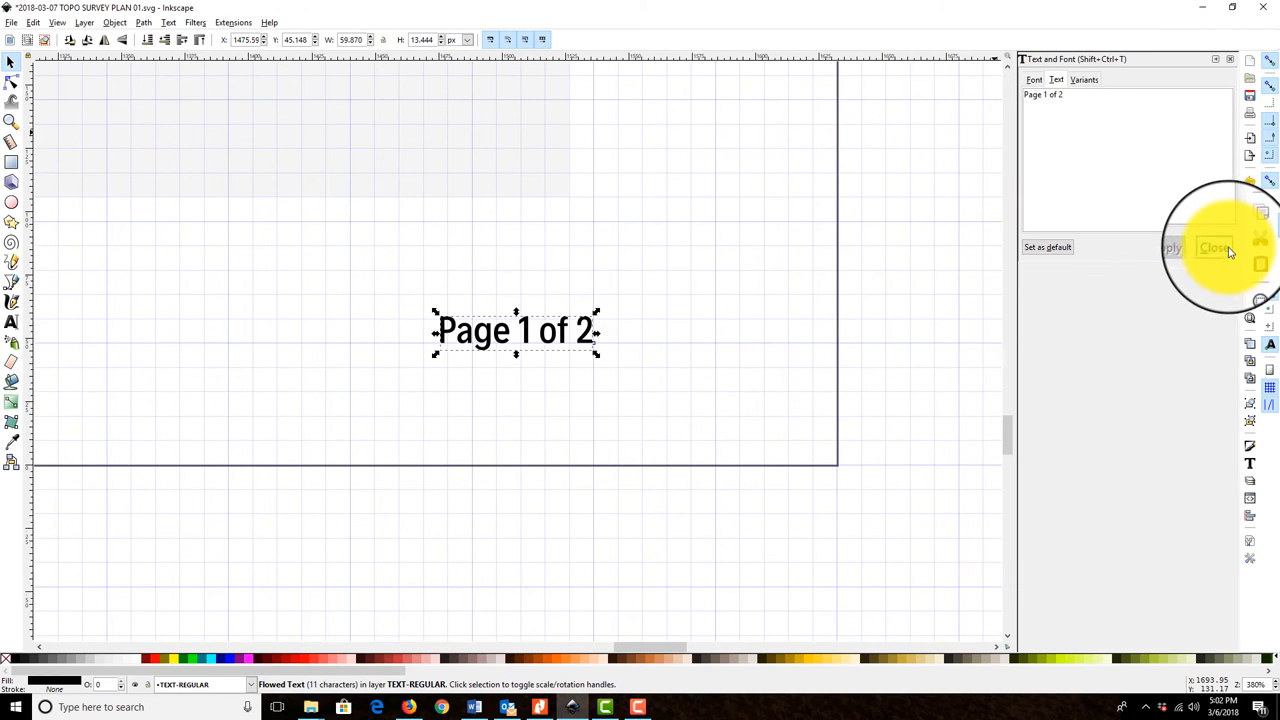
{"action": "left_click", "coordinate": [1214, 248]}
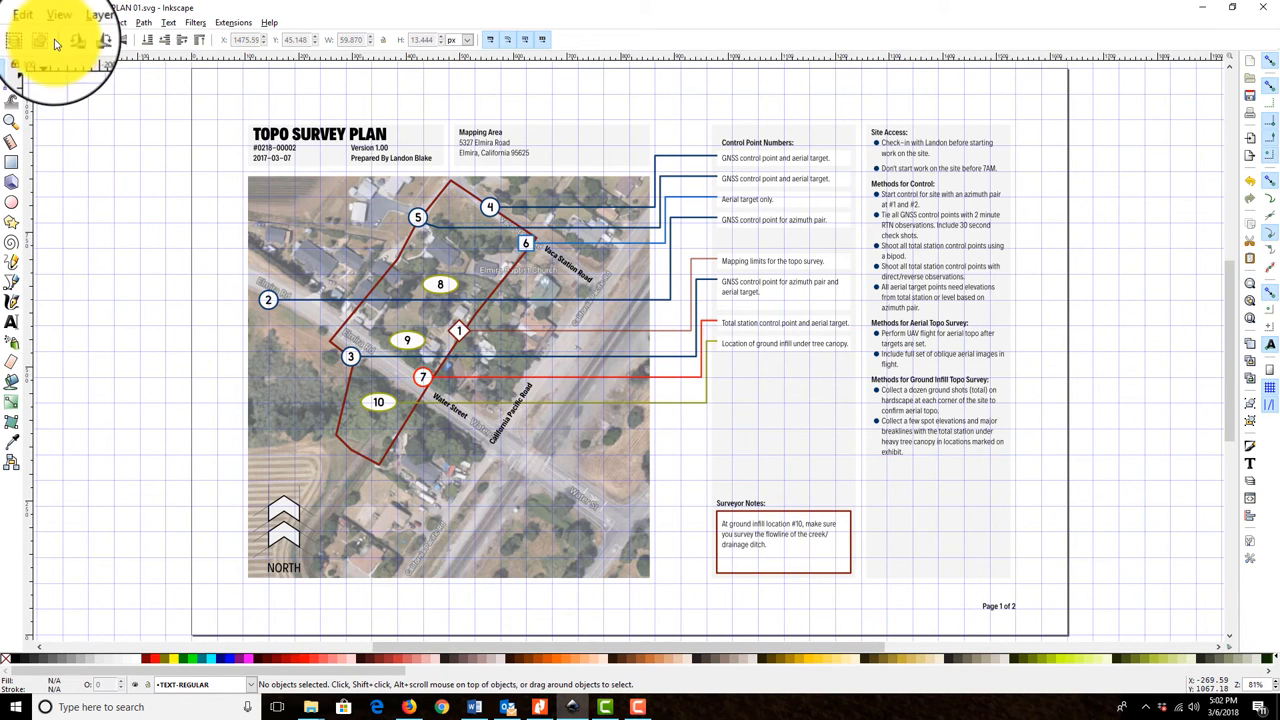
Step: Review the Layers list to check the layers are locked before export
{"action": "left_click", "coordinate": [12, 22]}
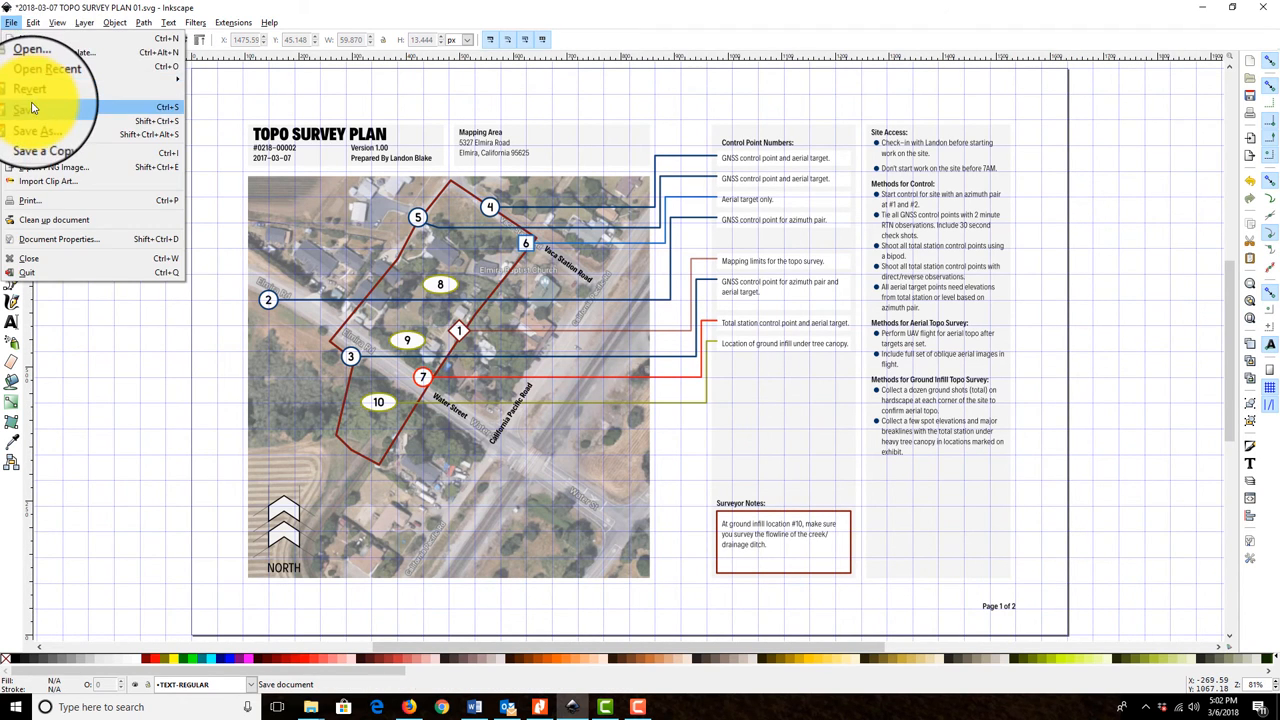
{"action": "left_click", "coordinate": [84, 22]}
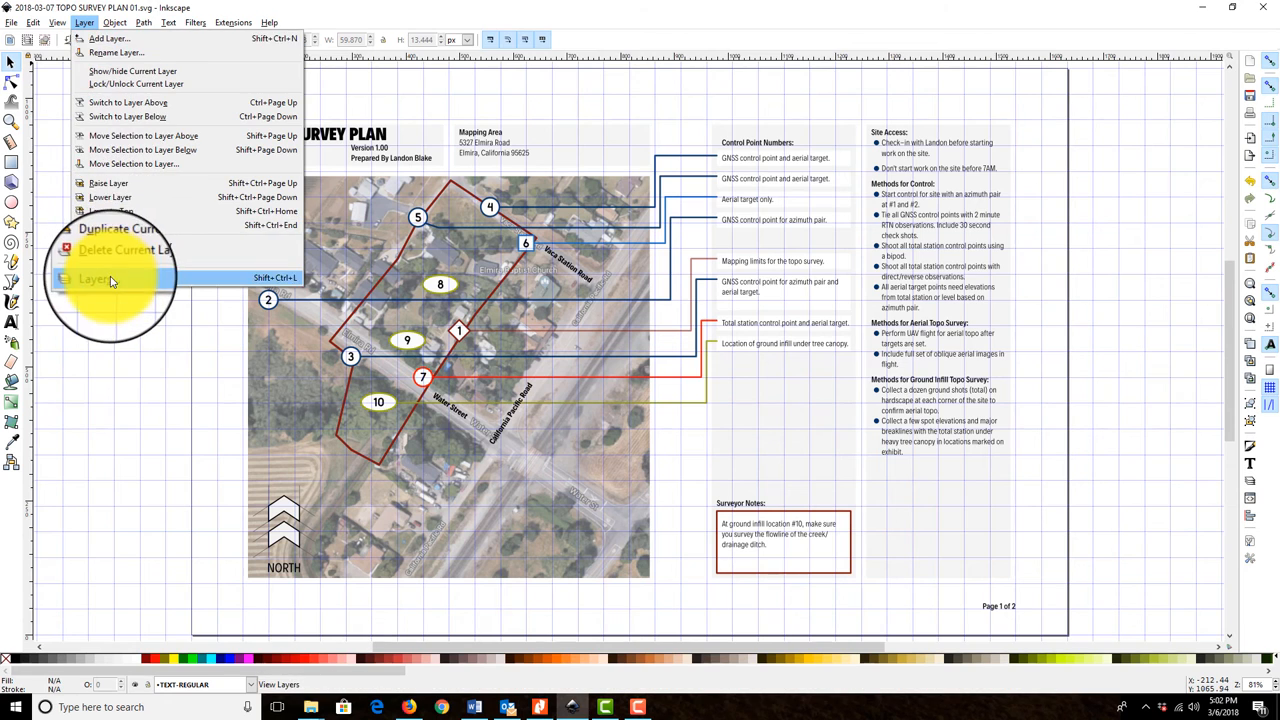
{"action": "left_click", "coordinate": [96, 278]}
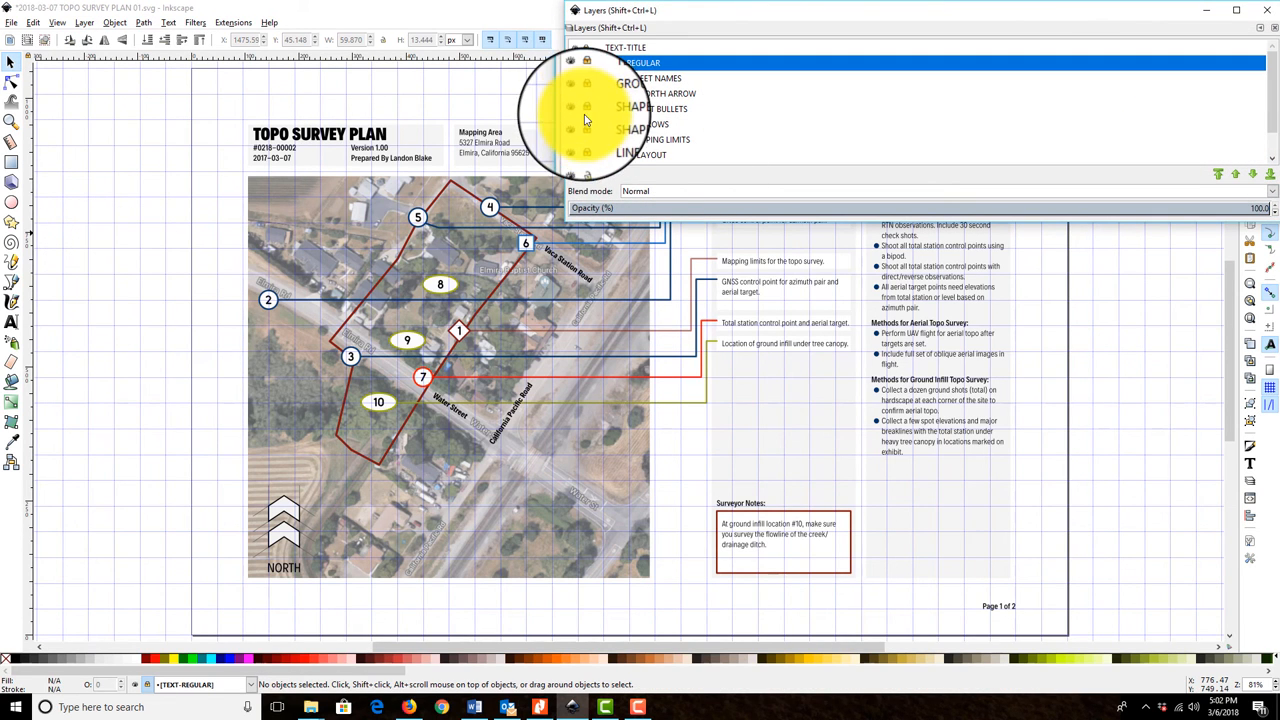
{"action": "scroll", "scroll_direction": "down", "scroll_amount": 3}
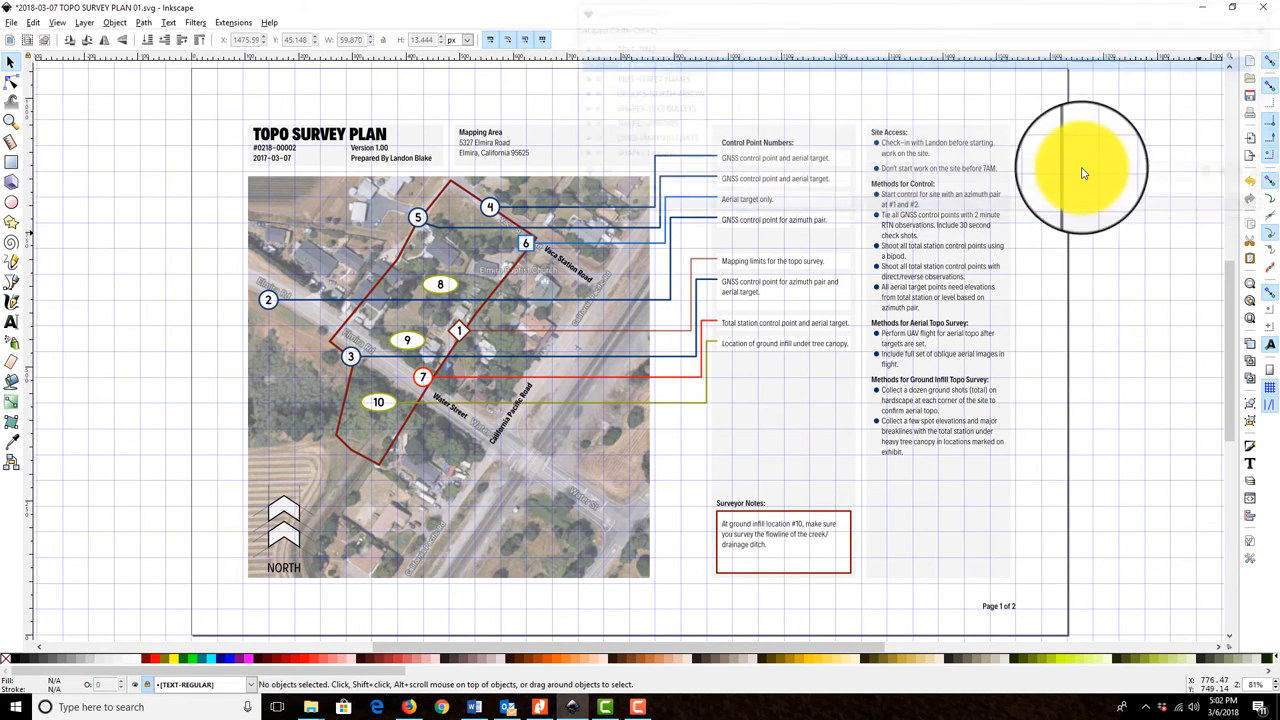
Step: Save a copy as PDF with default options and close without resaving the SVG
{"action": "left_click", "coordinate": [12, 20]}
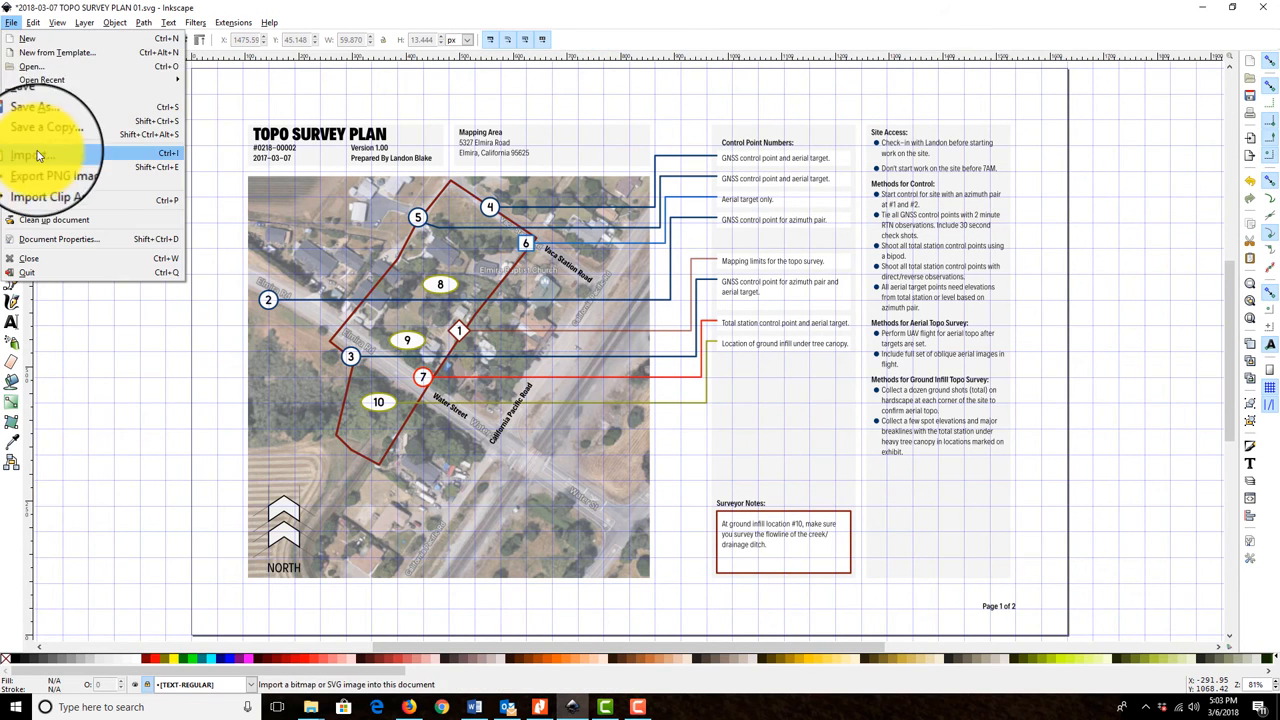
{"action": "mouse_move", "coordinate": [44, 134]}
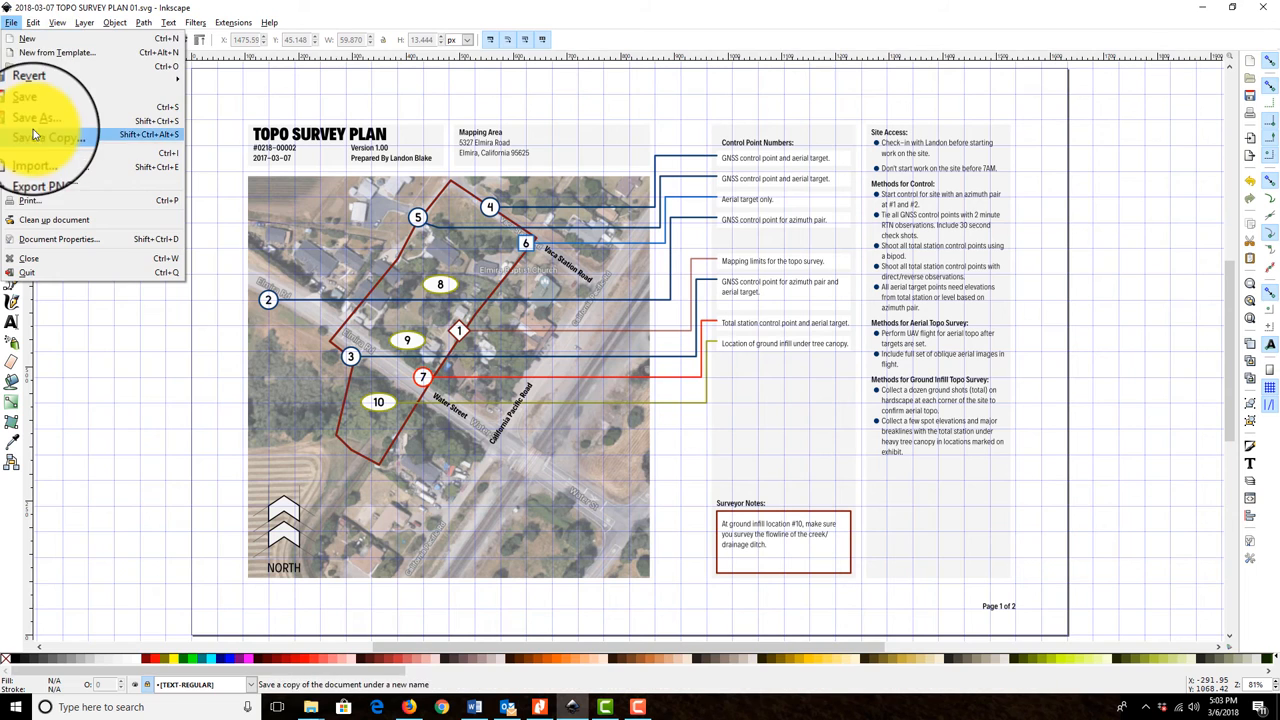
{"action": "left_click", "coordinate": [48, 134]}
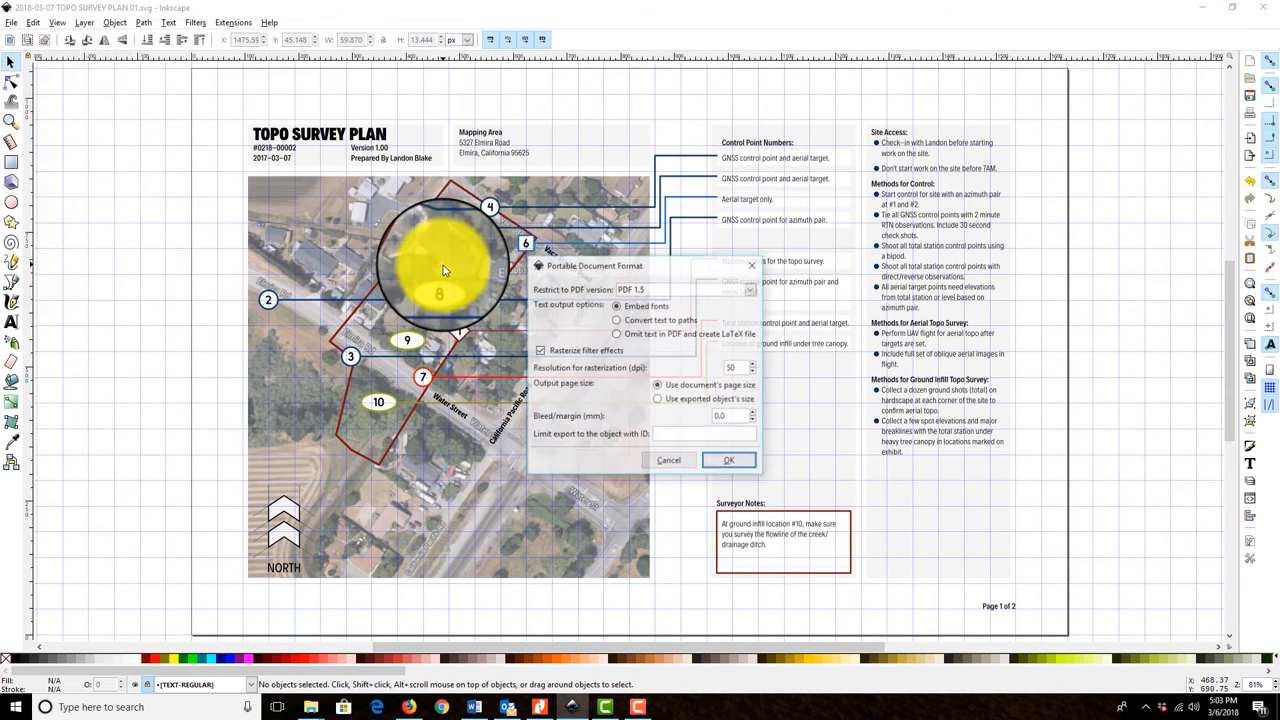
{"action": "left_click", "coordinate": [728, 458]}
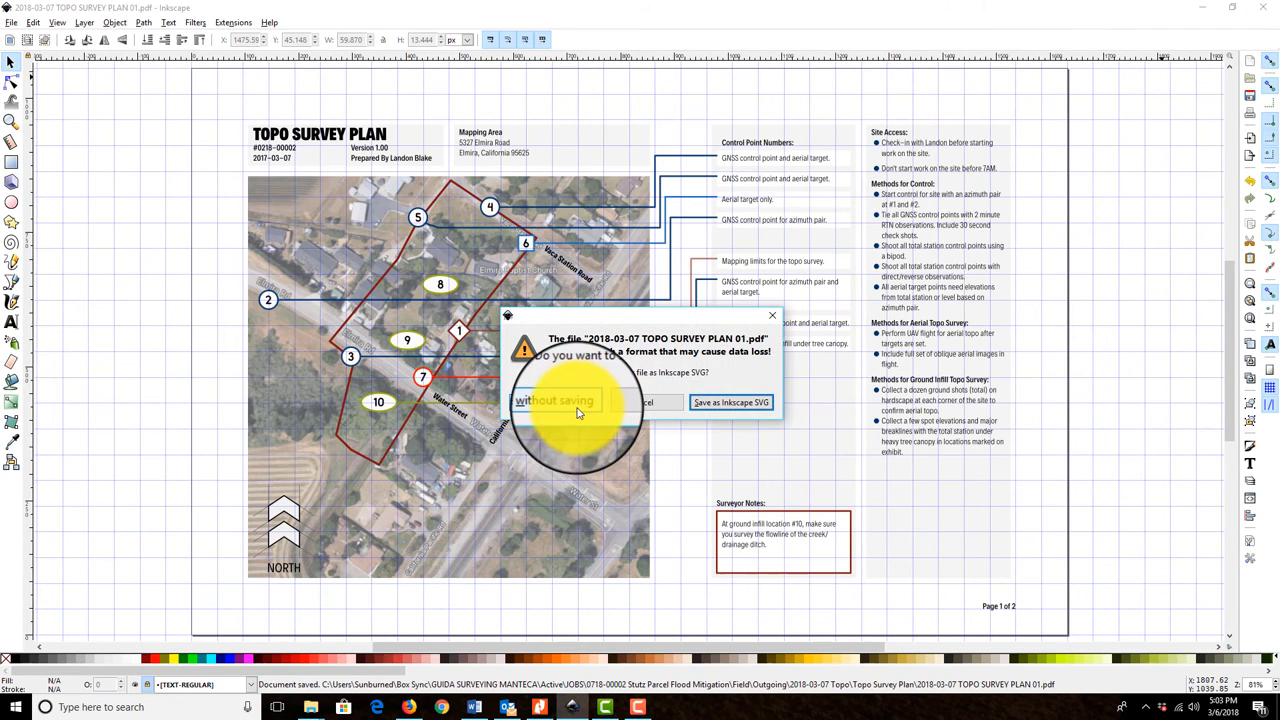
{"action": "left_click", "coordinate": [556, 400]}
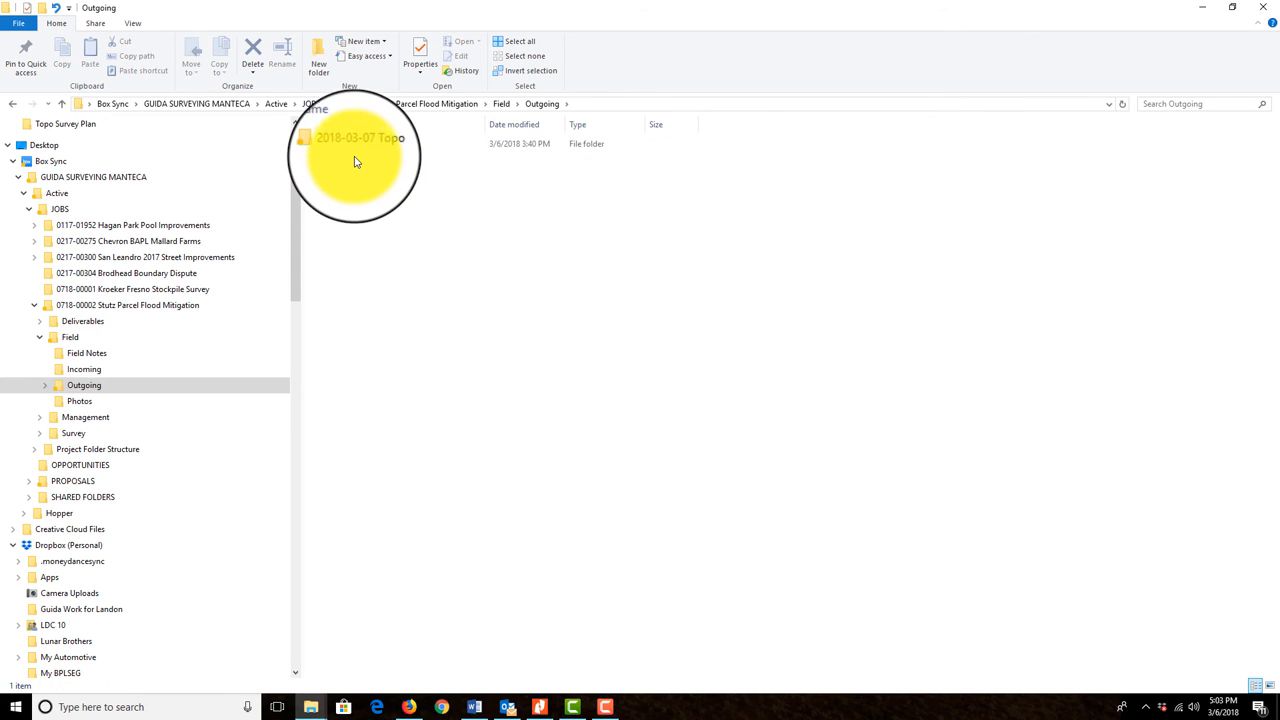
Step: Open the 2018-03-07 Topo project folder and launch the exported Topo Survey Plan PDF
{"action": "double_click", "coordinate": [356, 136]}
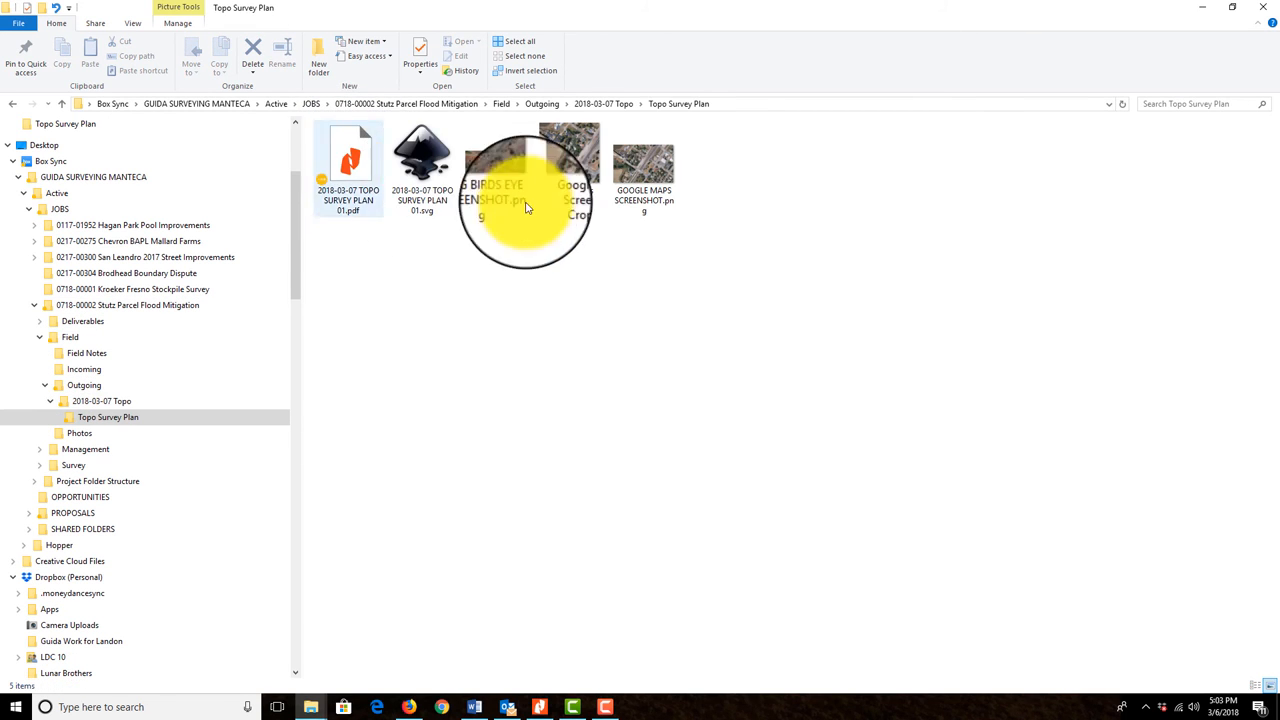
{"action": "left_click", "coordinate": [348, 164]}
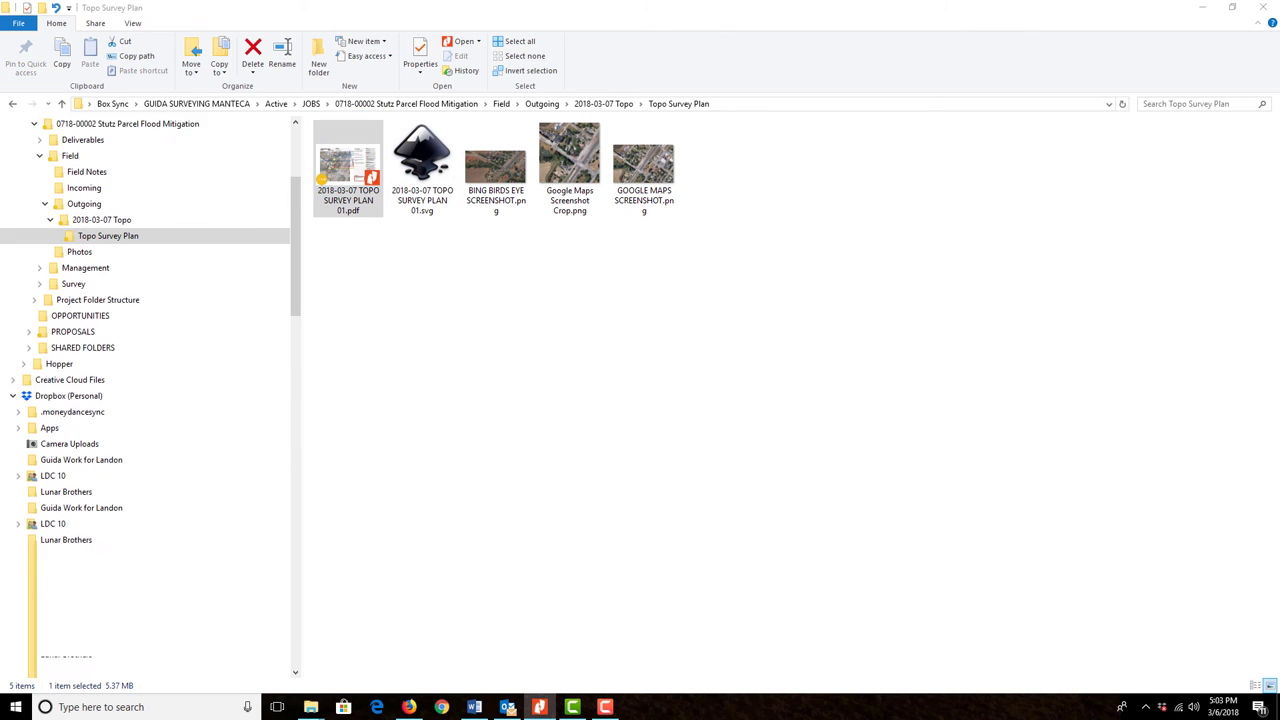
{"action": "double_click", "coordinate": [348, 164]}
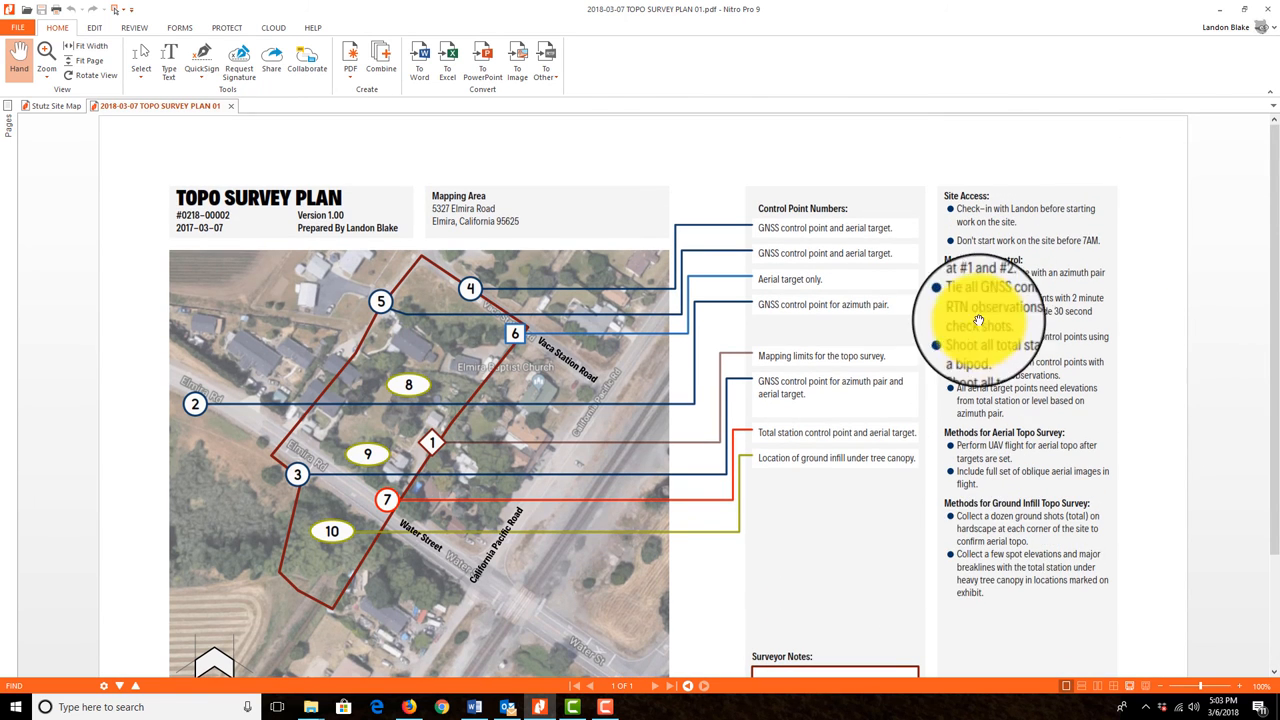
Step: Scroll and pan through the exported plan in Nitro Pro, then close all open PDF tabs
{"action": "scroll", "scroll_direction": "down", "scroll_amount": 3}
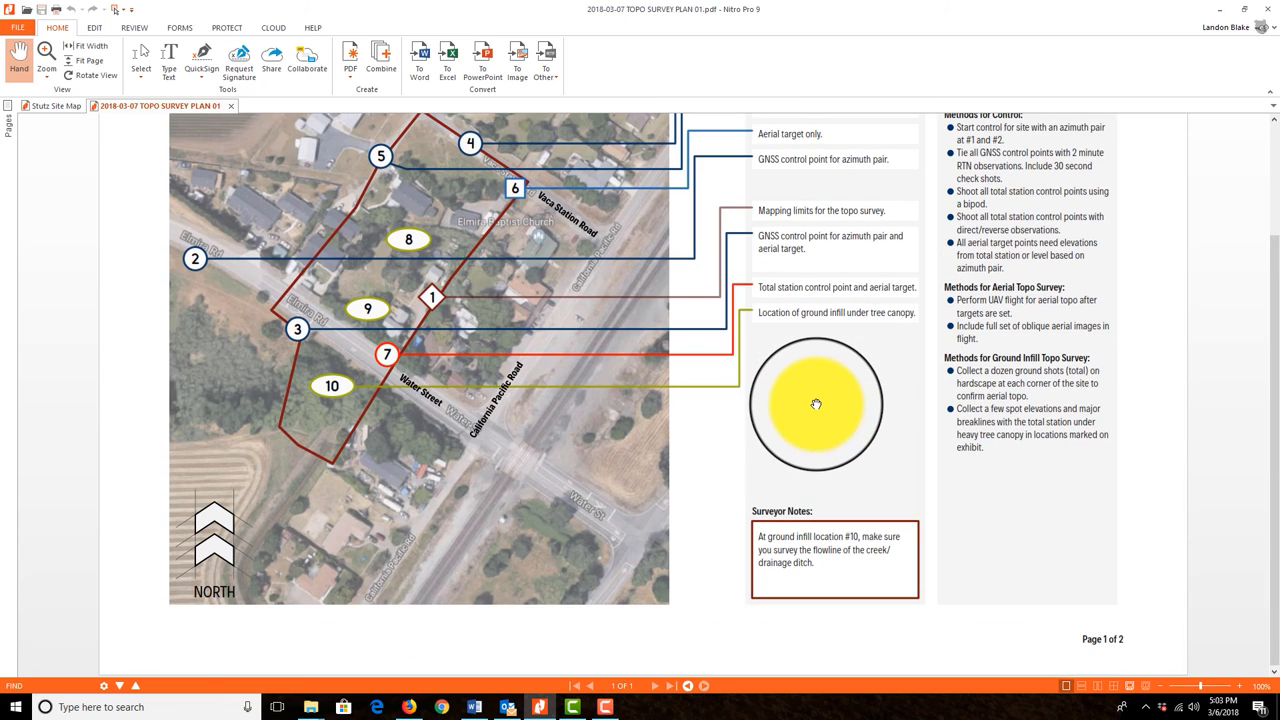
{"action": "scroll", "scroll_direction": "up", "scroll_amount": 3}
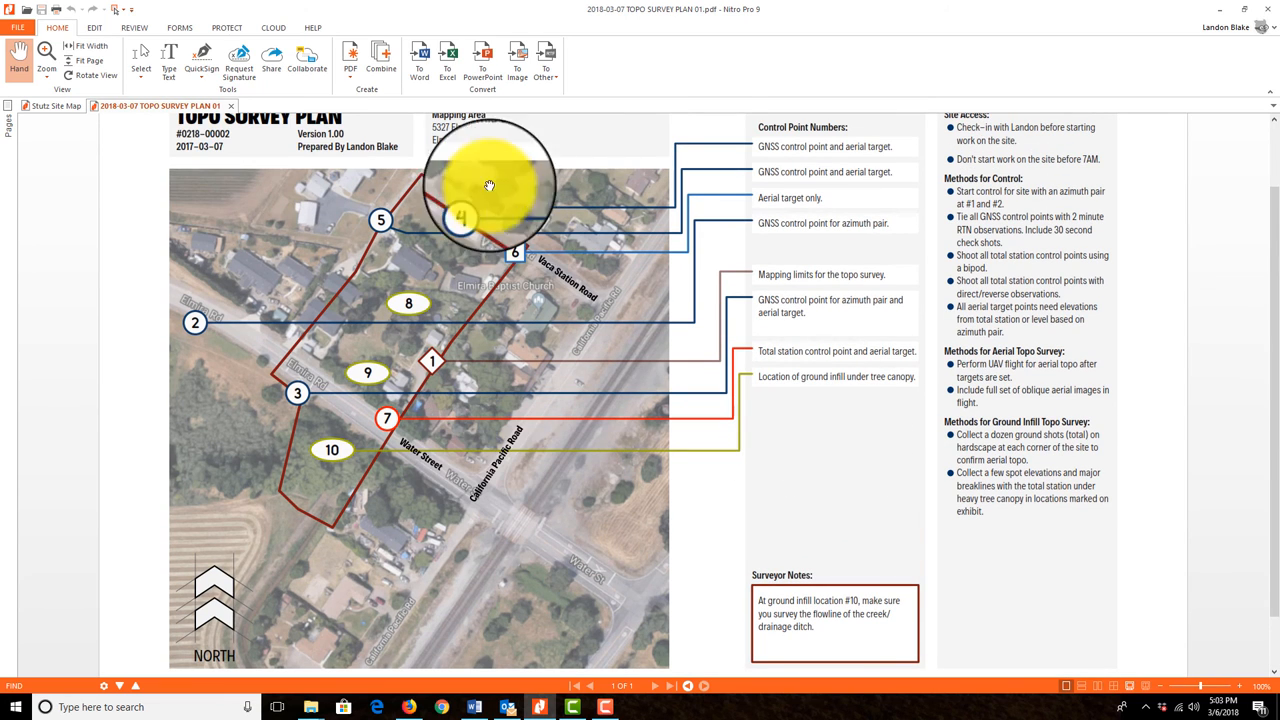
{"action": "mouse_move", "coordinate": [424, 520]}
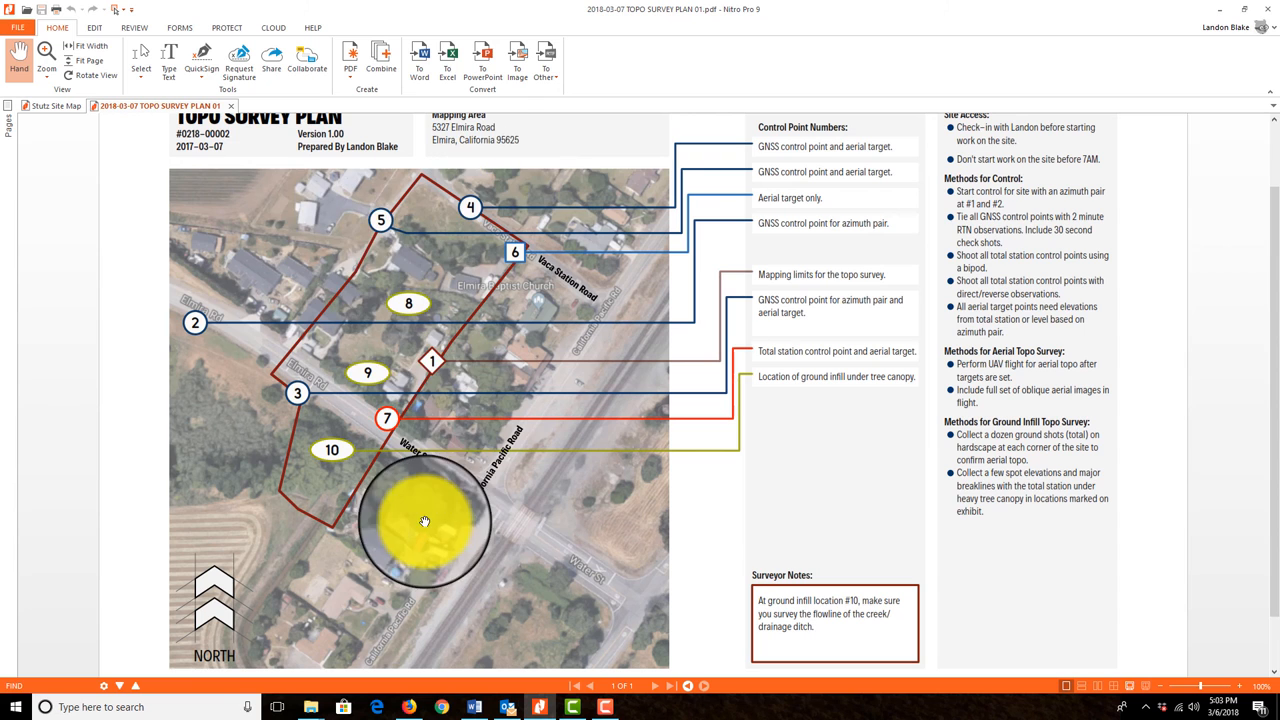
{"action": "left_click_drag", "start_coordinate": [424, 520], "coordinate": [336, 476]}
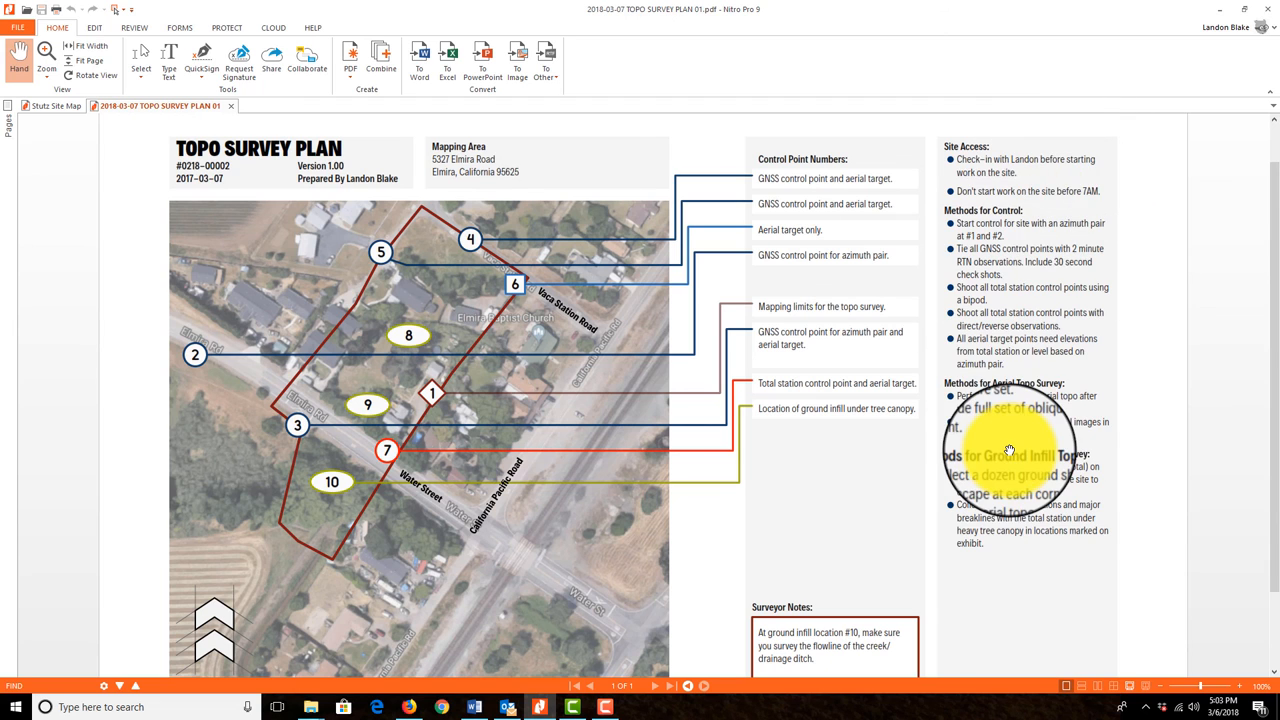
{"action": "mouse_move", "coordinate": [1050, 276]}
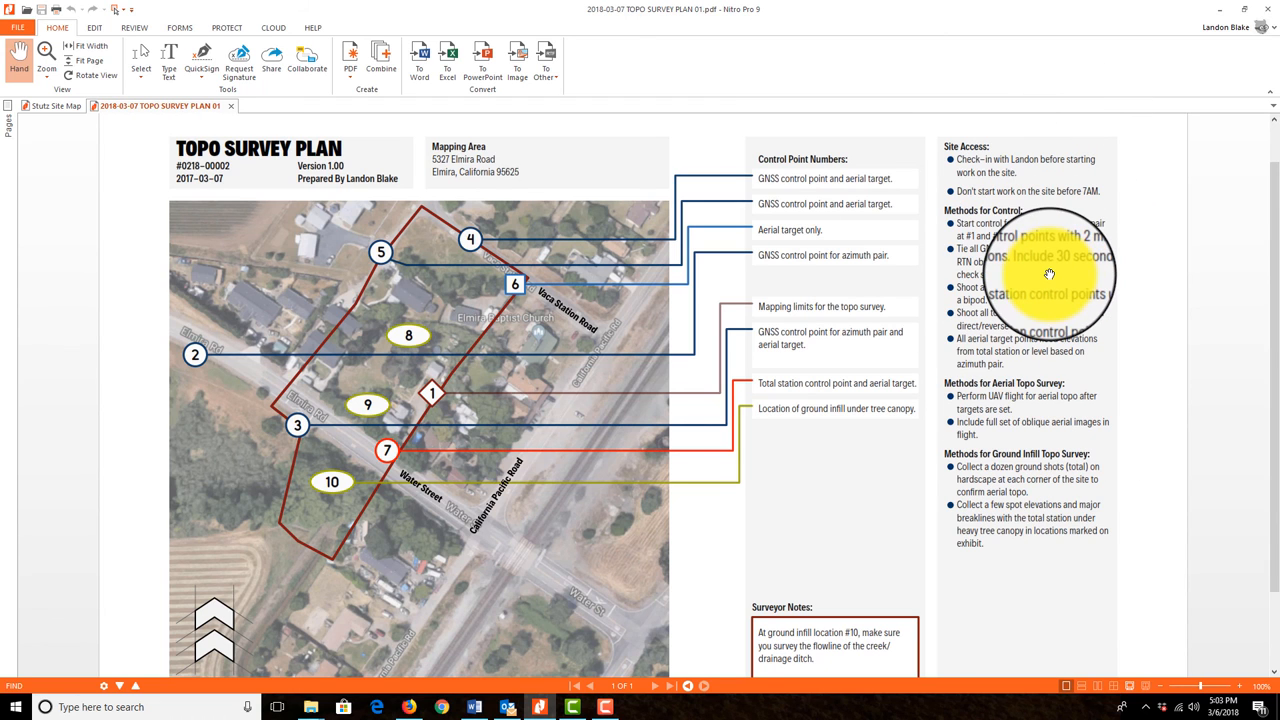
{"action": "mouse_move", "coordinate": [1084, 496]}
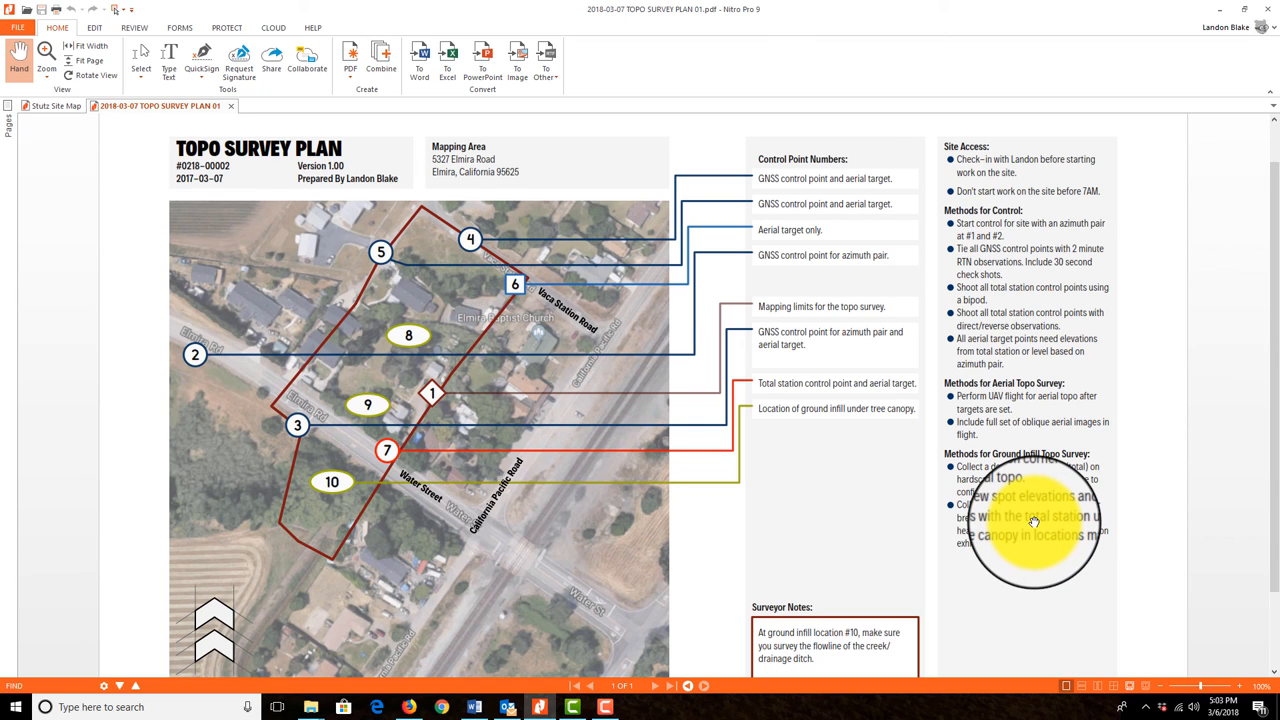
{"action": "mouse_move", "coordinate": [1264, 12]}
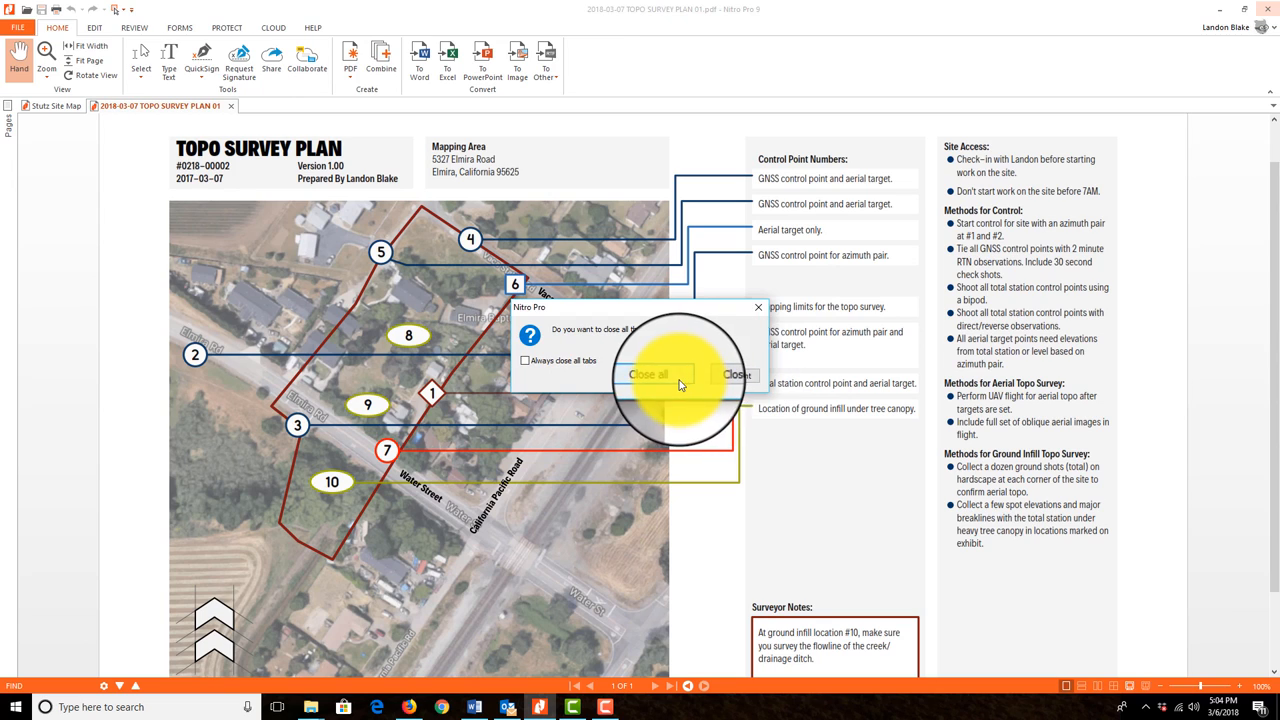
{"action": "left_click", "coordinate": [648, 374]}
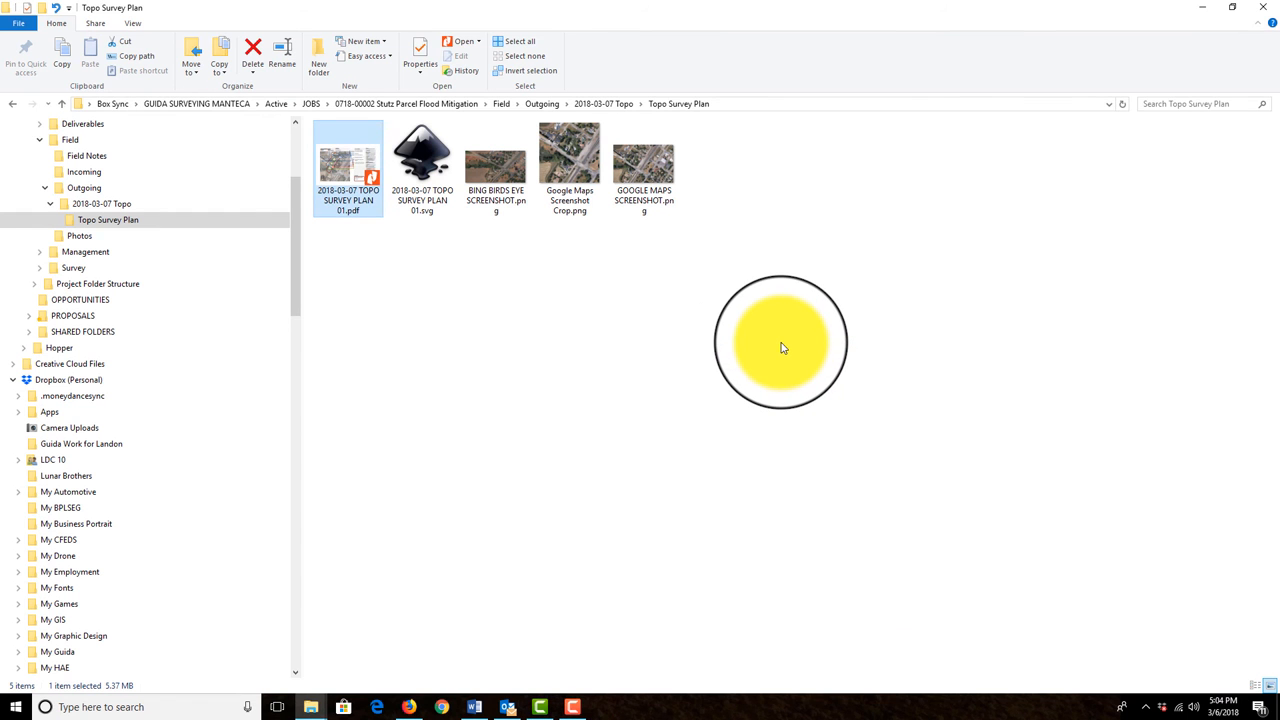